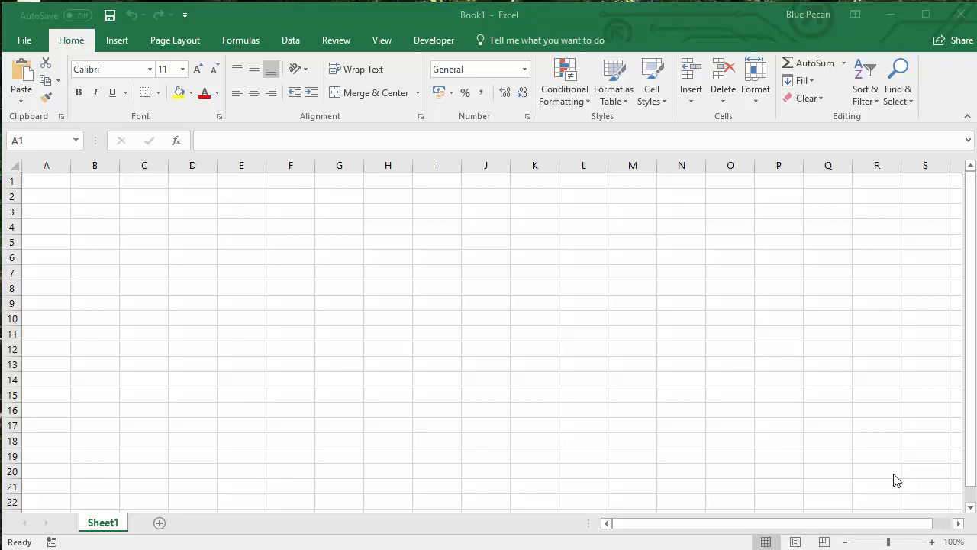
# - Select a cell on the blank sheet and bring up the VBA editor with Alt+F11
pyautogui.click(730, 424)
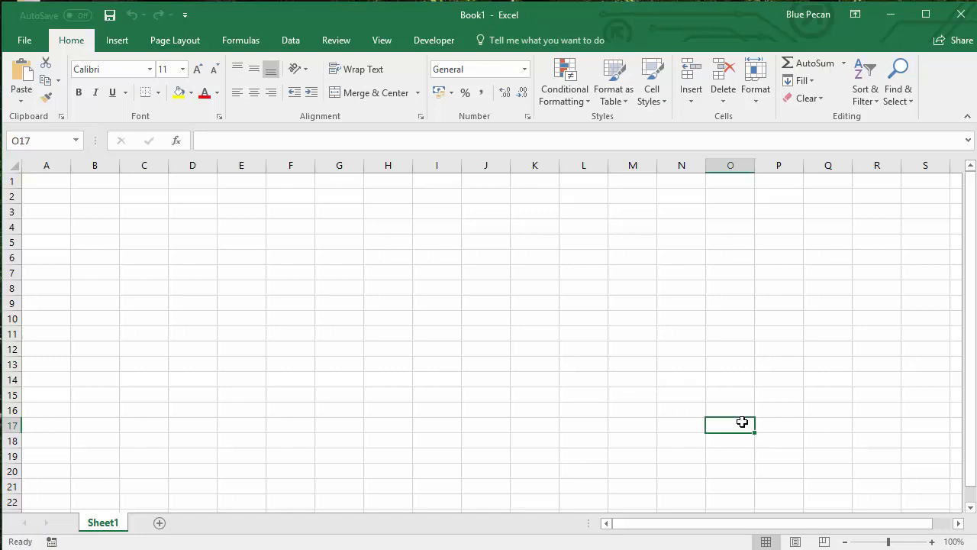
pyautogui.press('Alt+F11')
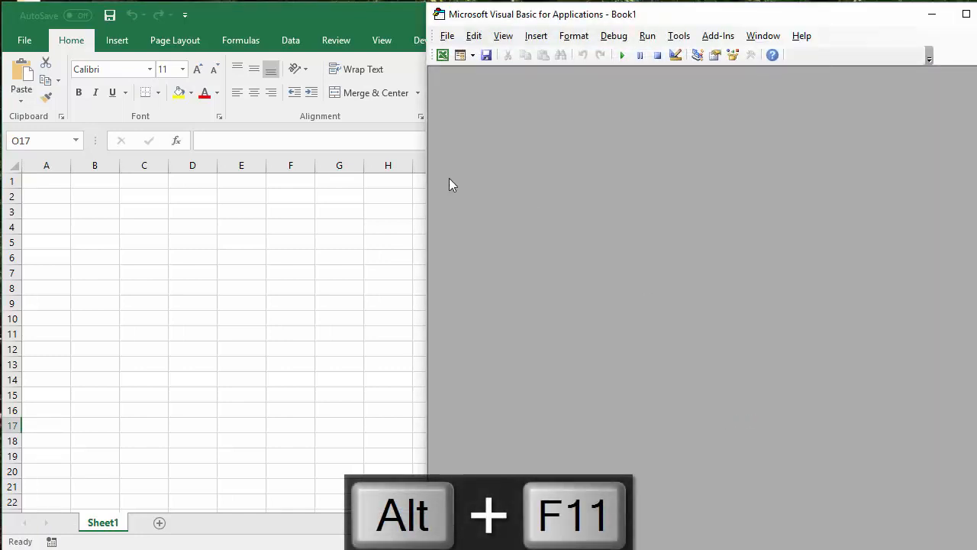
# - Show the Project Explorer pane in the VBA editor
pyautogui.click(504, 37)
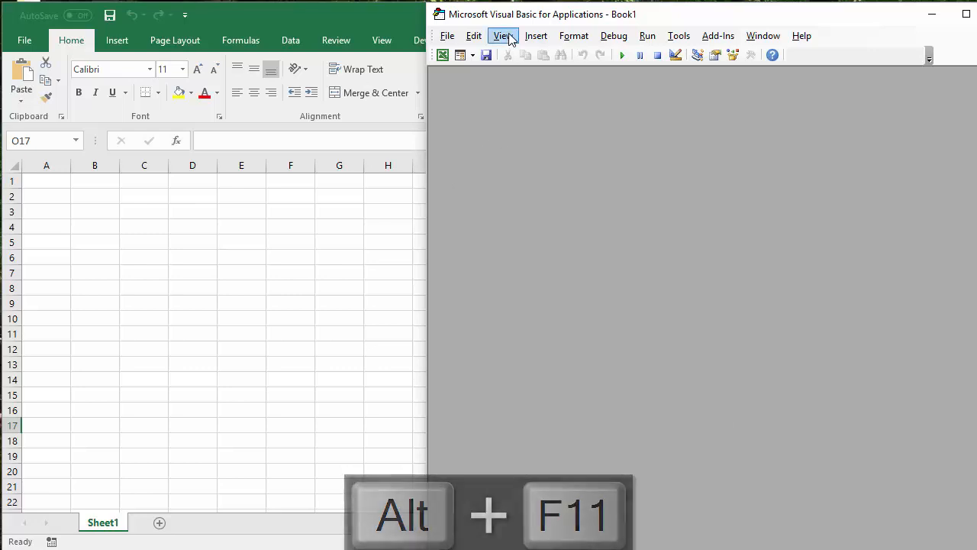
pyautogui.click(503, 36)
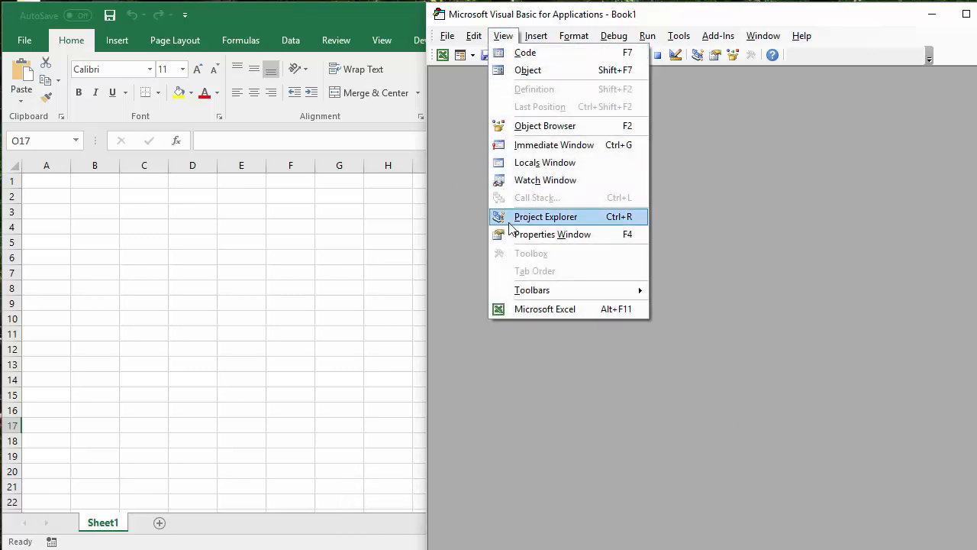
pyautogui.click(545, 217)
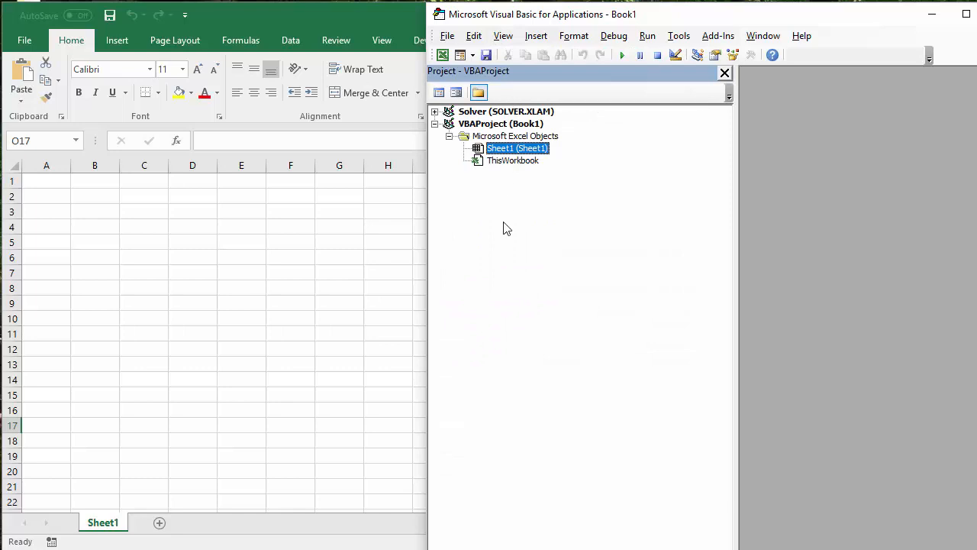
pyautogui.moveTo(576, 189)
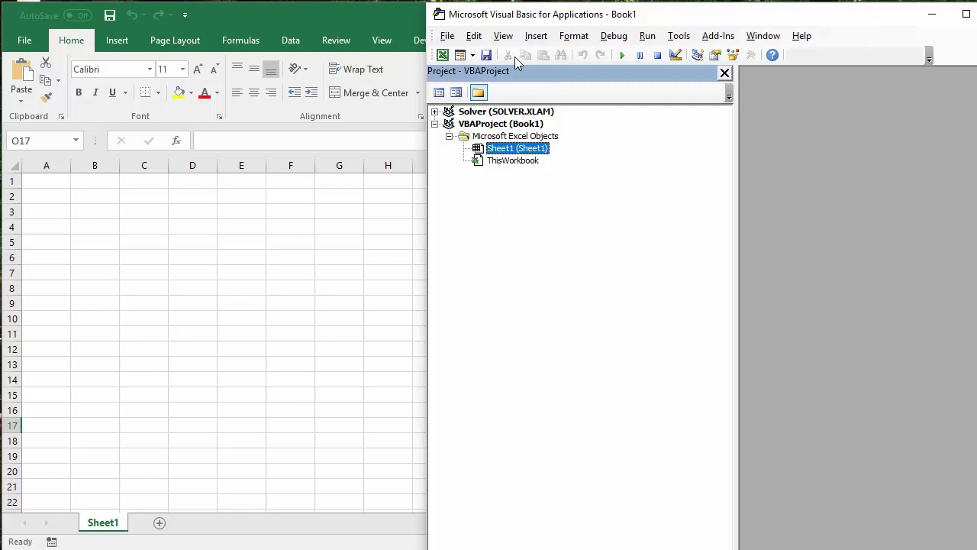
# - Insert a new code module, Module1, into the Book1 project
pyautogui.click(535, 35)
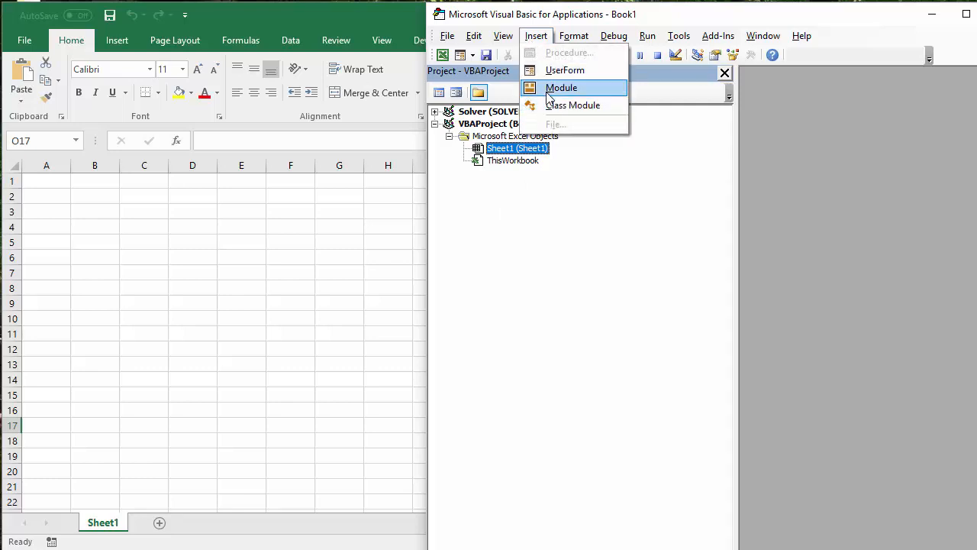
pyautogui.click(562, 87)
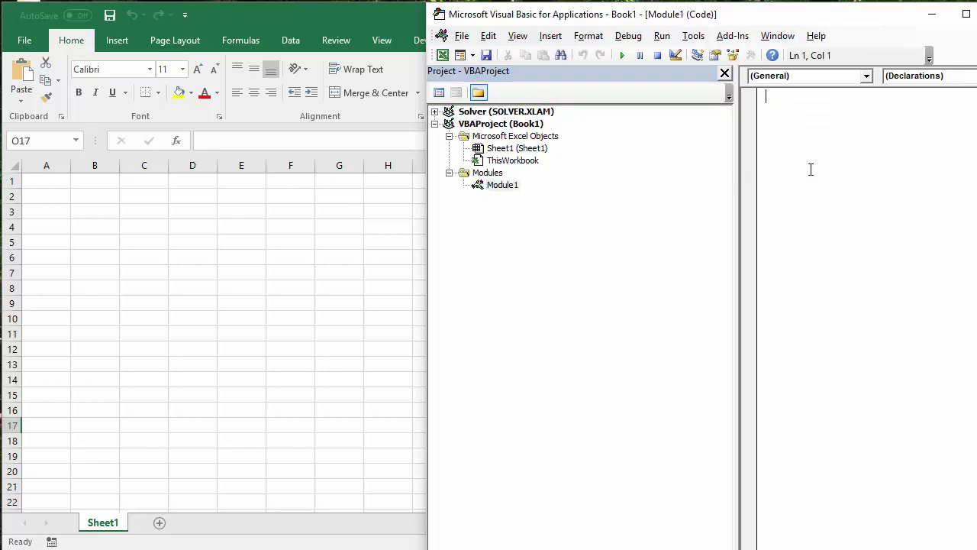
# - Hide the Project Explorer and declare a new Sub named colourcell in Module1
pyautogui.click(724, 73)
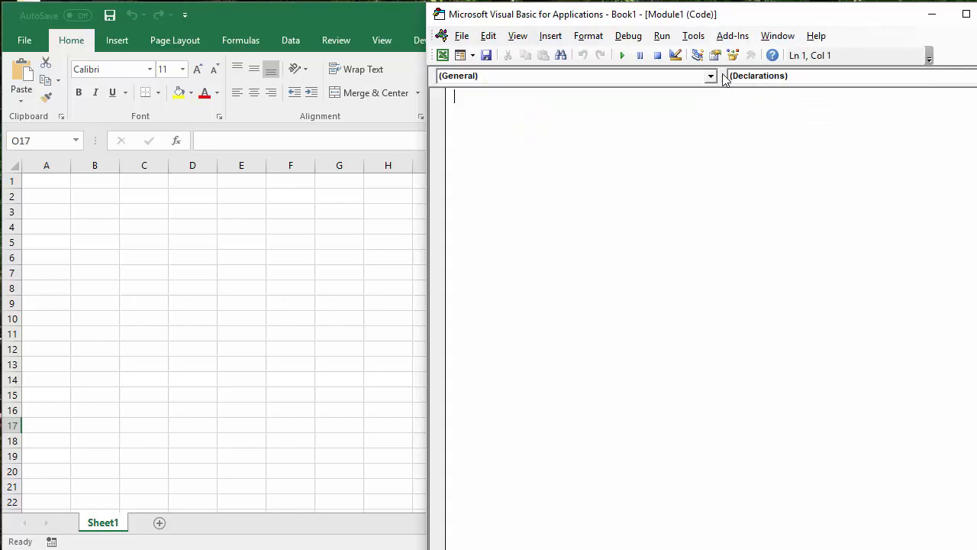
pyautogui.moveTo(475, 147)
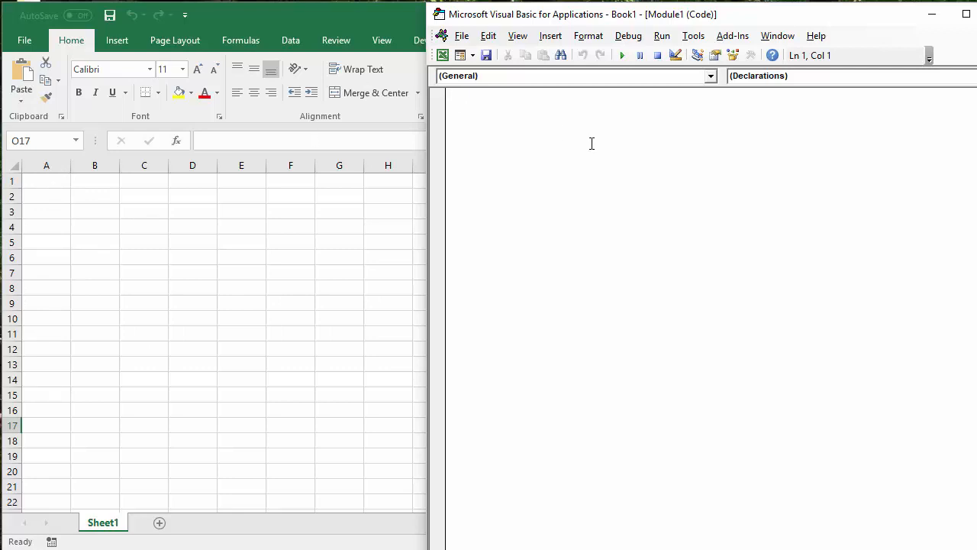
pyautogui.write('su')
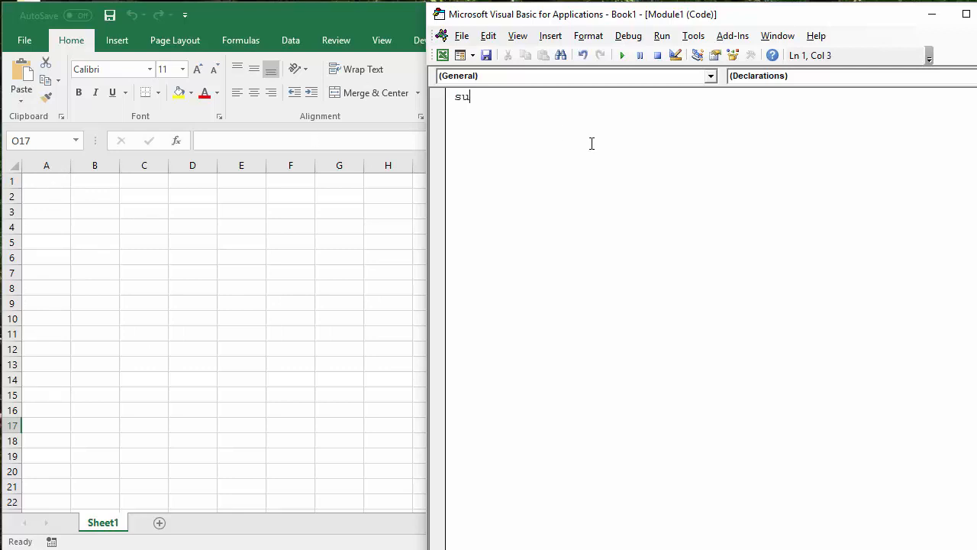
pyautogui.write('b')
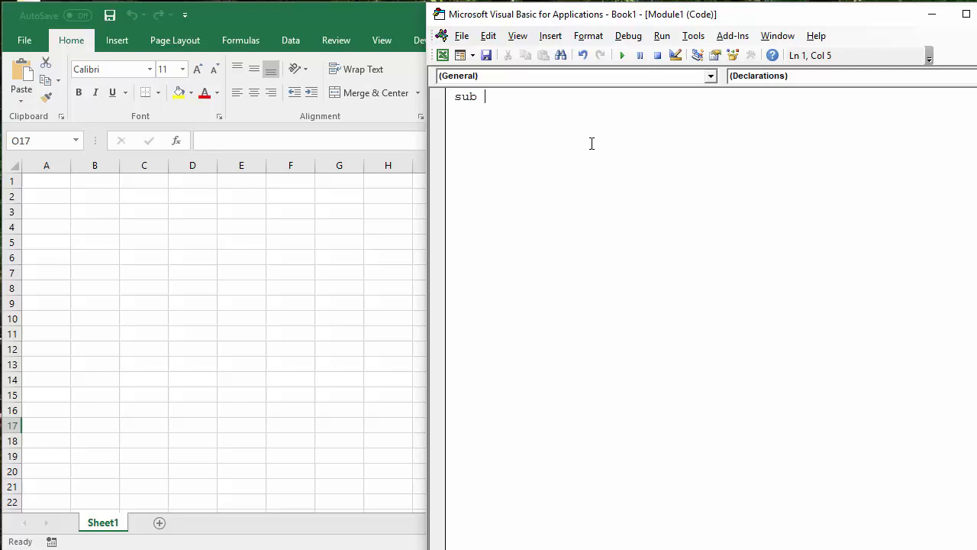
pyautogui.write('colourcell(')
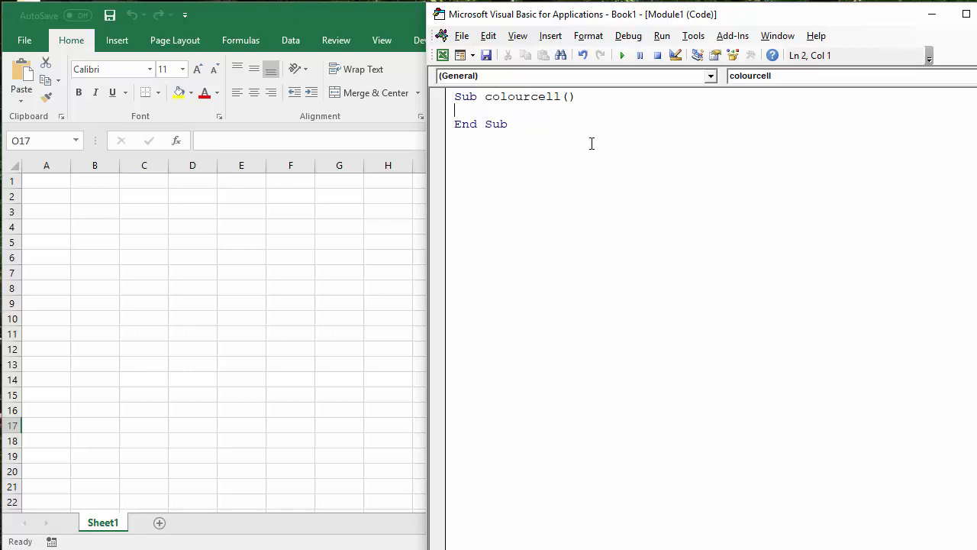
# - Start the macro body with a reference to range("A1:A10")
pyautogui.write('rna')
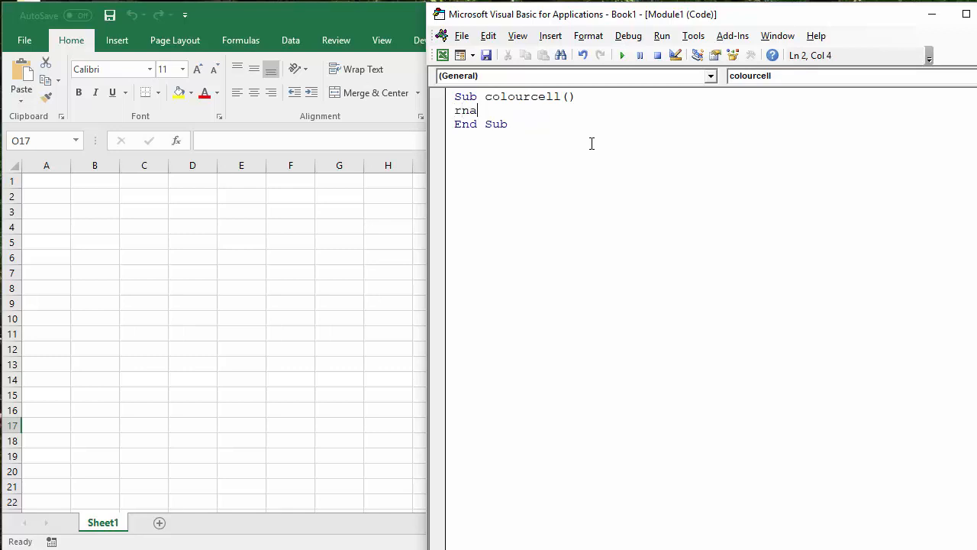
pyautogui.write('range (')
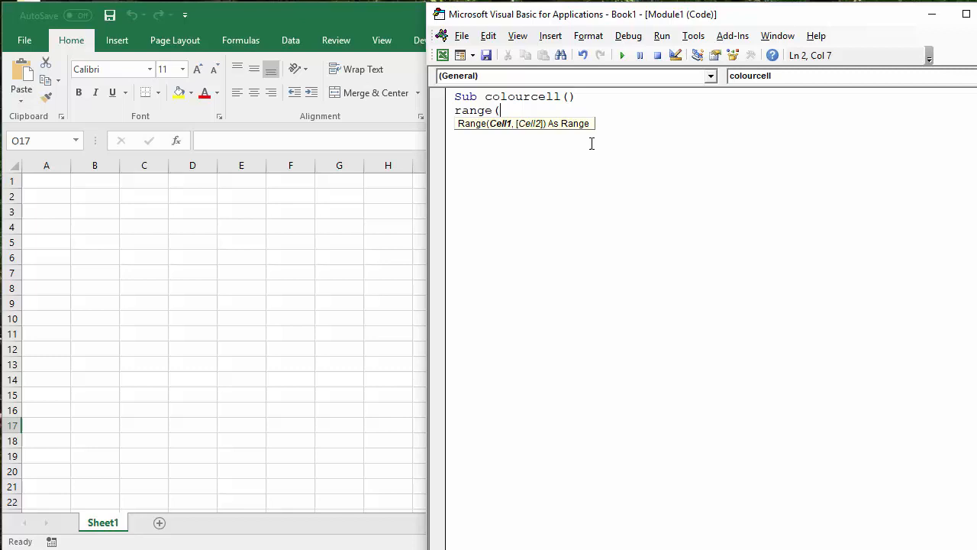
pyautogui.write('"')
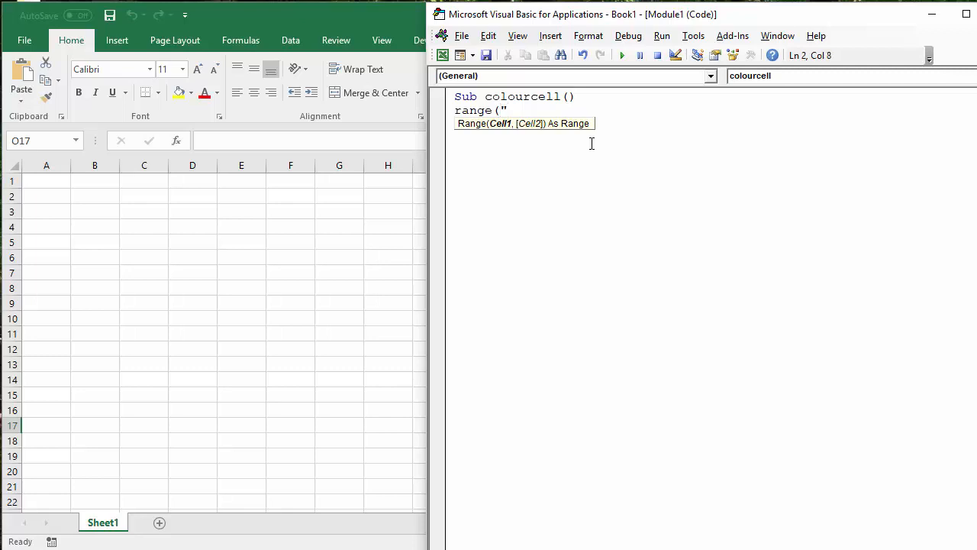
pyautogui.write('A1')
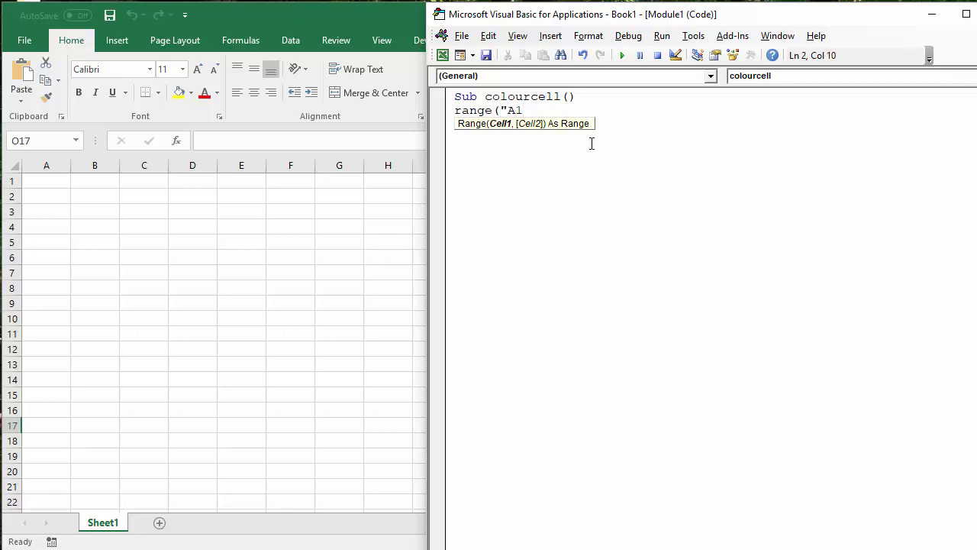
pyautogui.write(':A10')
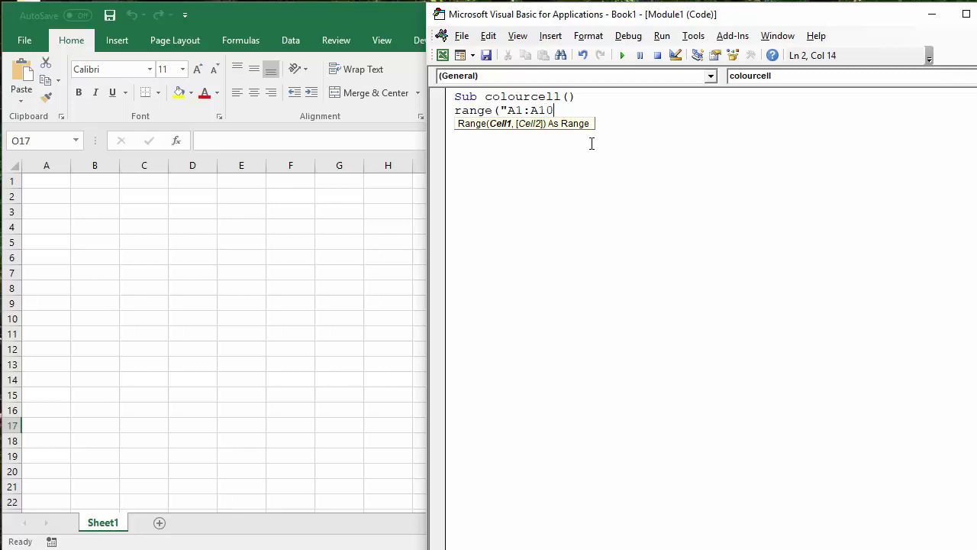
pyautogui.write('"')
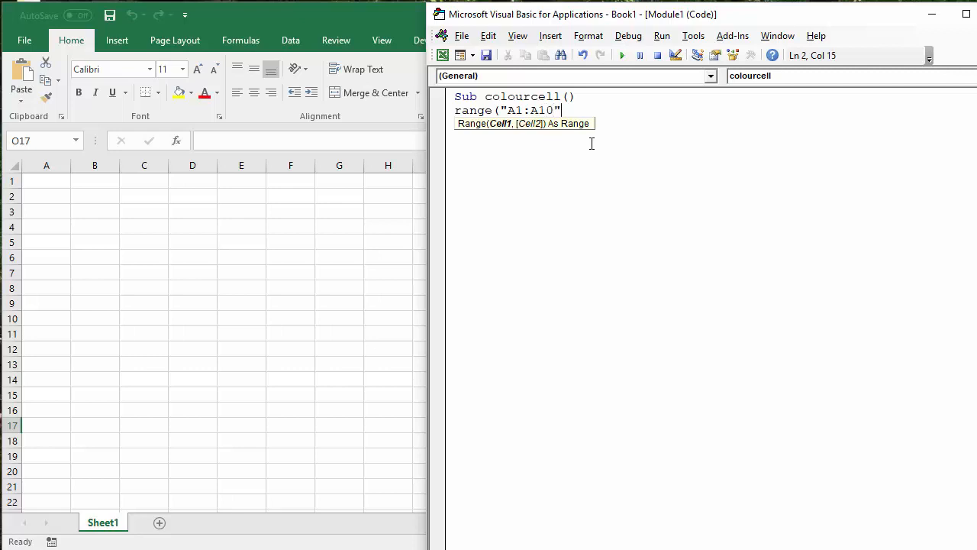
# - Extend the line to range("A1:A10").Interior.Color
pyautogui.write(').')
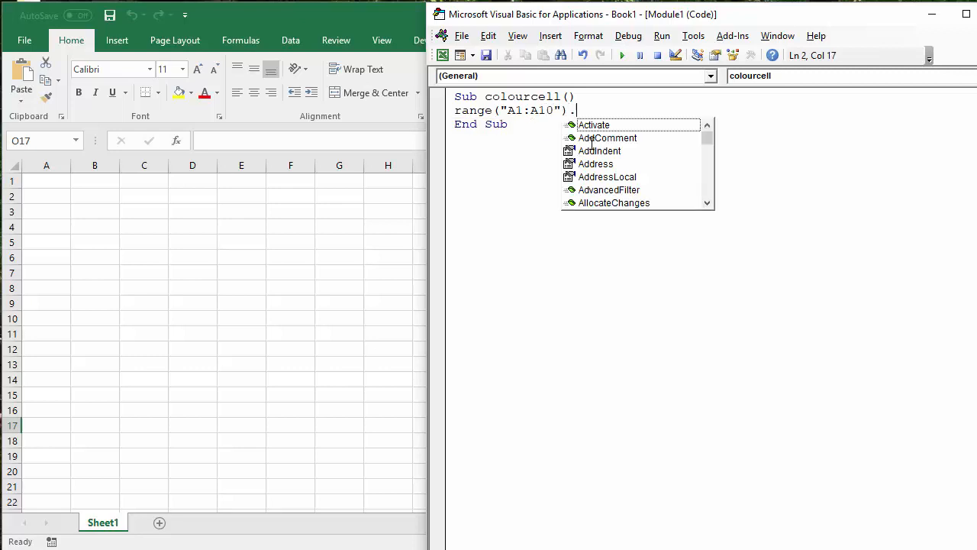
pyautogui.write('inte')
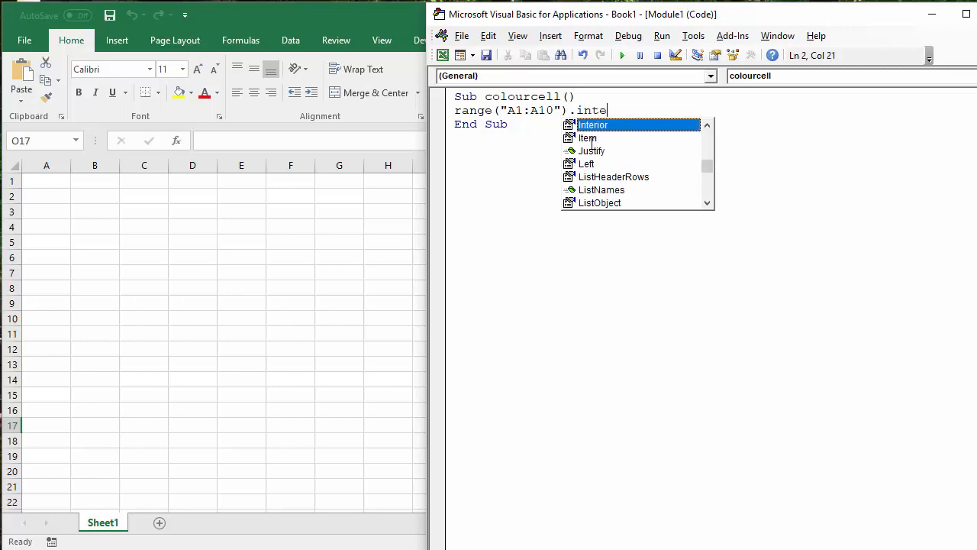
pyautogui.write('rior')
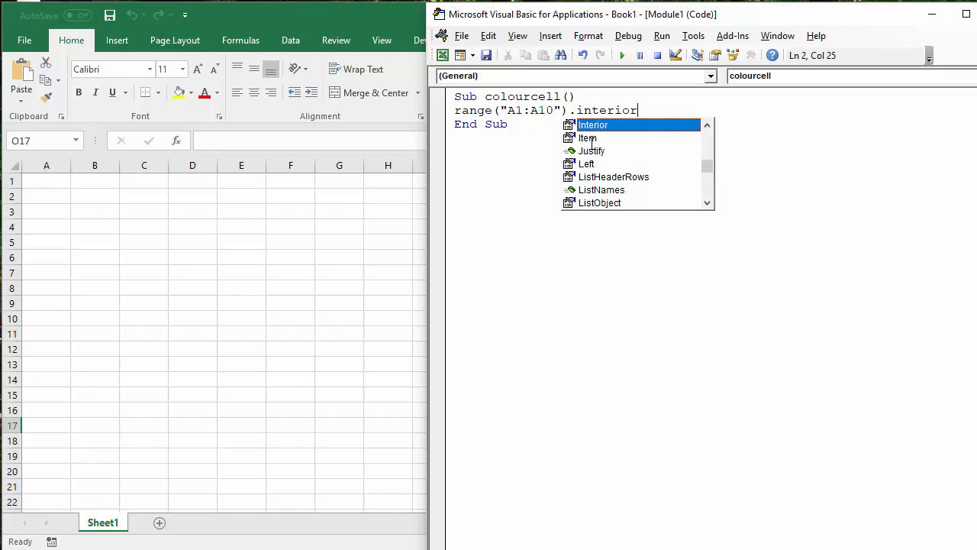
pyautogui.write('.')
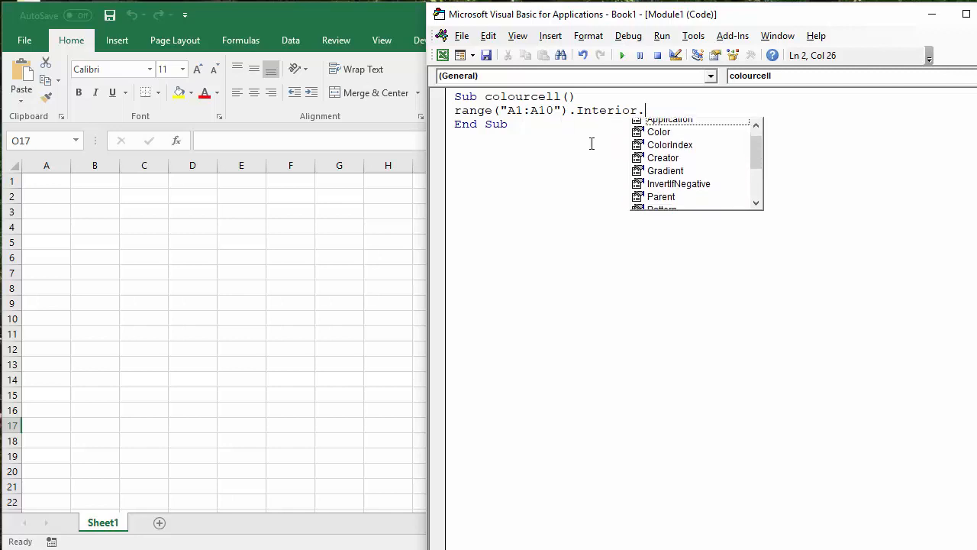
pyautogui.write('col')
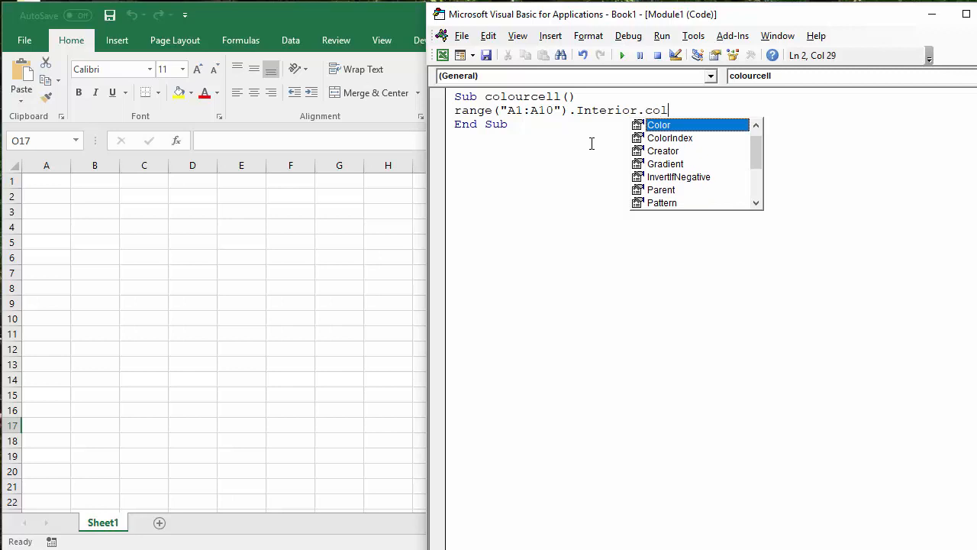
pyautogui.write('or =')
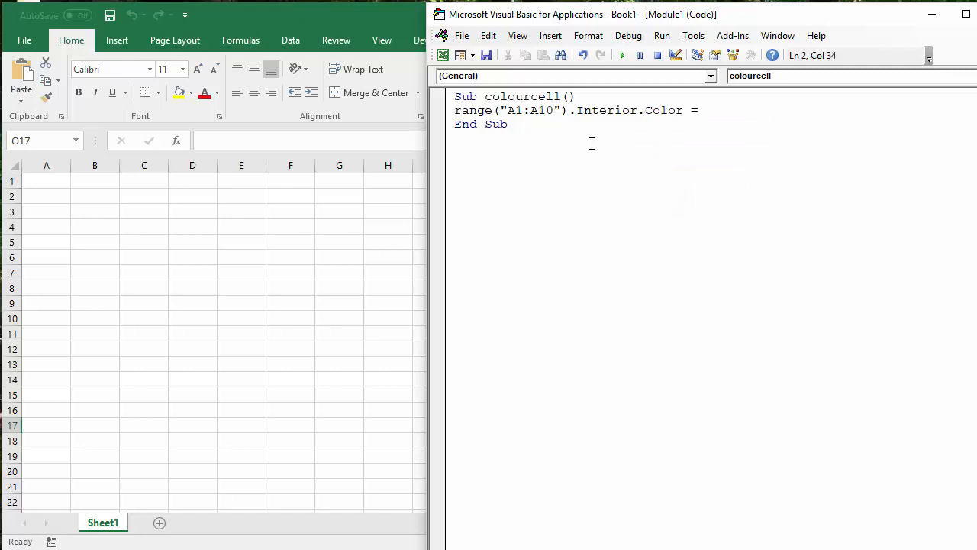
# - Try vb colour names such as vbblue, vbgreen and vbblack for the fill value
pyautogui.click(703, 110)
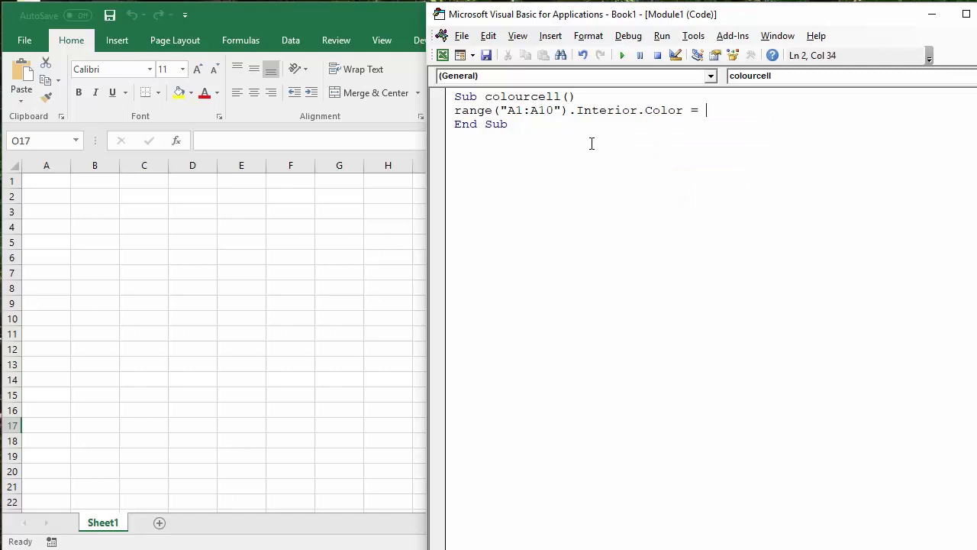
pyautogui.write('vbblu')
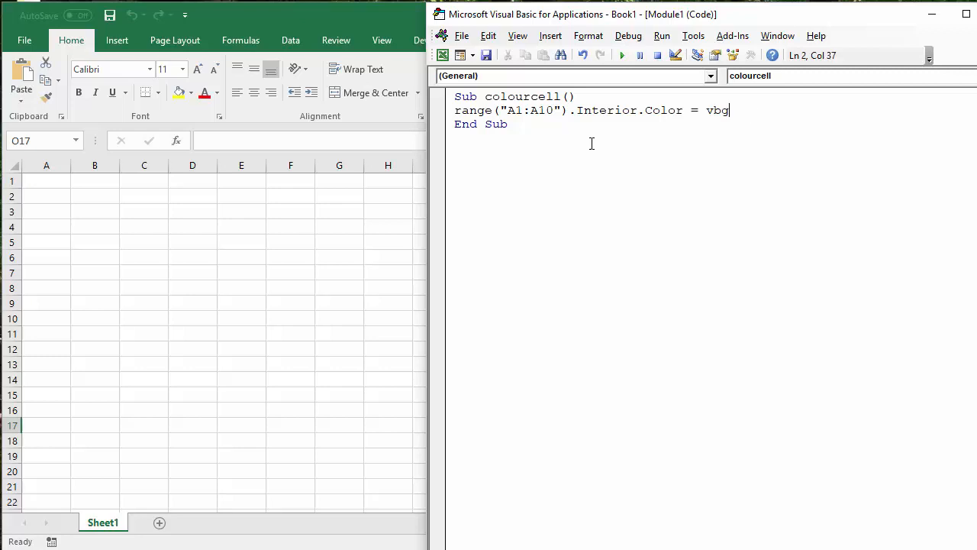
pyautogui.write('reen')
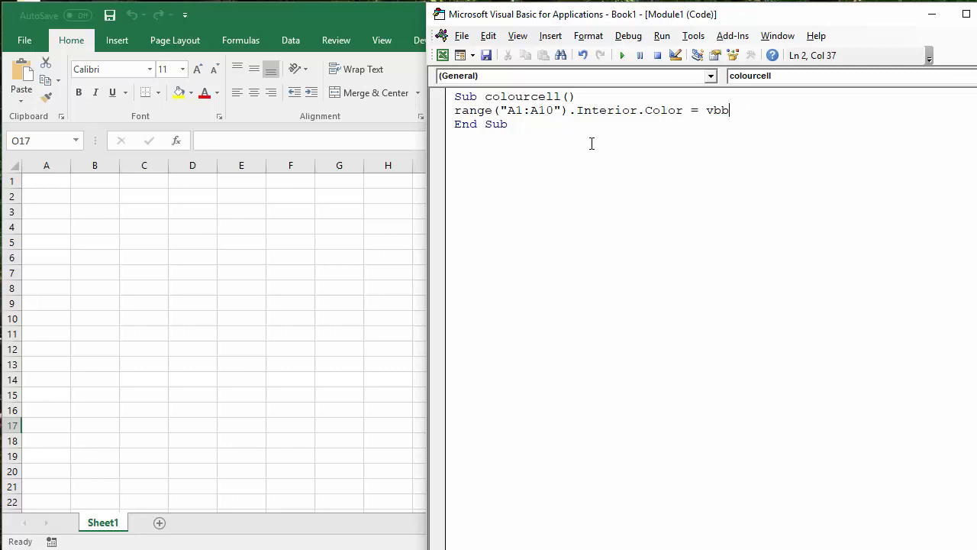
pyautogui.write('lack')
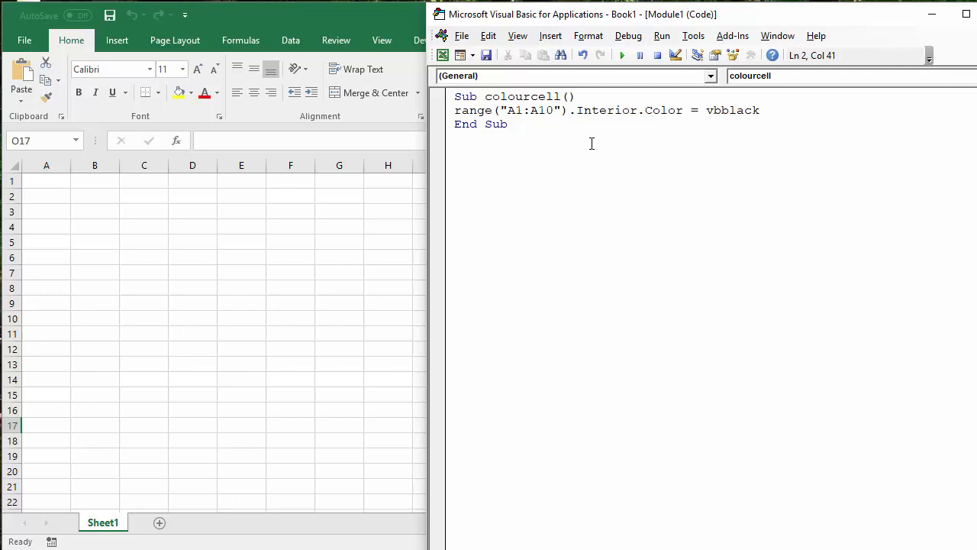
pyautogui.press('BackSpace')
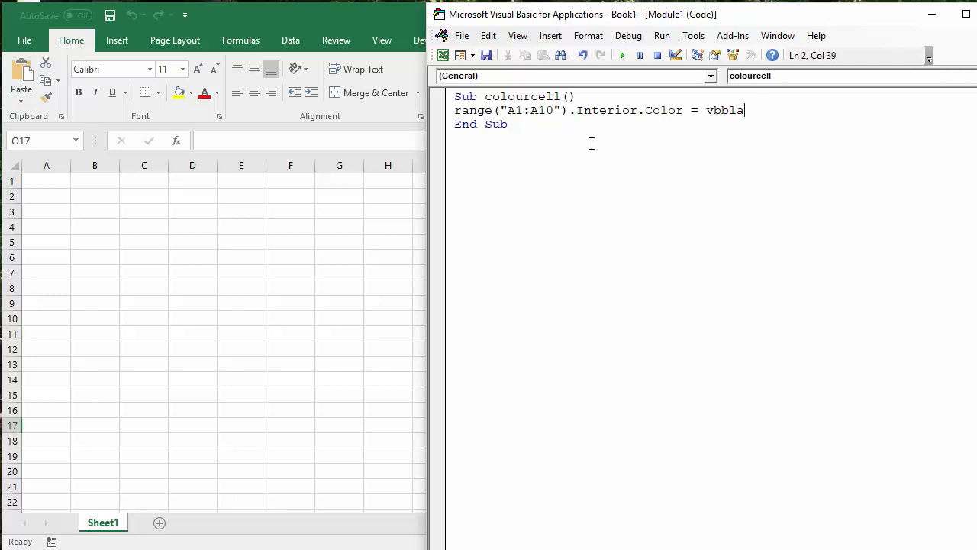
# - Choose vbCyan from the IntelliSense constants list as the A1:A10 fill colour
pyautogui.press('BackSpace')
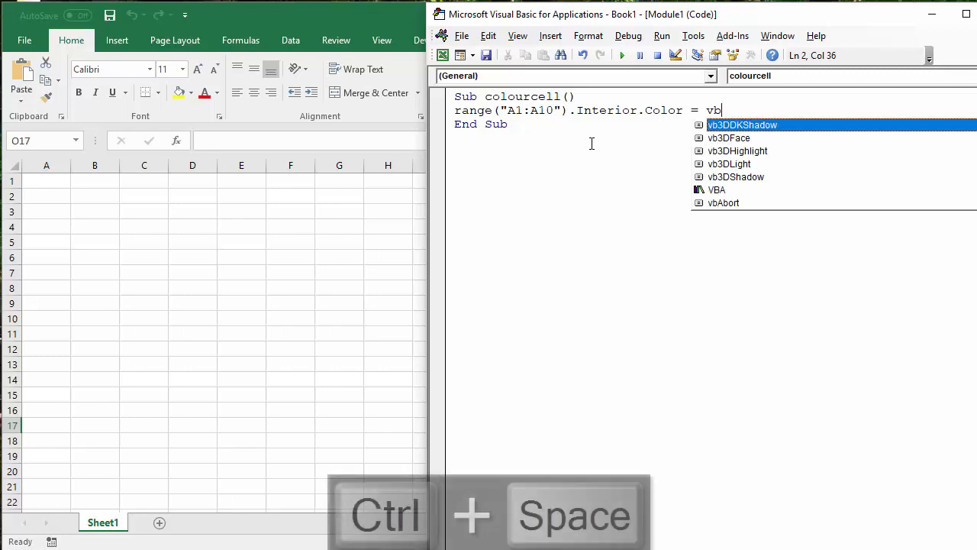
pyautogui.press('ctrl+space')
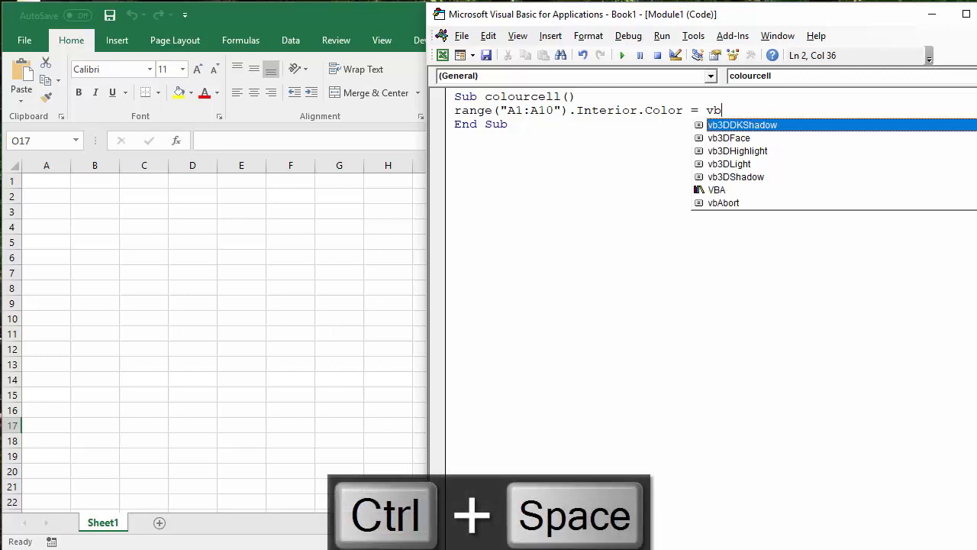
pyautogui.press('ctrl+space')
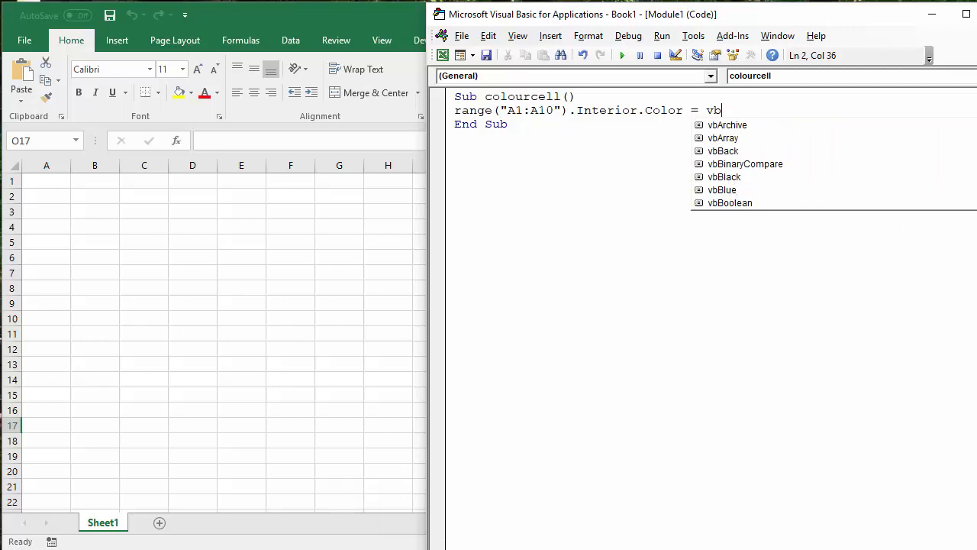
pyautogui.scroll(-3)
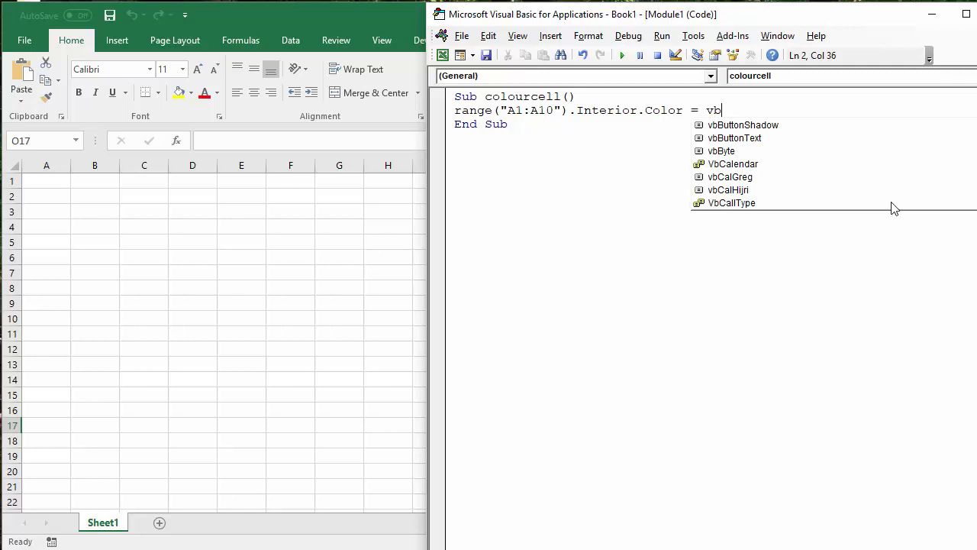
pyautogui.moveTo(908, 168)
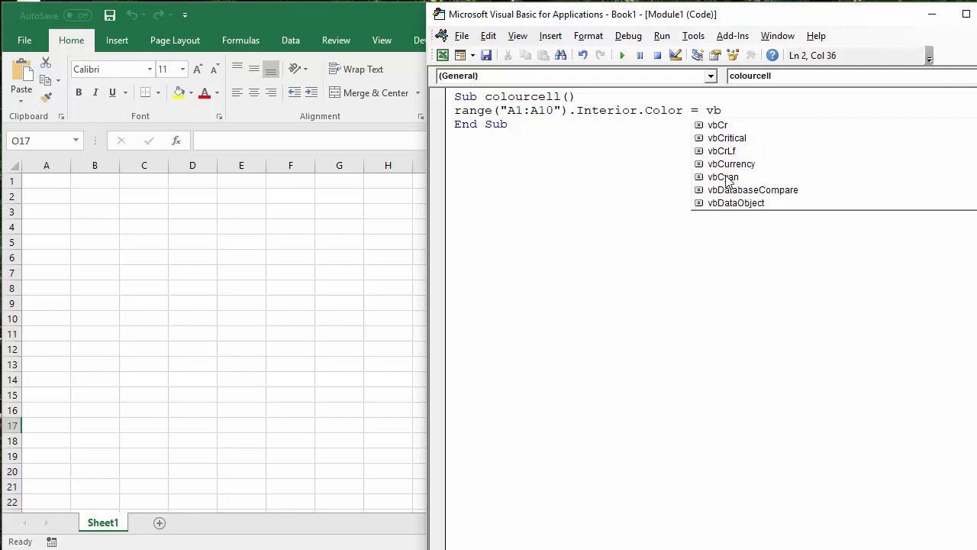
pyautogui.doubleClick(724, 177)
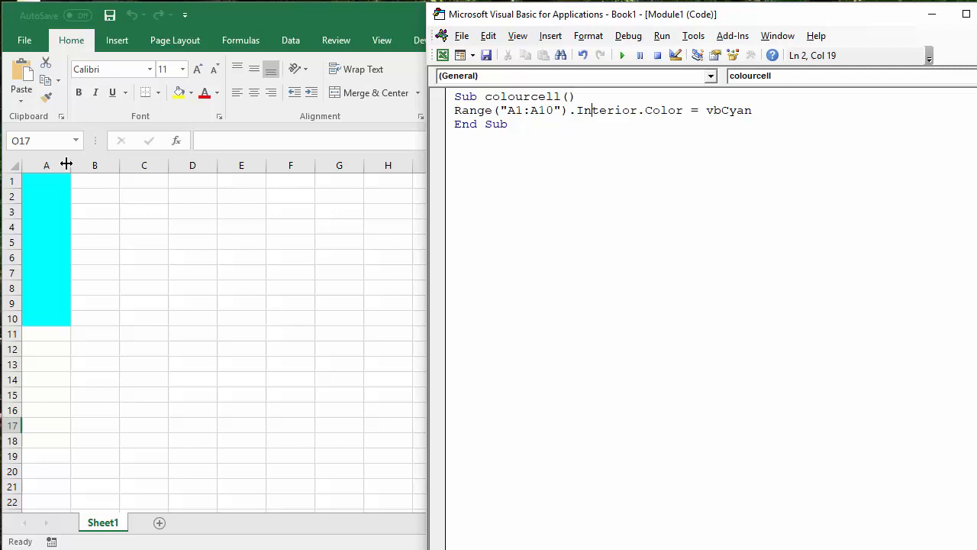
pyautogui.click(788, 110)
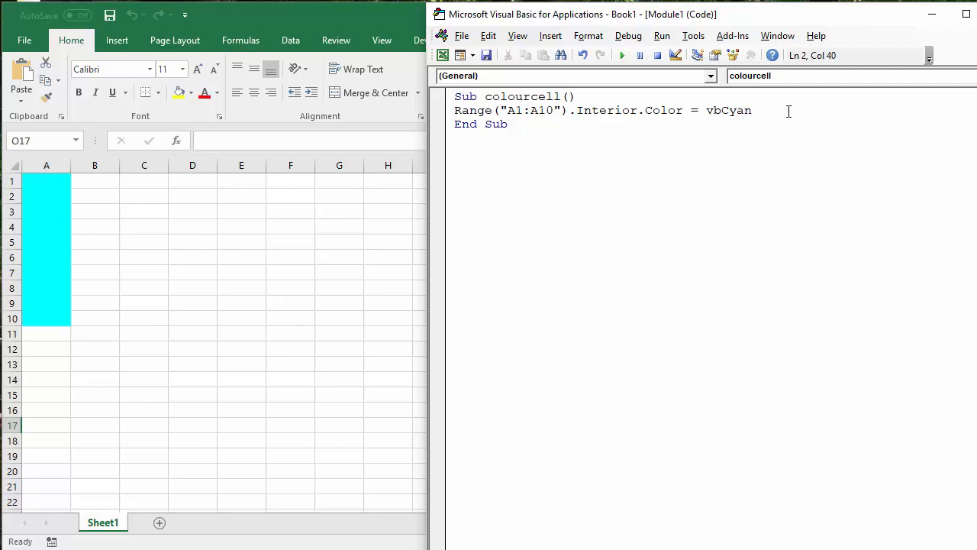
pyautogui.click(752, 110)
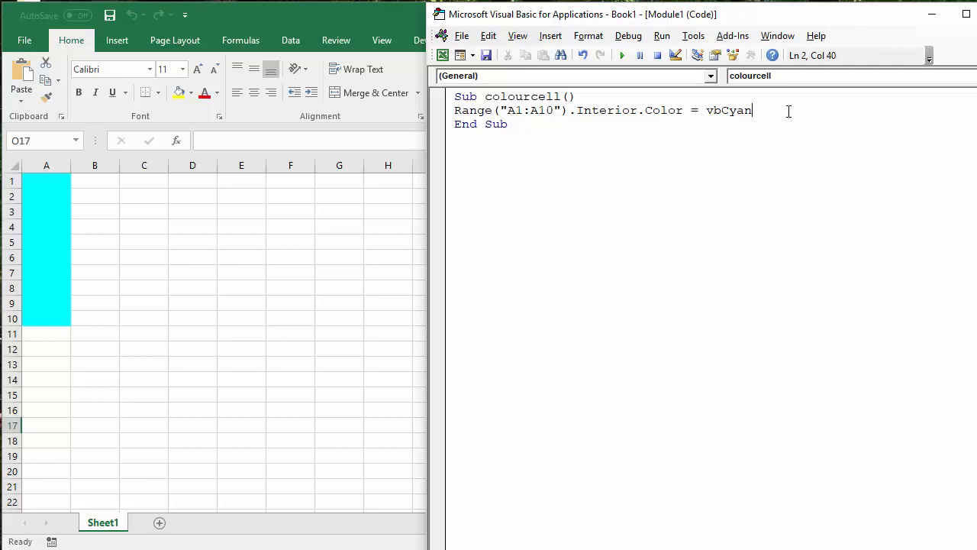
# - Add a second line Range("B1:B10").Interior.Color = rg for column B
pyautogui.write('Range(')
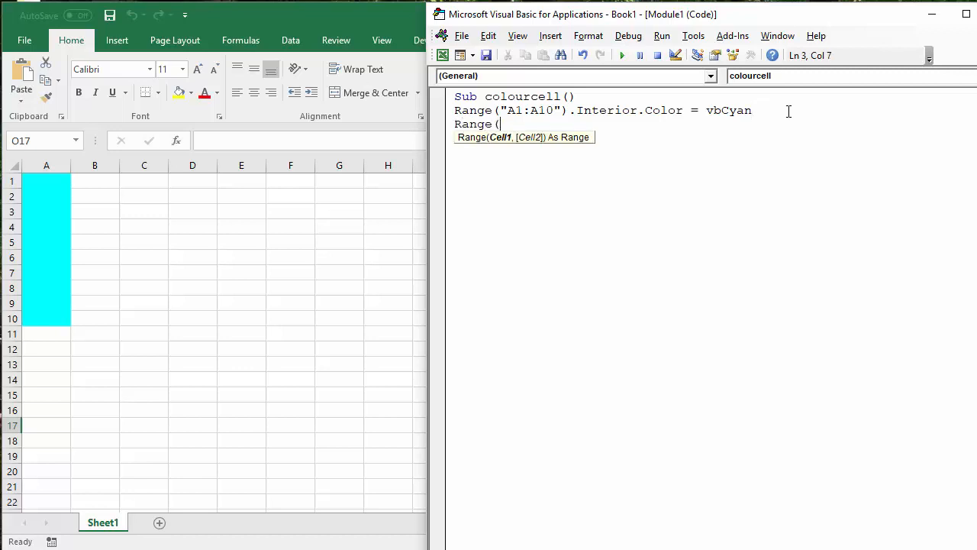
pyautogui.write('"')
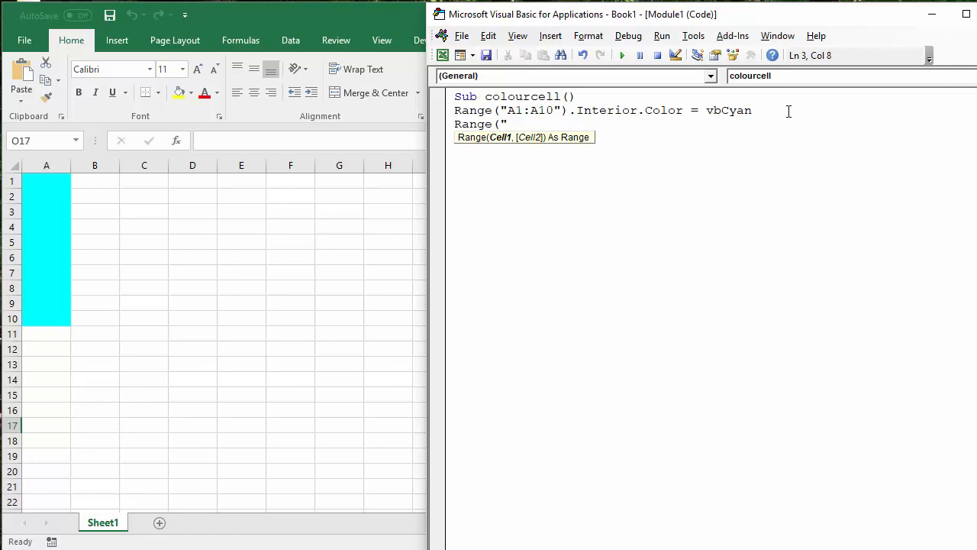
pyautogui.write('B1')
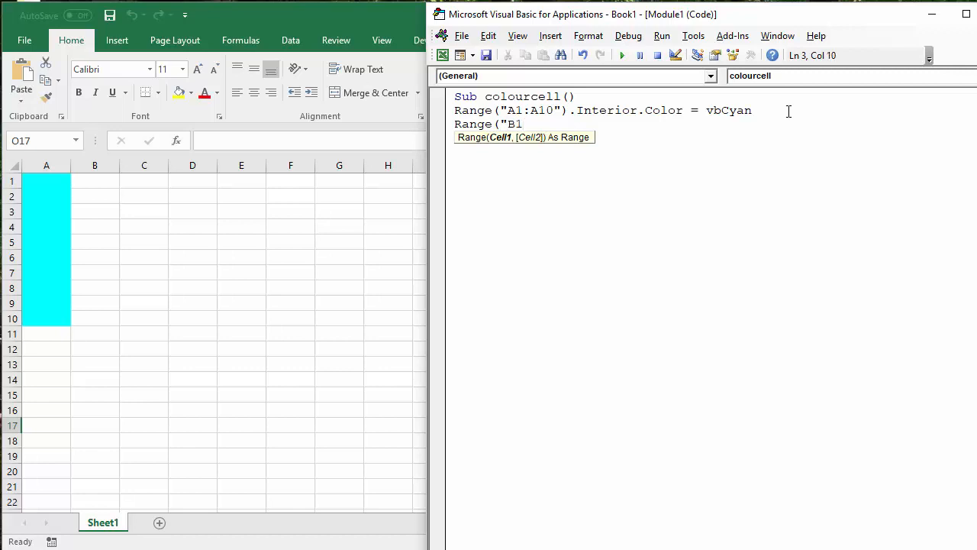
pyautogui.write(':B10")')
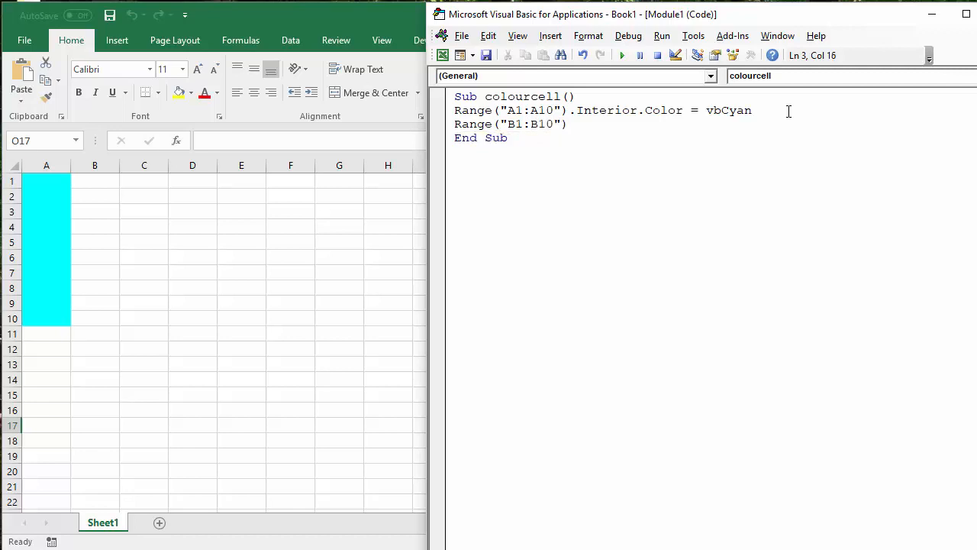
pyautogui.write('.interior.col')
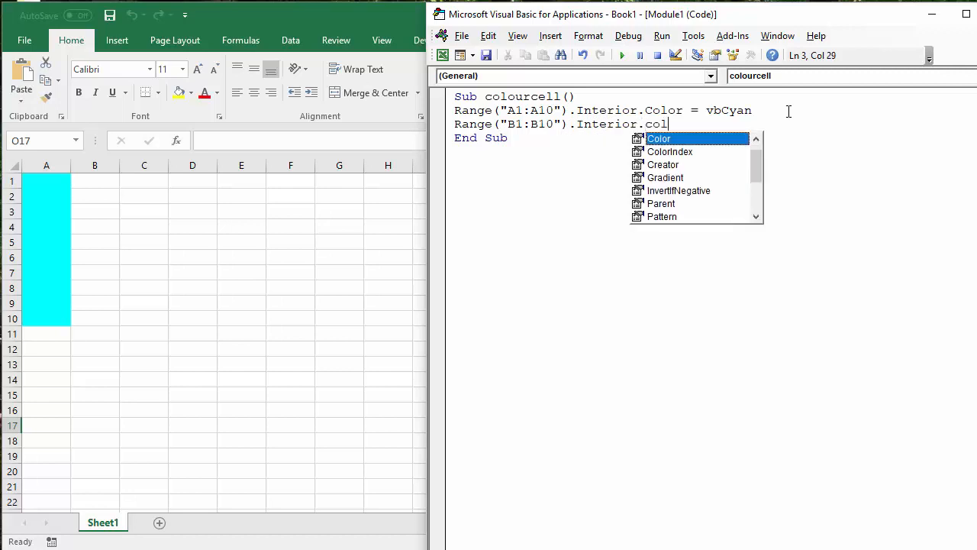
pyautogui.write('or')
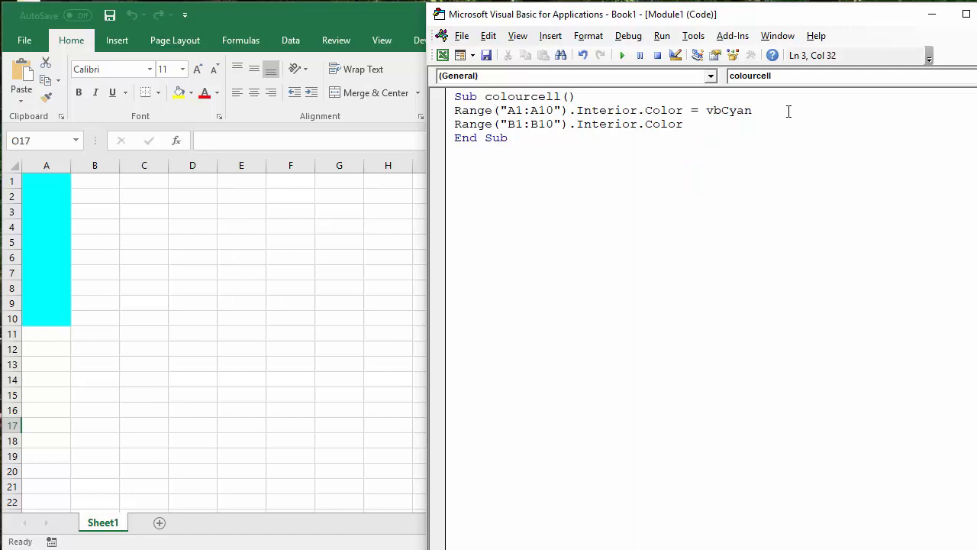
pyautogui.write('=')
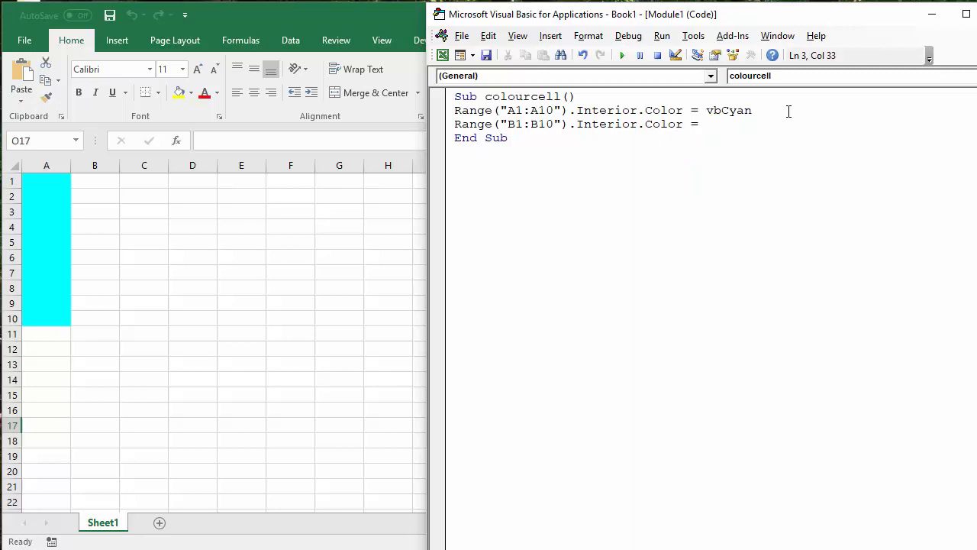
pyautogui.write('rg')
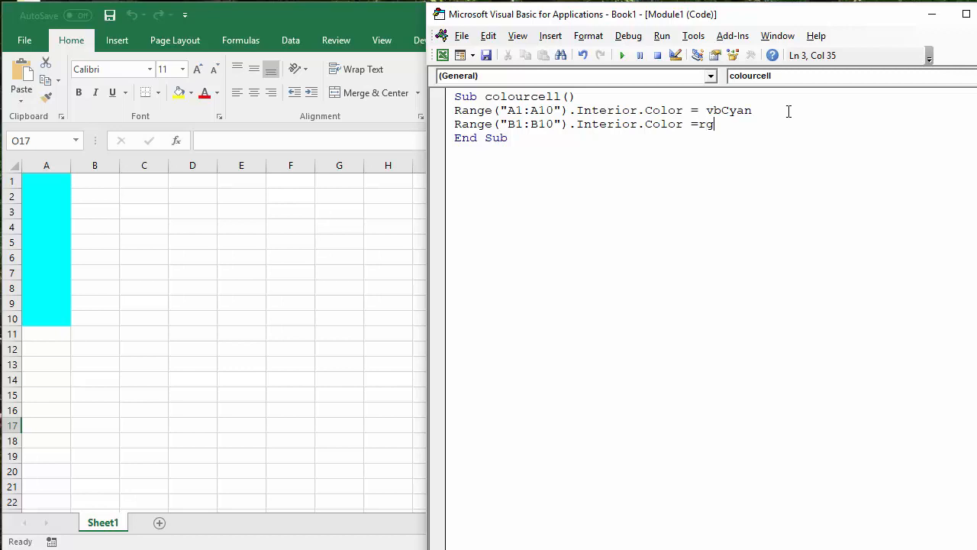
# - Pick rgbBurlyWood from the constants list and run the macro to fill column B
pyautogui.press('ctrl+space')
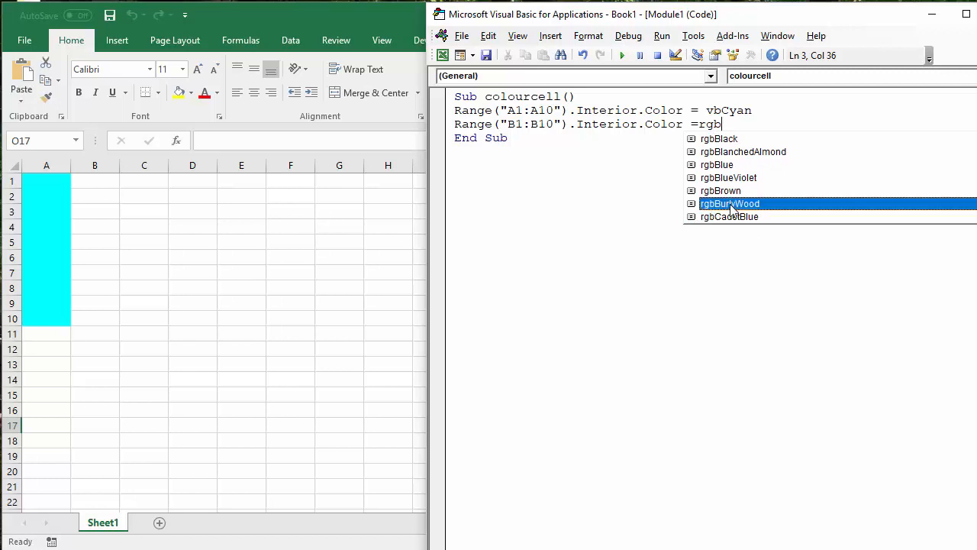
pyautogui.doubleClick(730, 203)
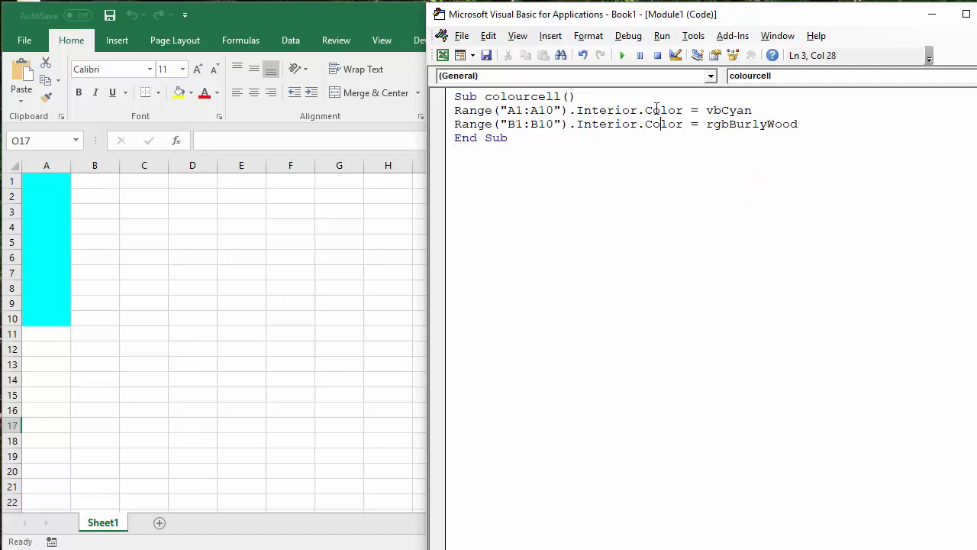
pyautogui.click(622, 55)
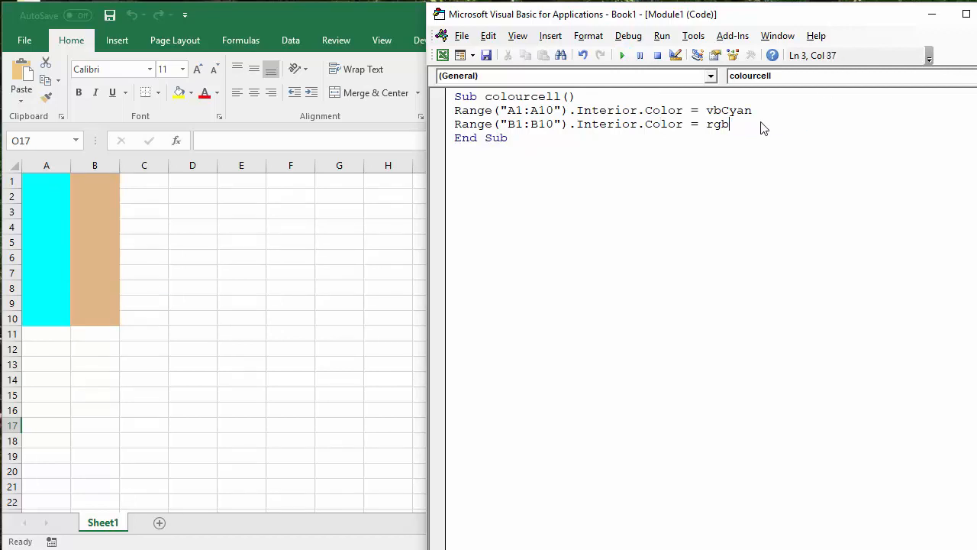
# - Replace the colour with rgbCornflowerBlue and rerun the macro
pyautogui.press('Backspace')
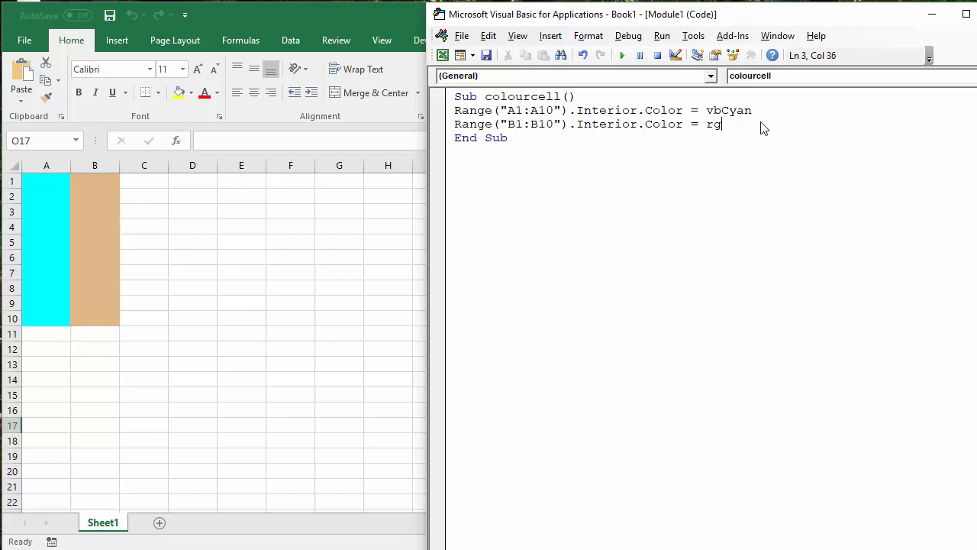
pyautogui.press('ctrl+space')
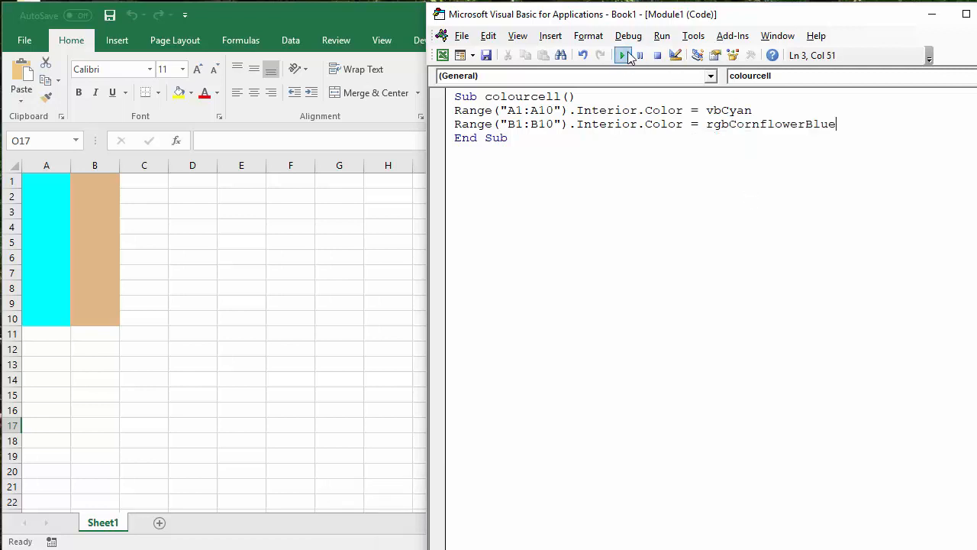
pyautogui.click(623, 55)
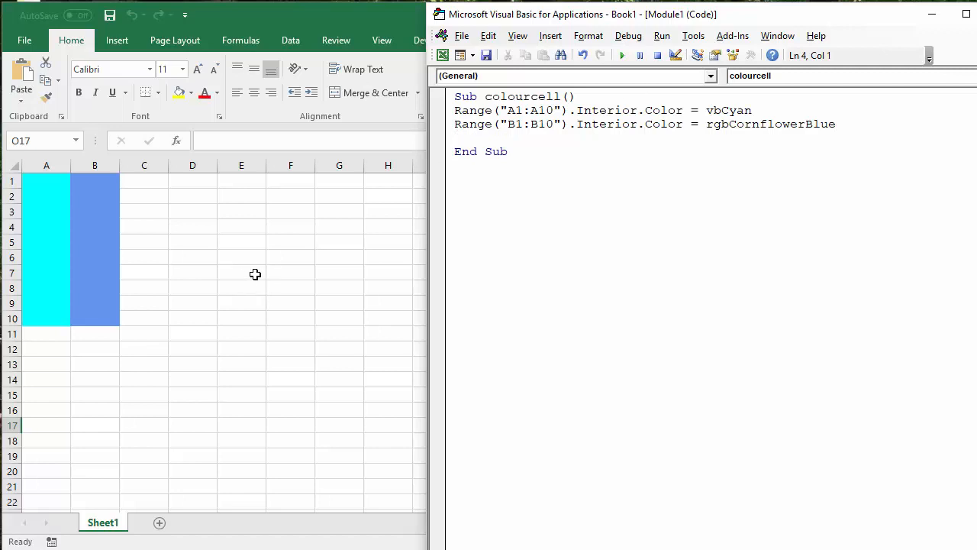
pyautogui.moveTo(245, 235)
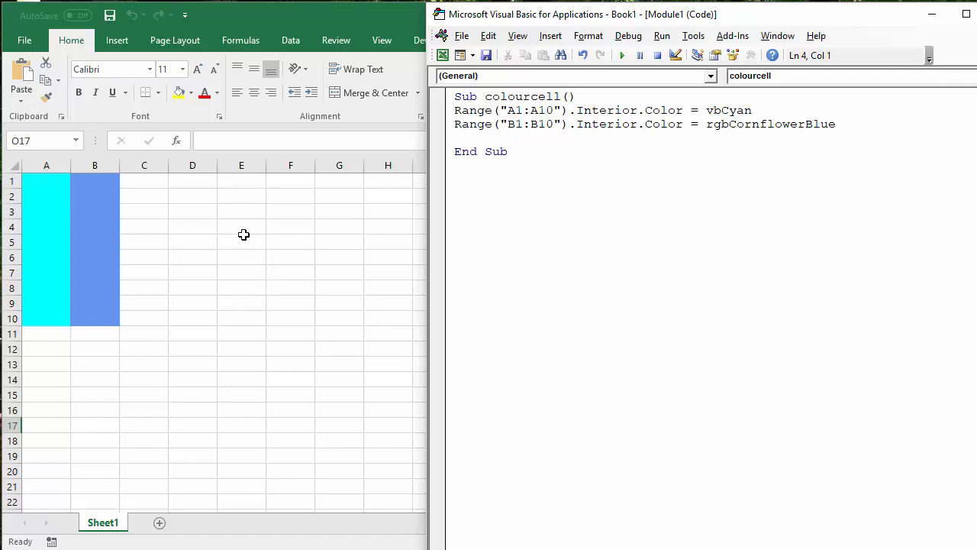
# - Paste a picture of the 56 numbered colour index swatches onto the sheet
pyautogui.press('ctrl+v')
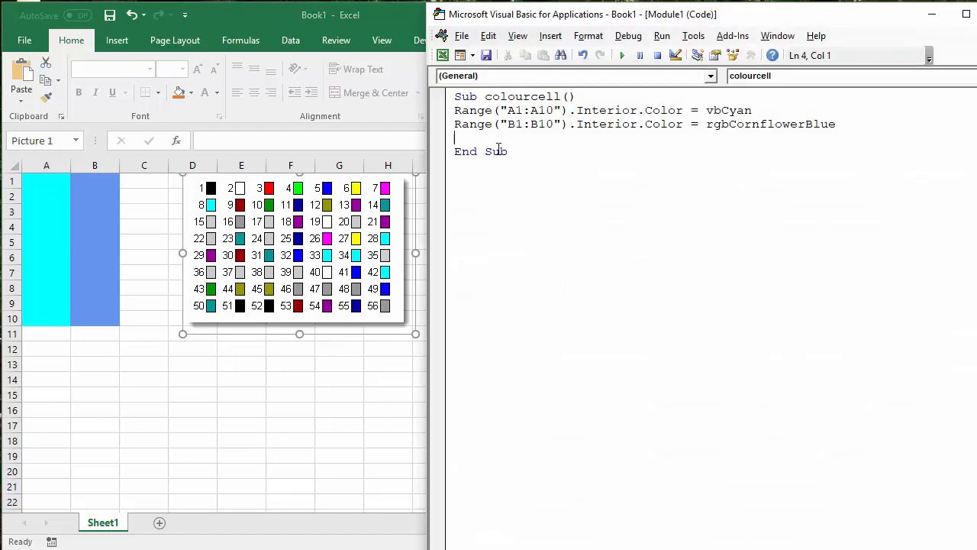
# - Add a third line referencing Range("C1:C10")
pyautogui.write('rnage')
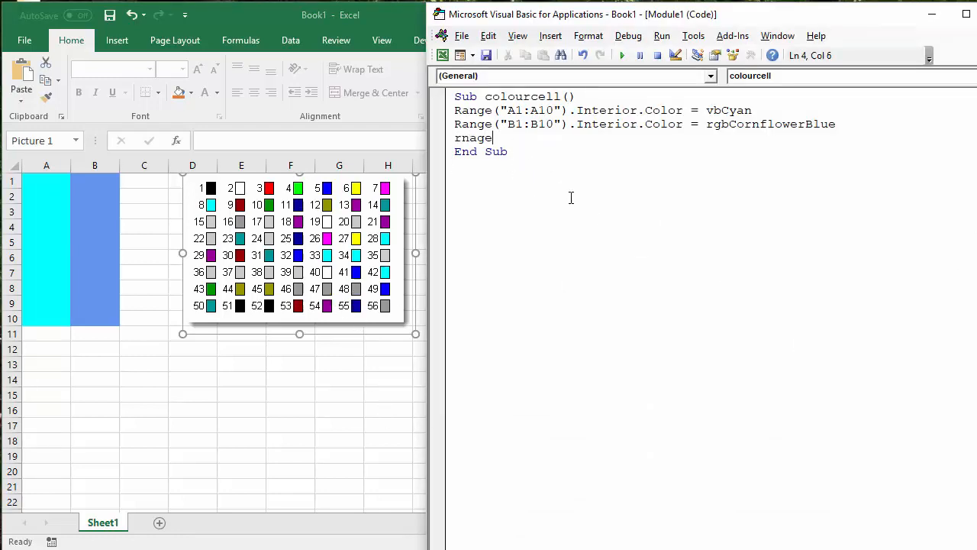
pyautogui.write('range')
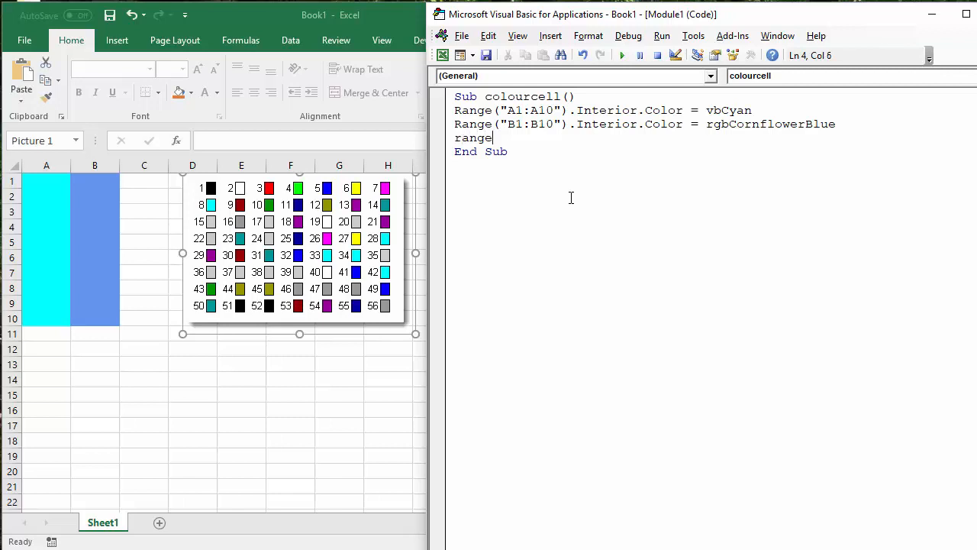
pyautogui.write('("')
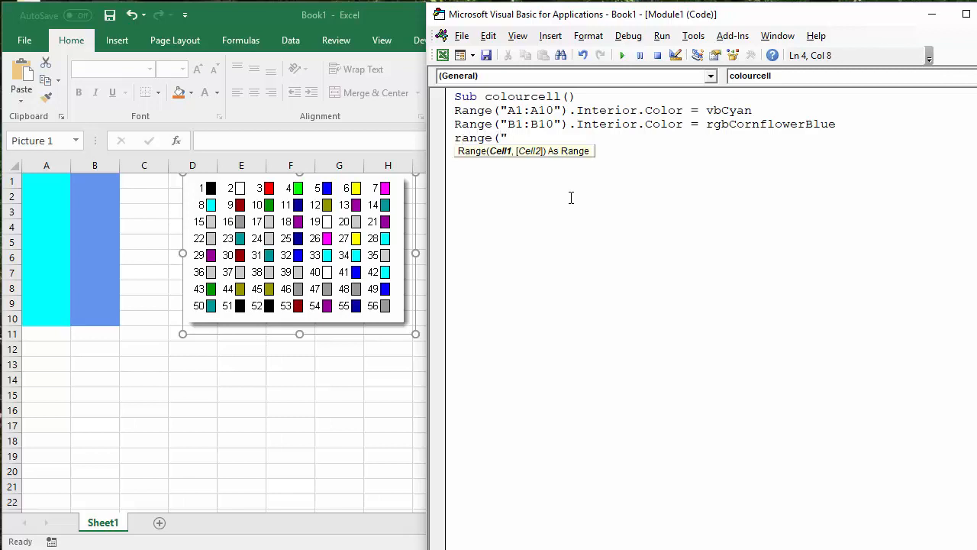
pyautogui.write('C1')
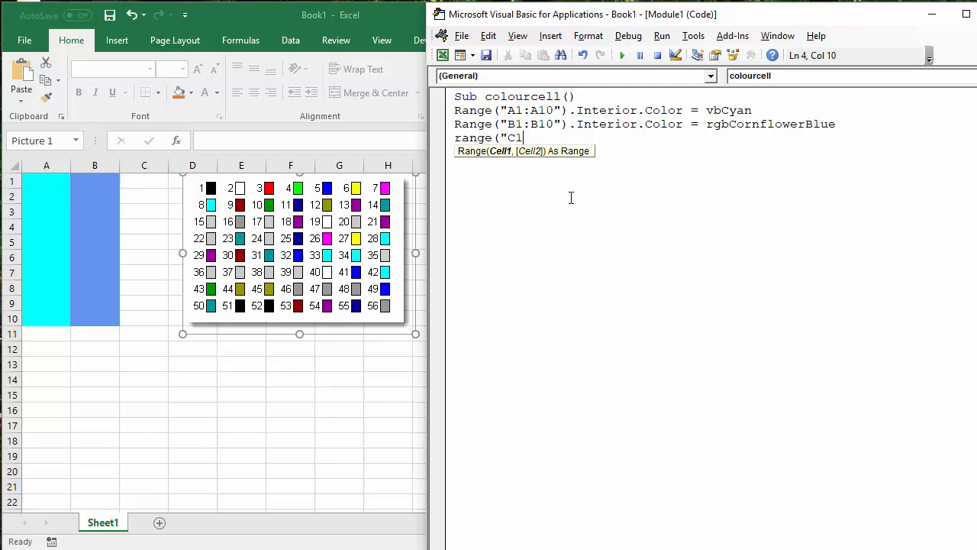
pyautogui.write(';C')
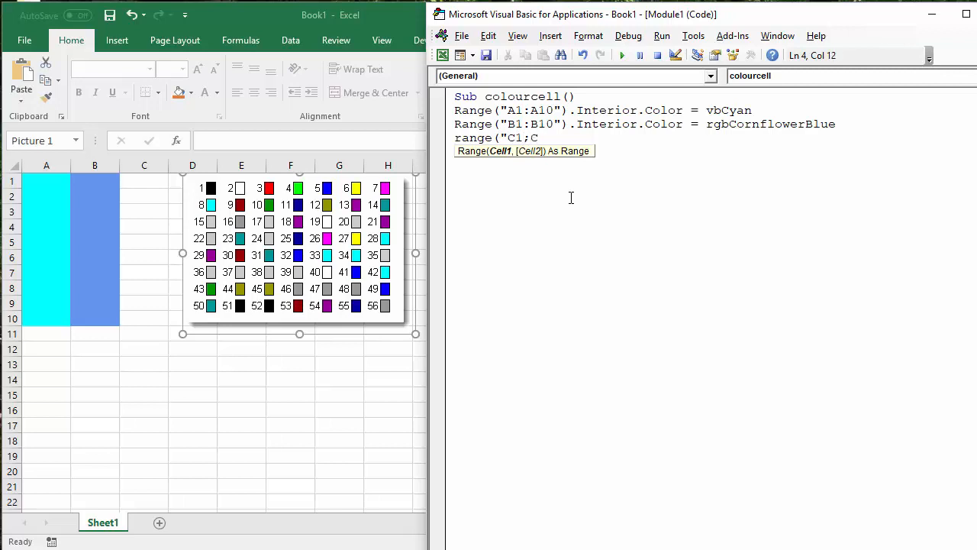
pyautogui.write(':')
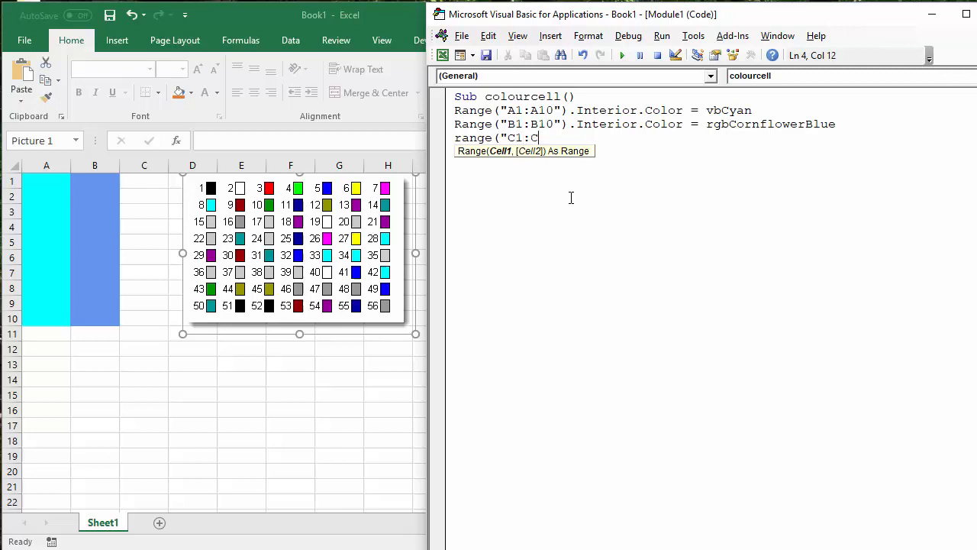
pyautogui.write('10"')
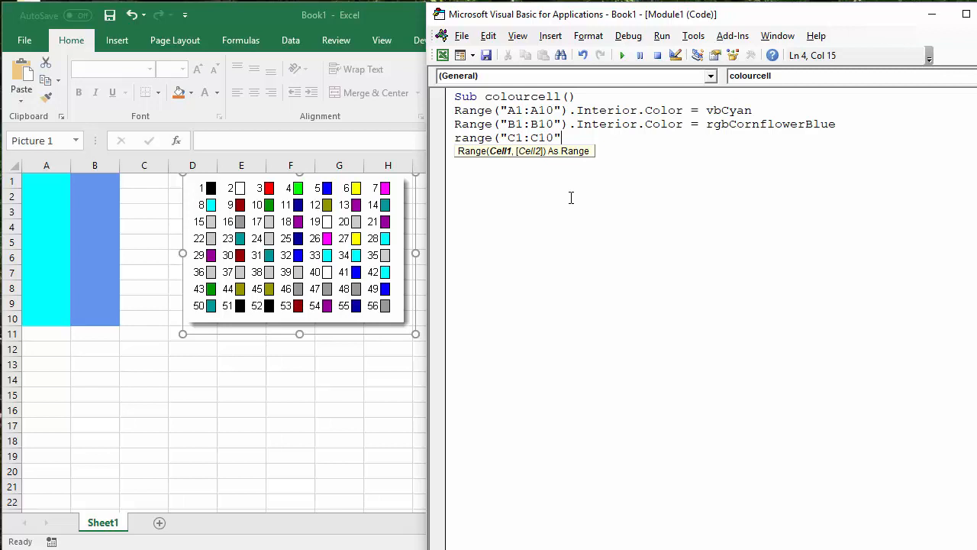
pyautogui.write(')')
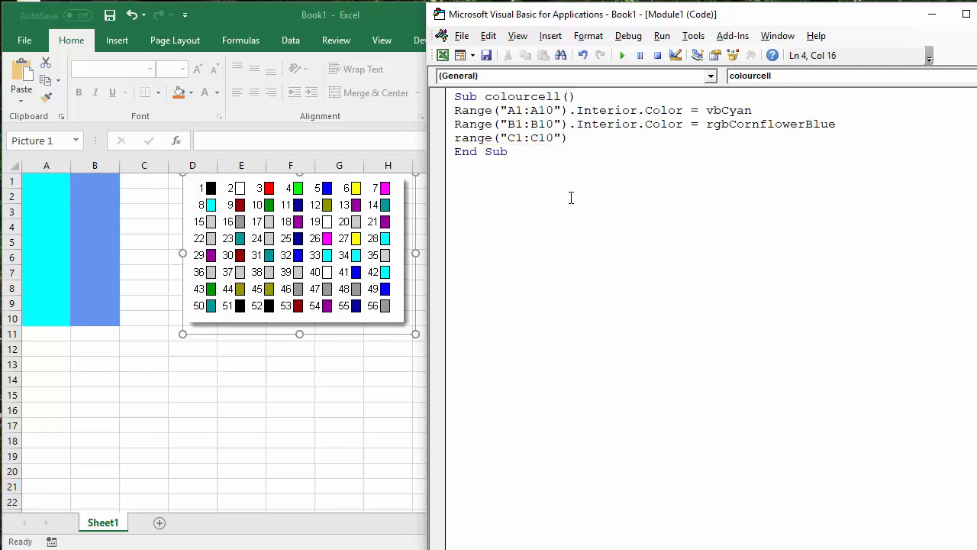
# - Set its Interior.ColorIndex to 27 and run the macro to fill column C yellow
pyautogui.write('in')
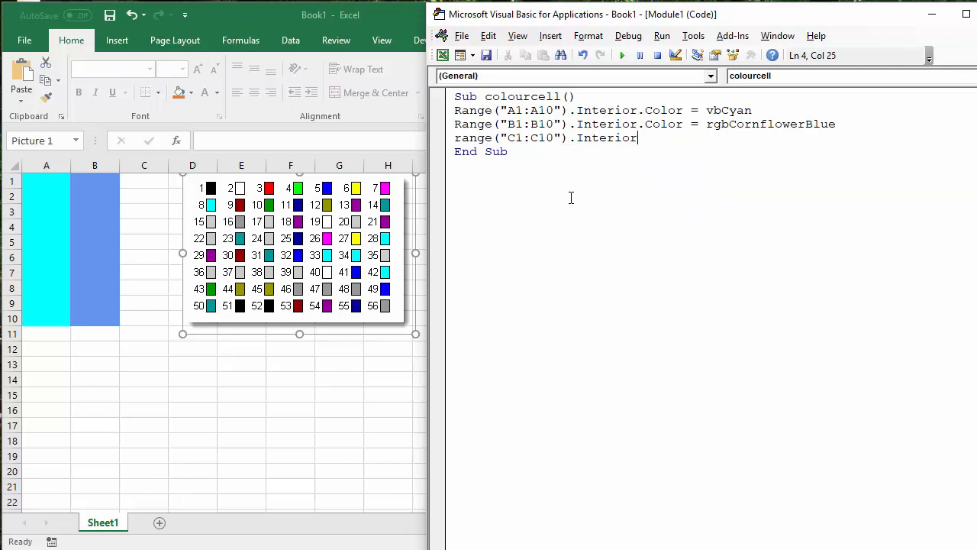
pyautogui.write('.col')
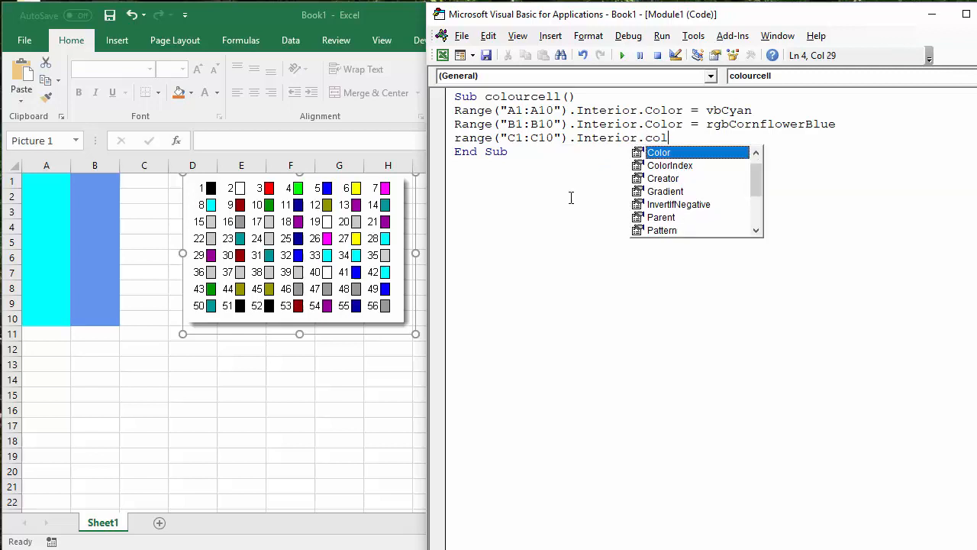
pyautogui.moveTo(682, 171)
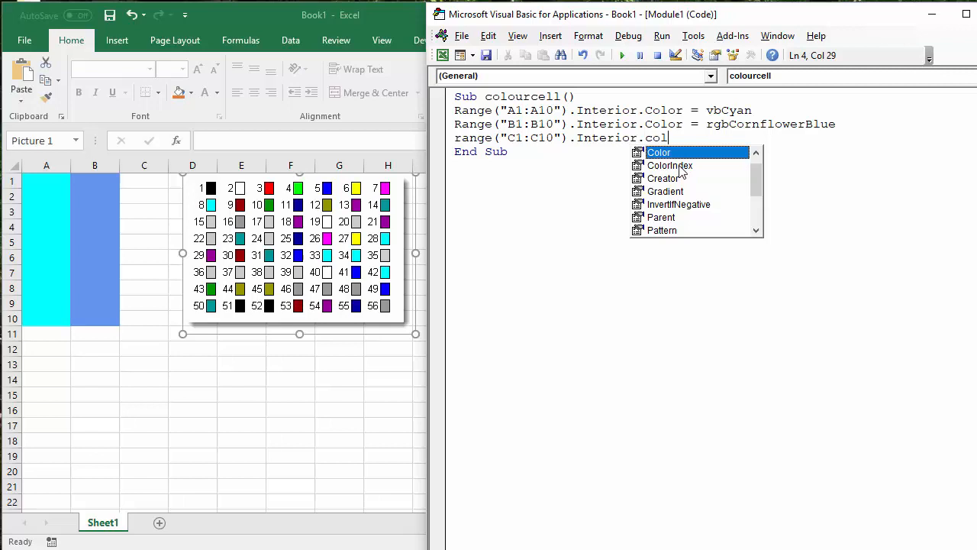
pyautogui.write('ColorIndex =')
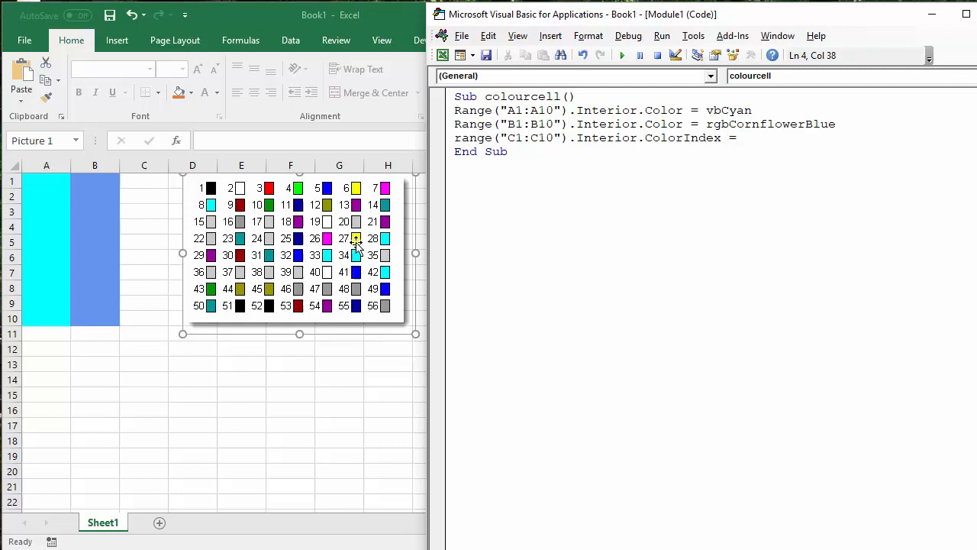
pyautogui.write('27')
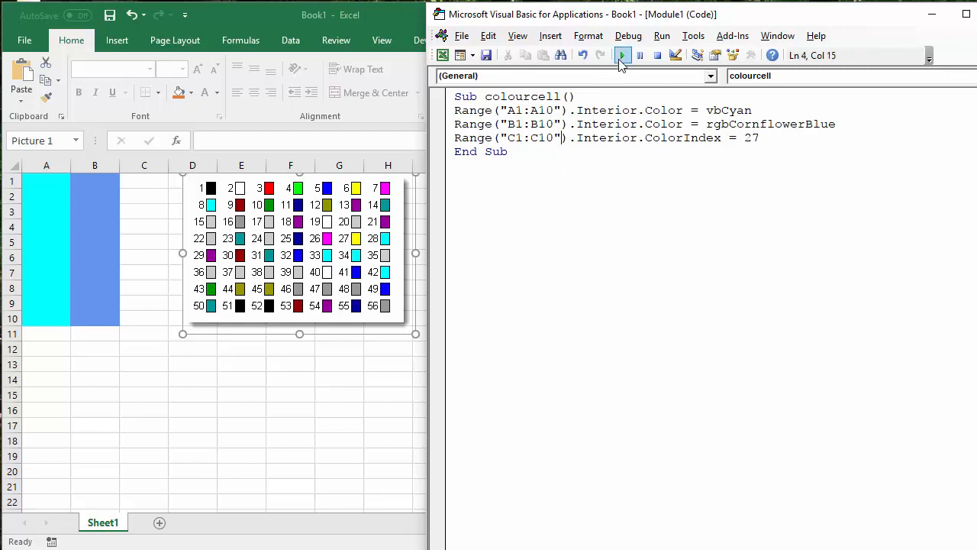
pyautogui.click(623, 55)
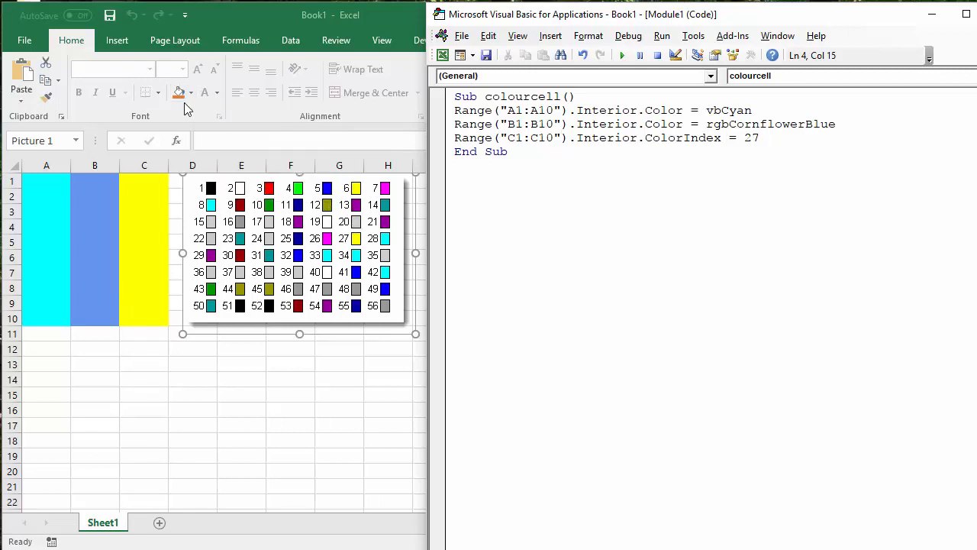
pyautogui.click(193, 93)
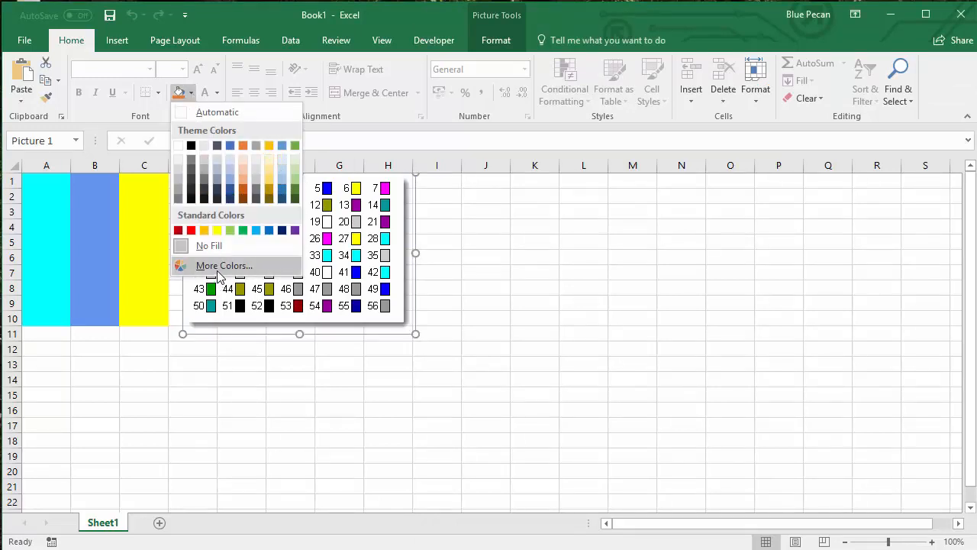
pyautogui.click(223, 266)
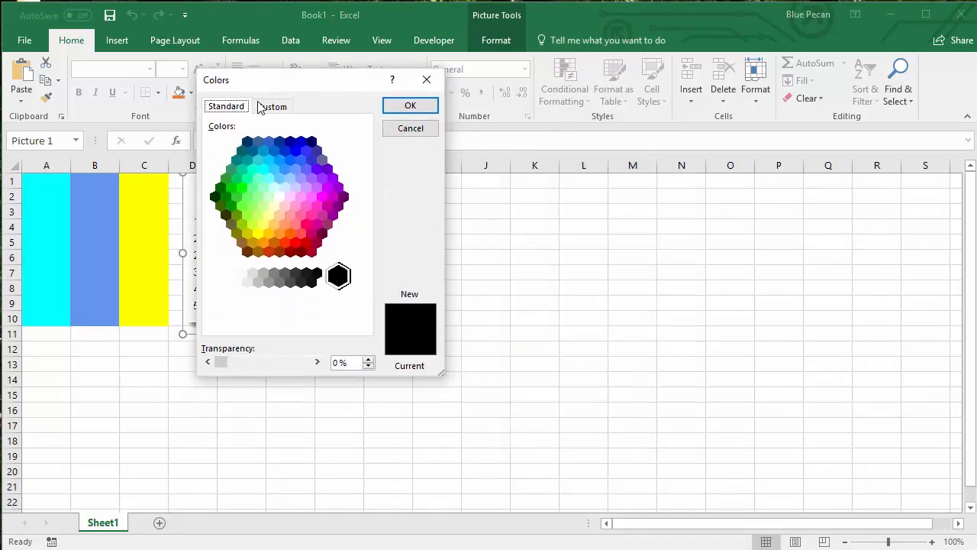
pyautogui.moveTo(321, 180)
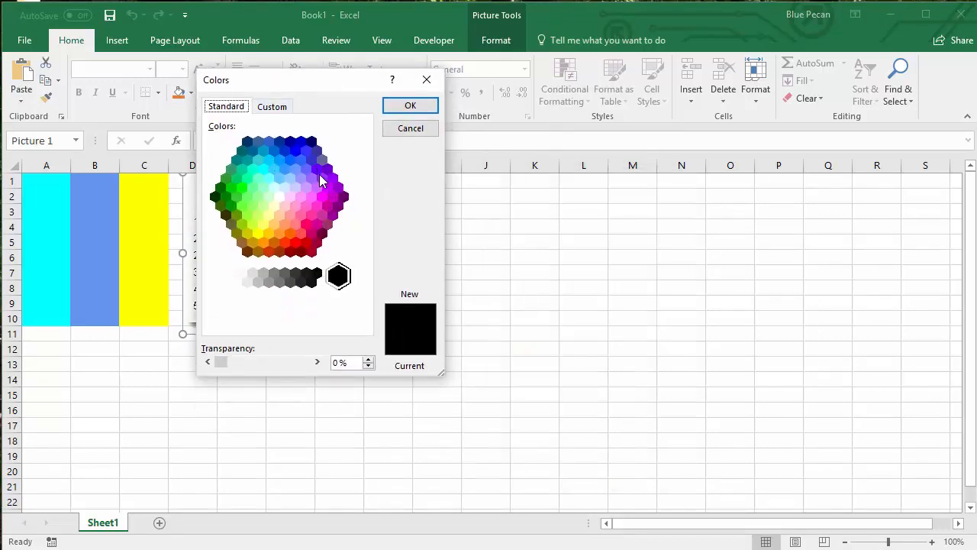
pyautogui.click(322, 180)
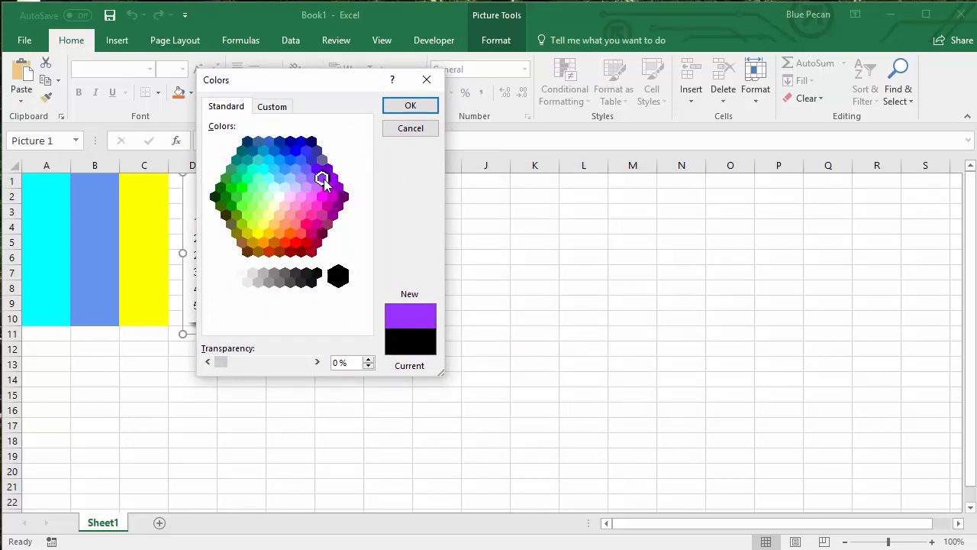
pyautogui.click(272, 107)
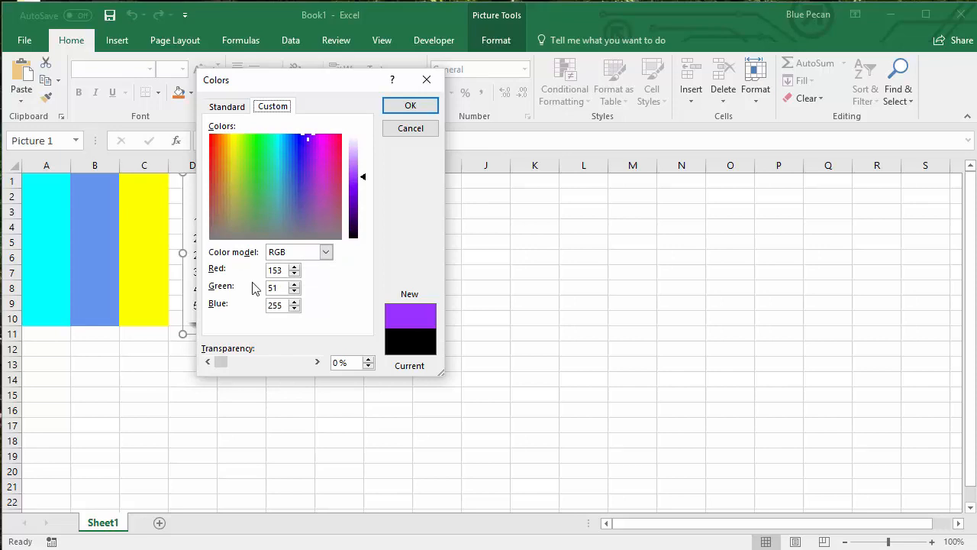
pyautogui.click(278, 269)
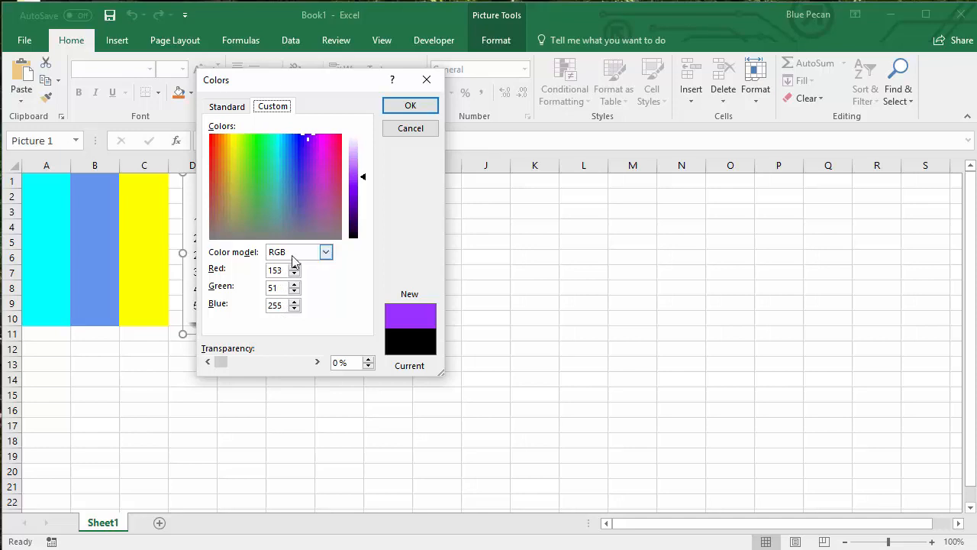
pyautogui.click(226, 107)
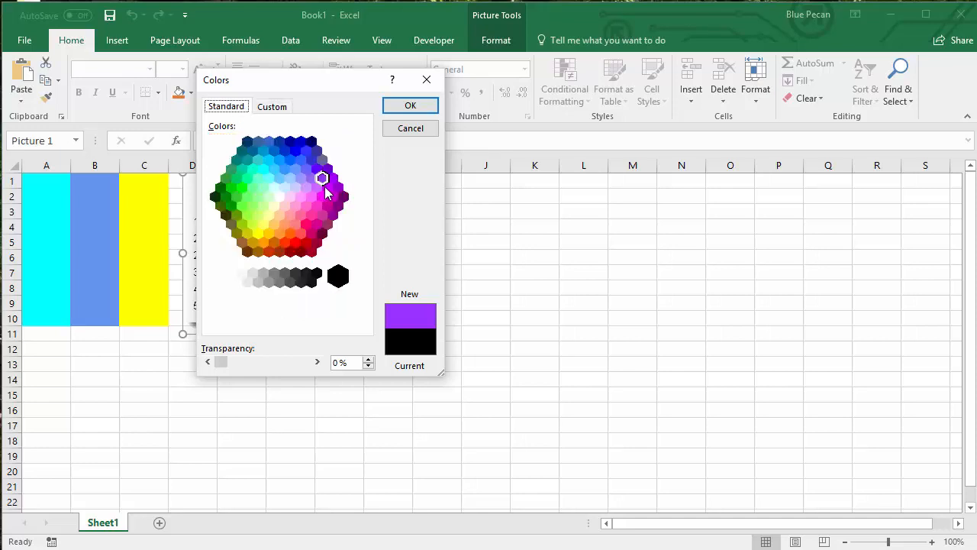
pyautogui.click(272, 107)
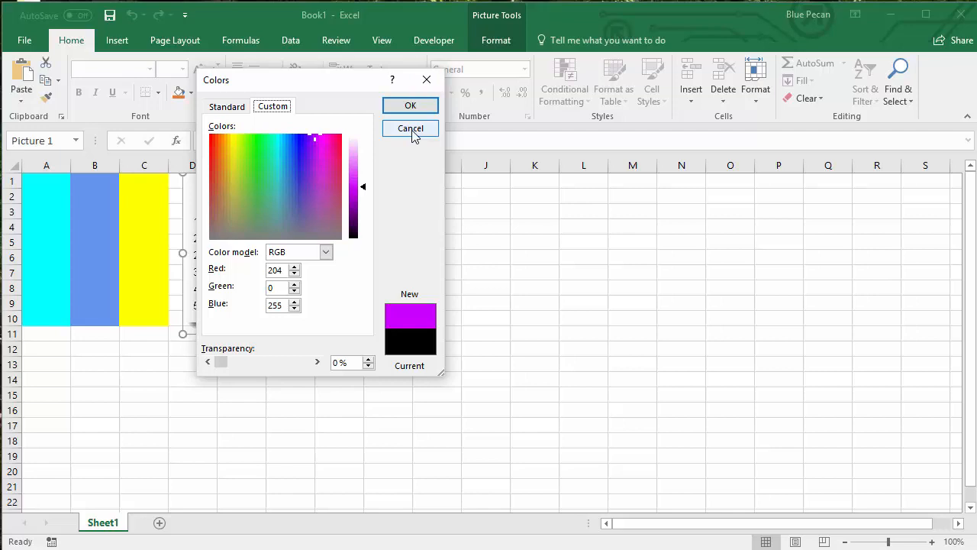
pyautogui.click(409, 128)
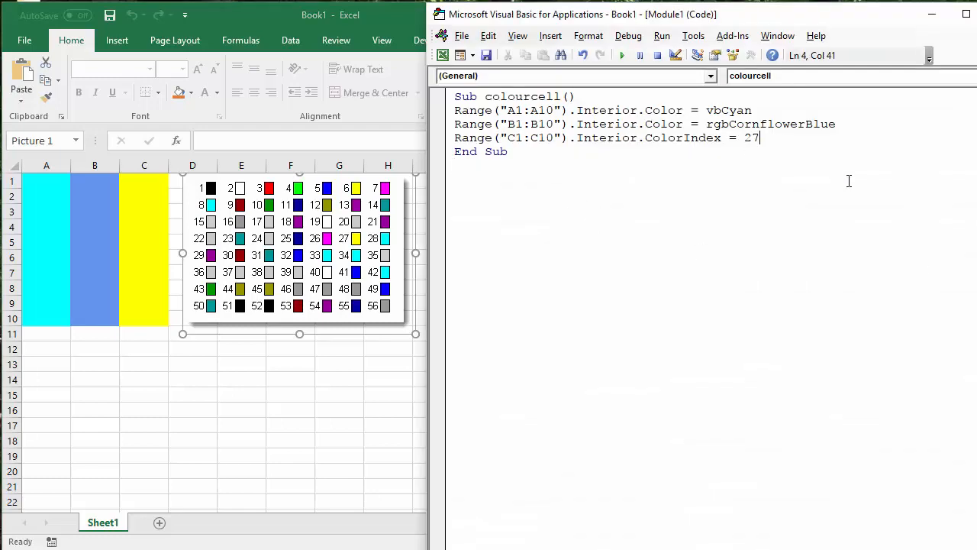
# - Add a fourth line Range("D1:D10").Interior.Color for column D
pyautogui.write('Rn')
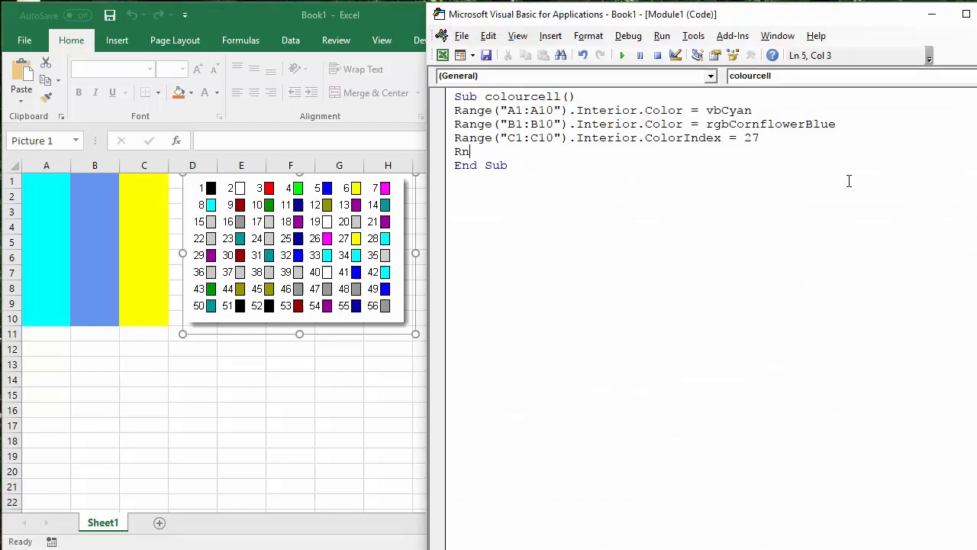
pyautogui.write('age')
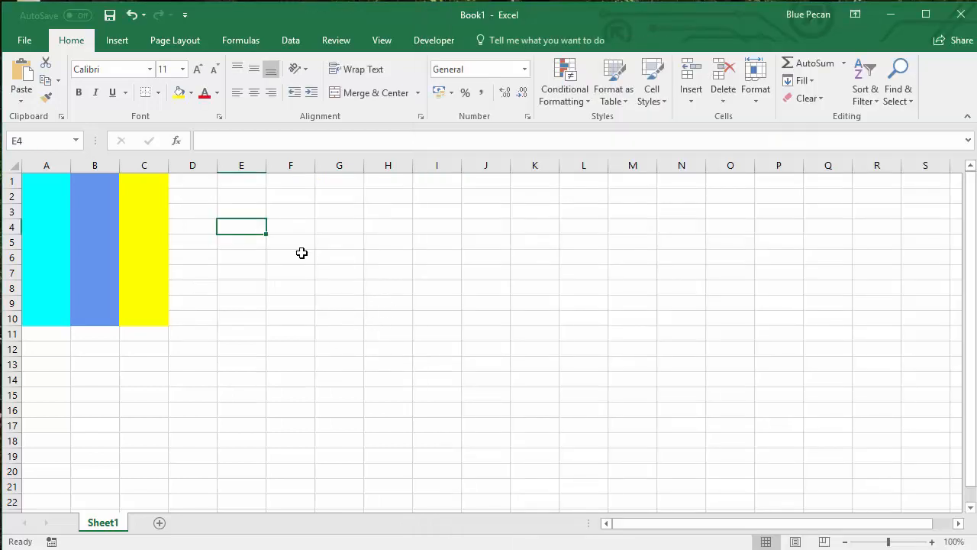
pyautogui.moveTo(935, 205)
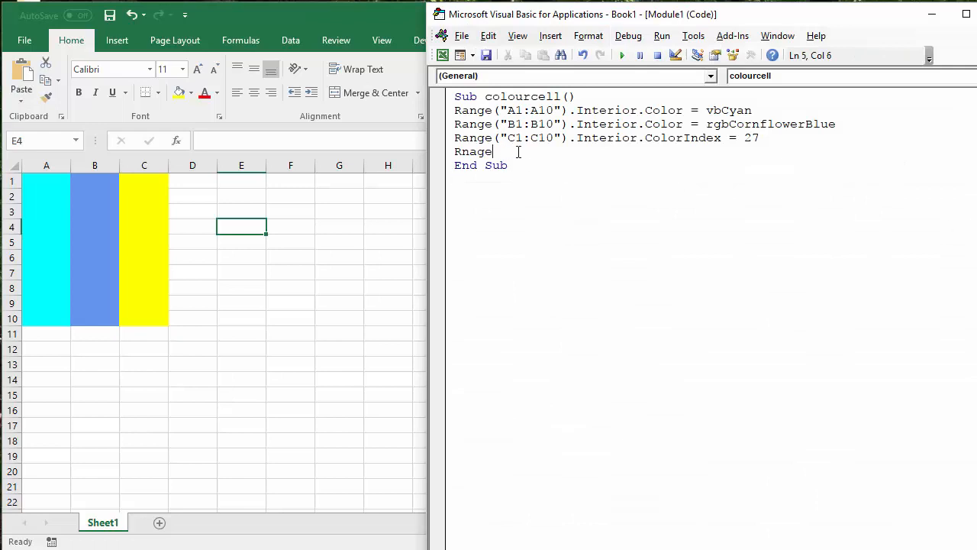
pyautogui.press('BackSpace')
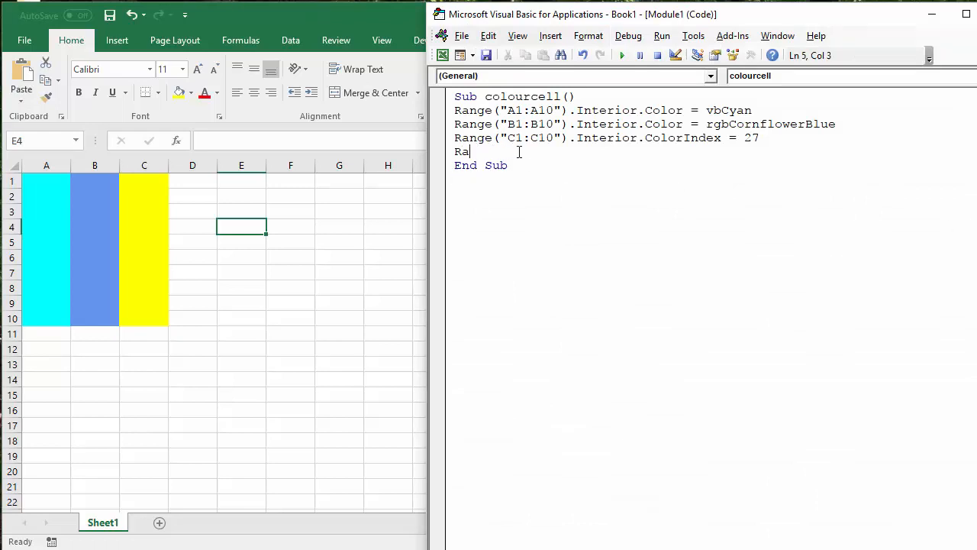
pyautogui.write('nge ("')
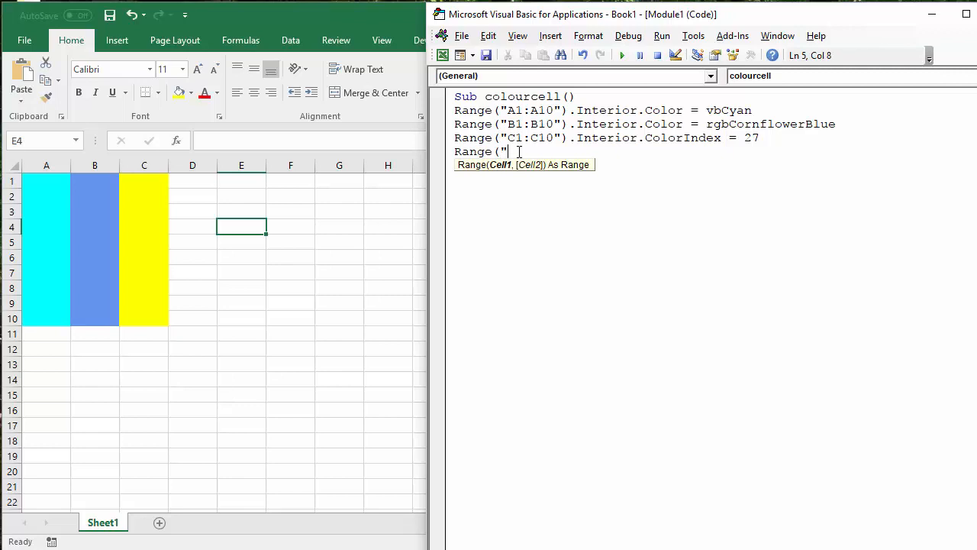
pyautogui.write('d')
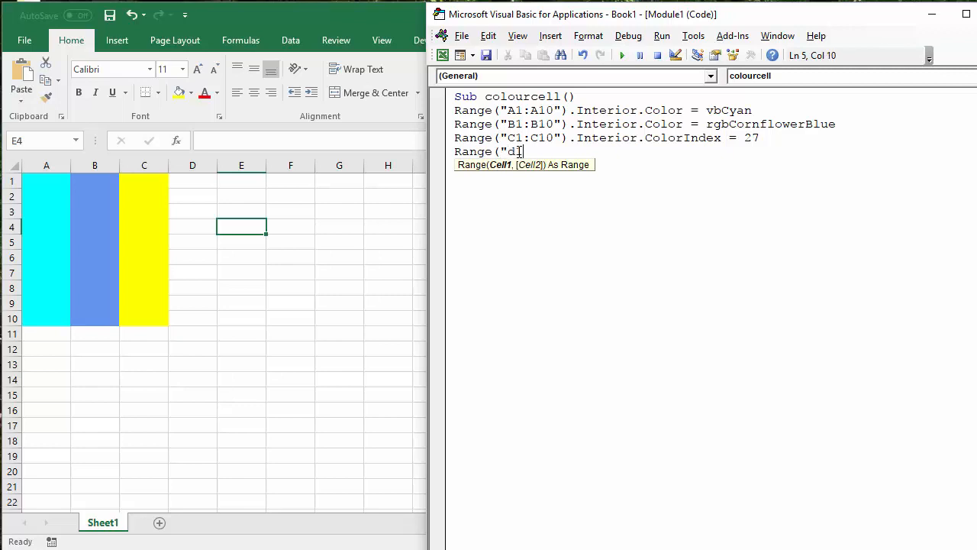
pyautogui.write(':D10")')
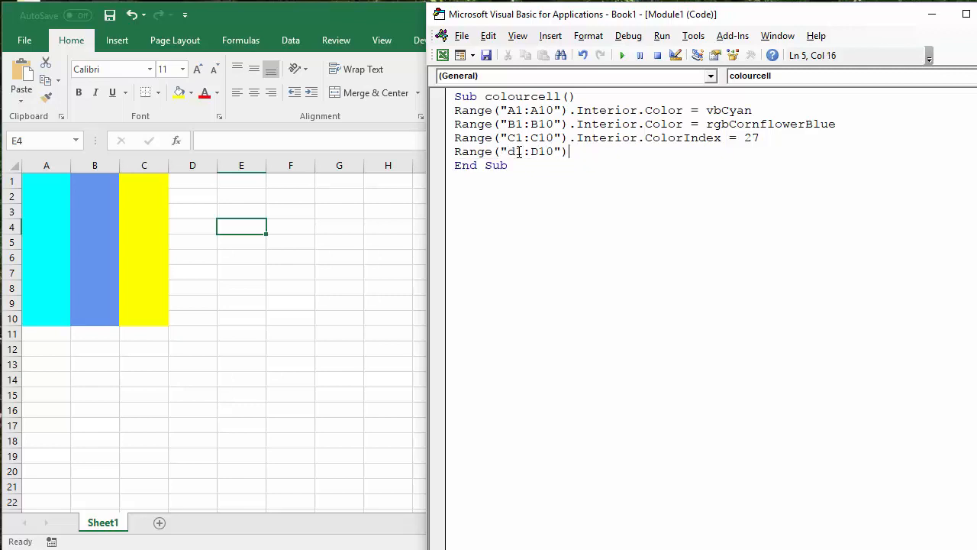
pyautogui.write('.INT')
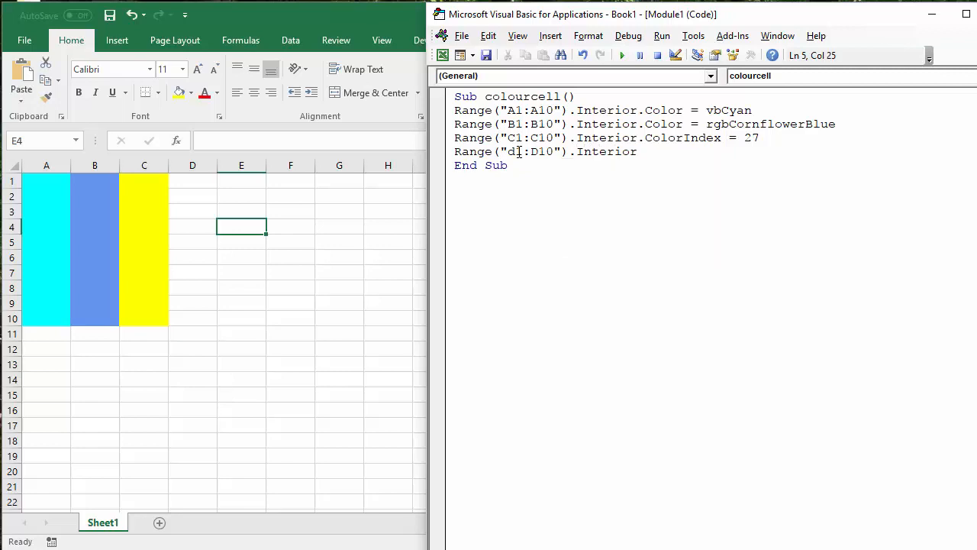
pyautogui.write('.')
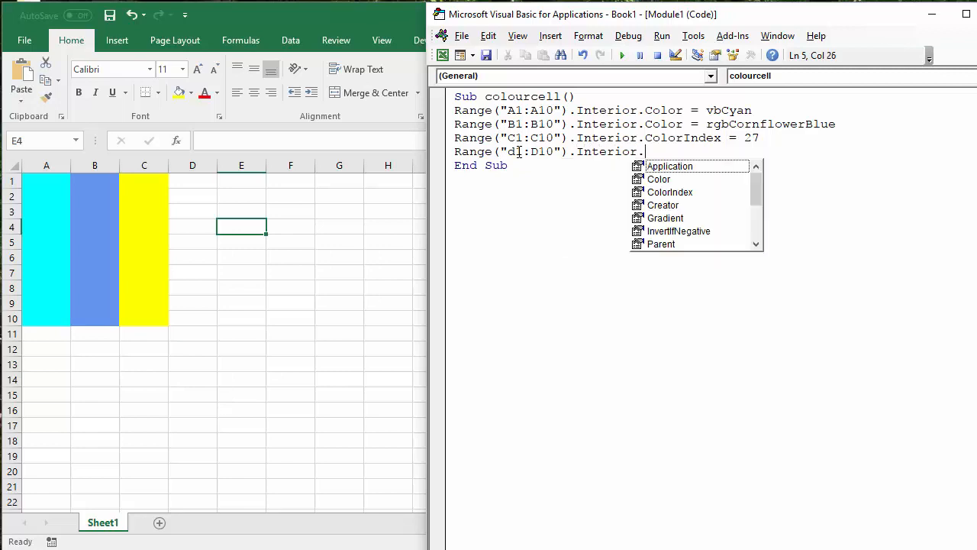
pyautogui.write('c')
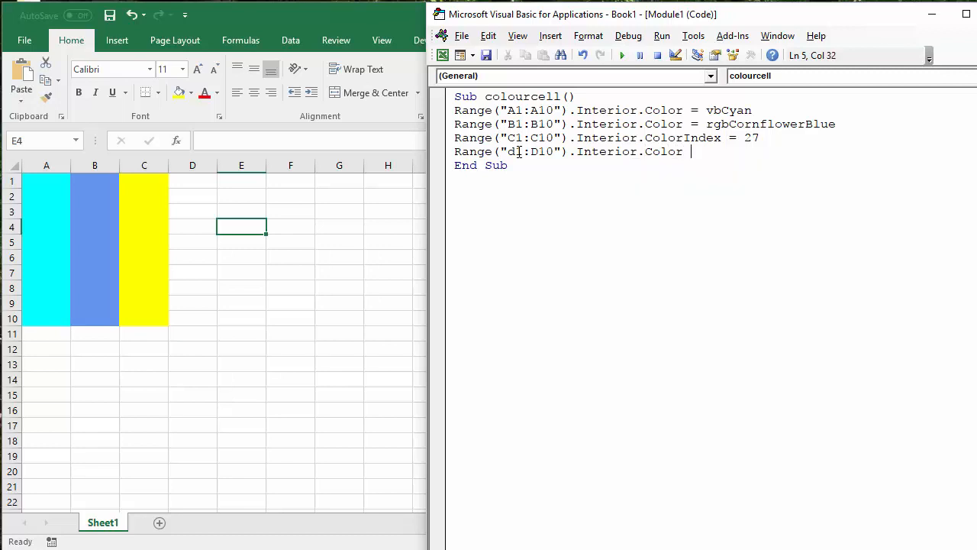
# - Set the fill to RGB(204, 0, 255) and run the macro to colour D1:D10 purple
pyautogui.write('rgb')
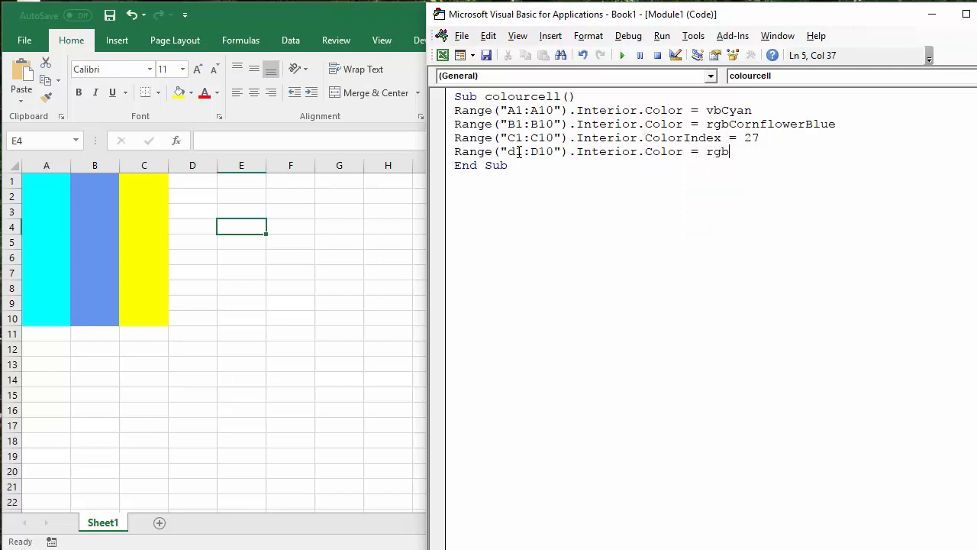
pyautogui.write('(')
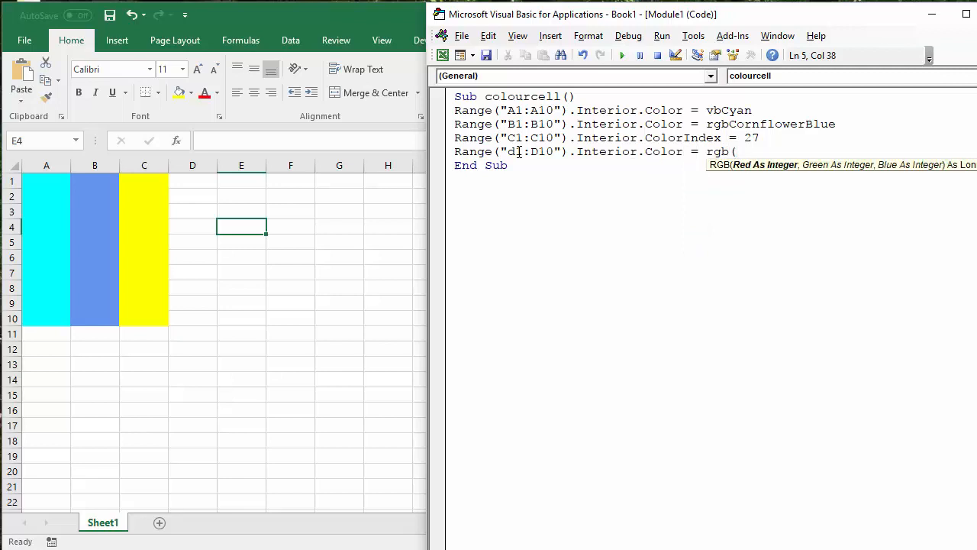
pyautogui.write('20')
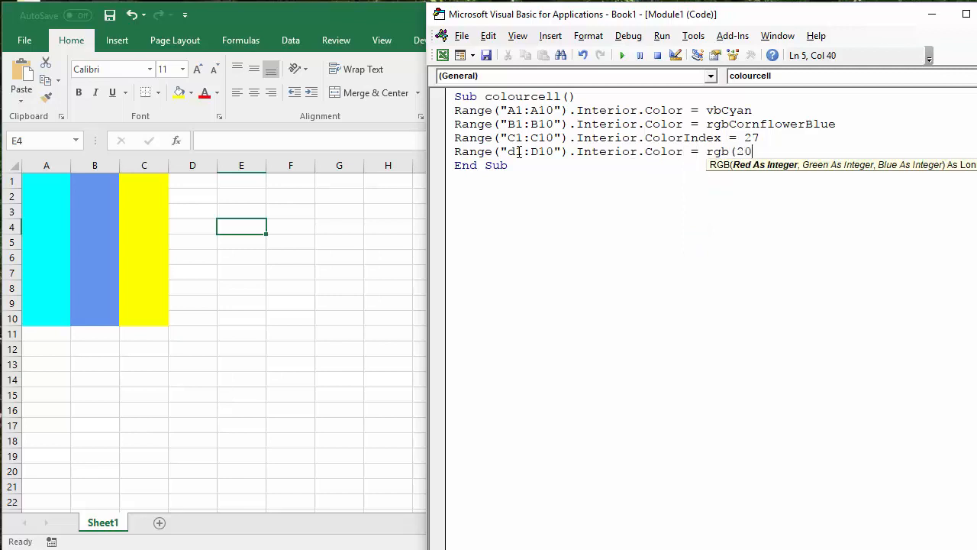
pyautogui.write('4,0')
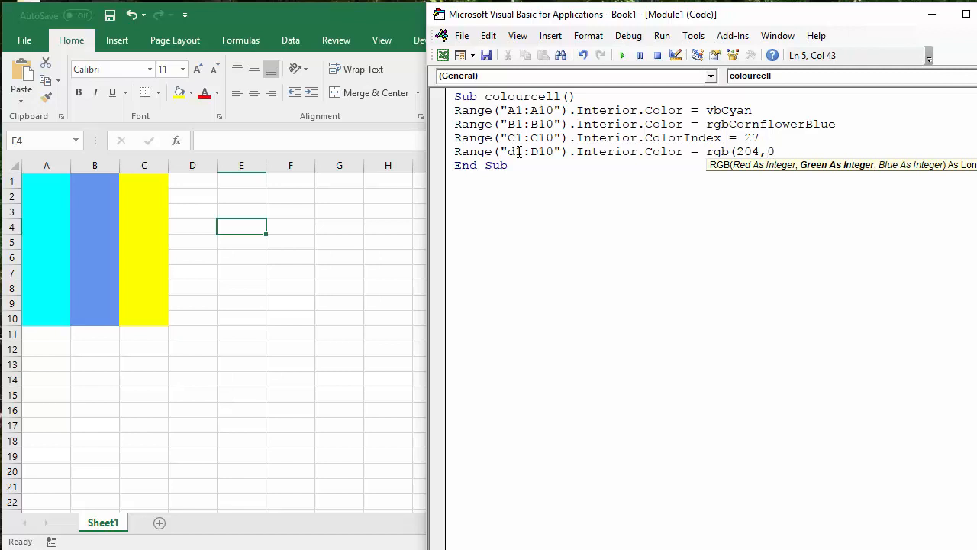
pyautogui.write(',255')
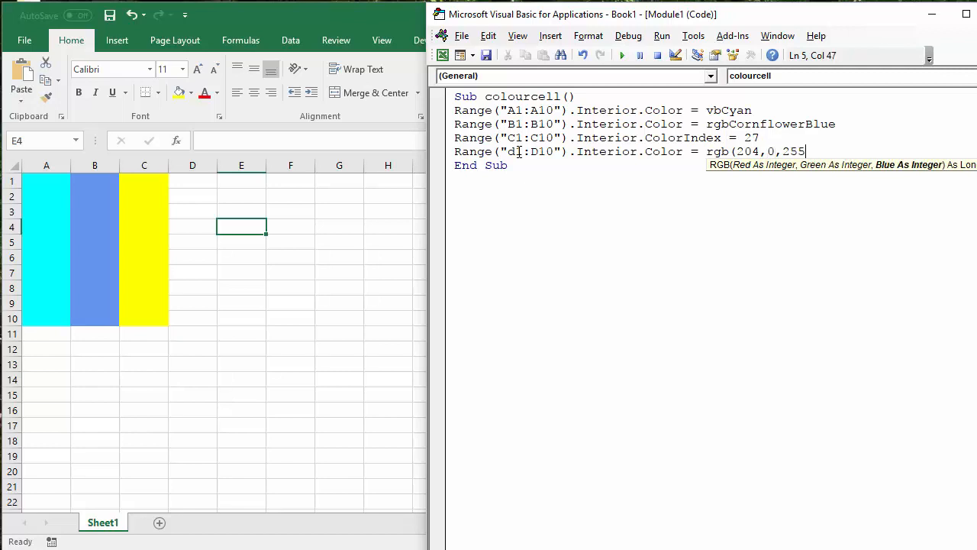
pyautogui.write(')')
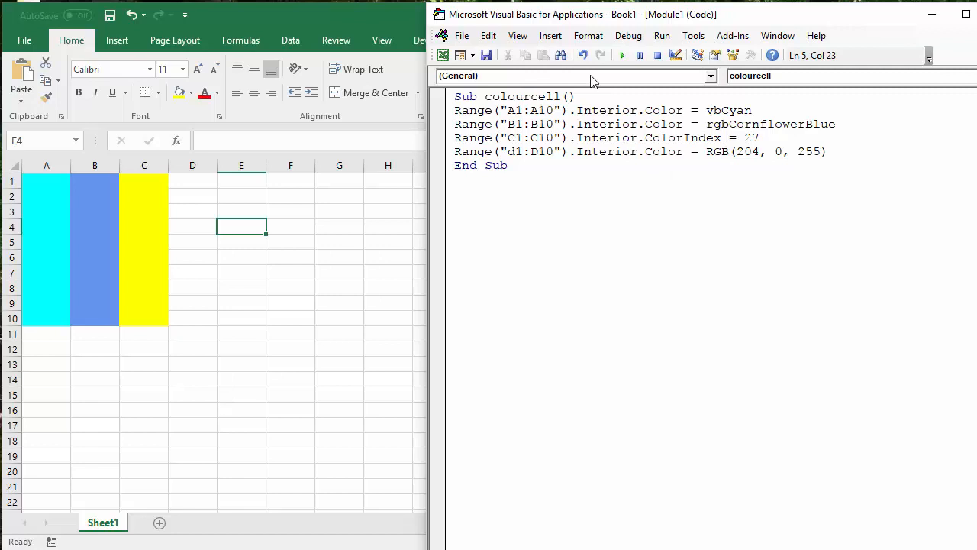
pyautogui.click(622, 55)
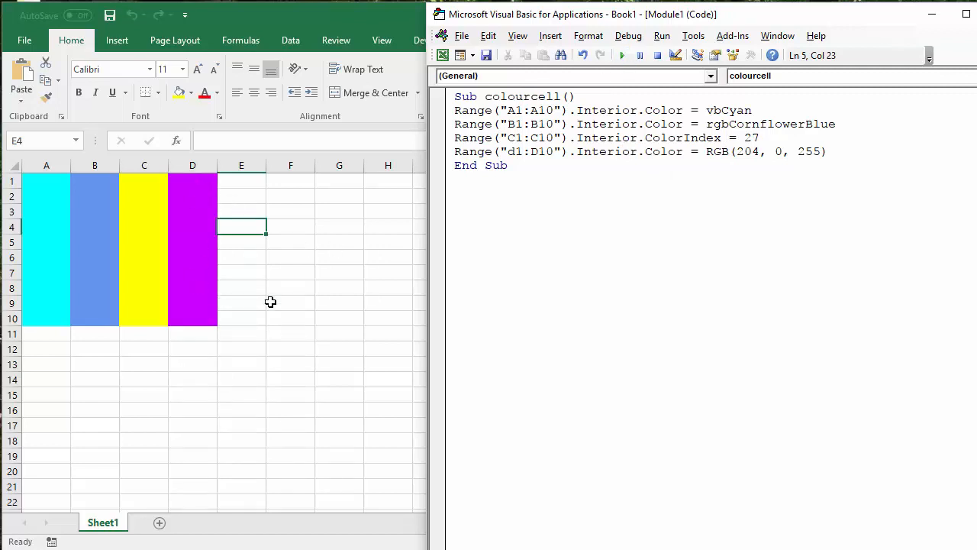
pyautogui.moveTo(324, 319)
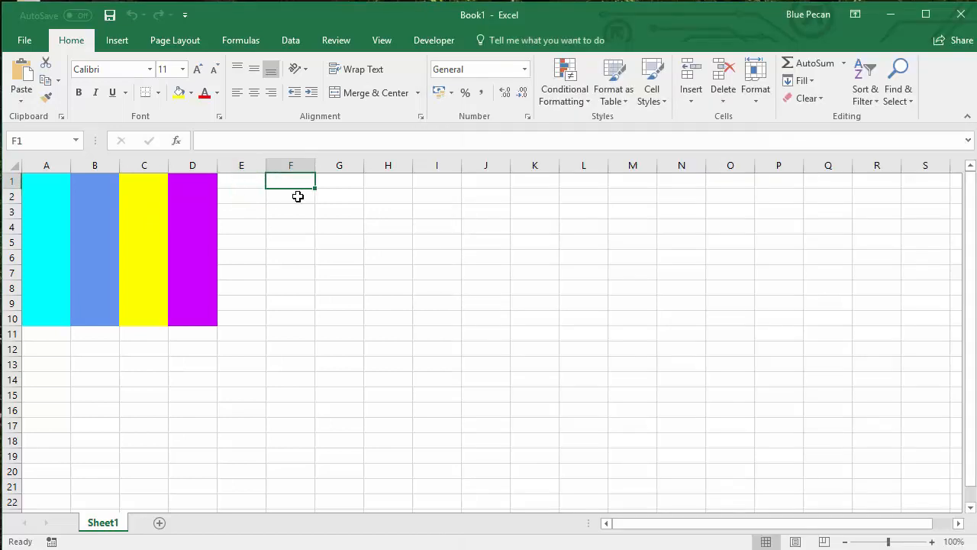
# - Enter Hello in cell F1 and return to the VBA editor
pyautogui.write('Hello')
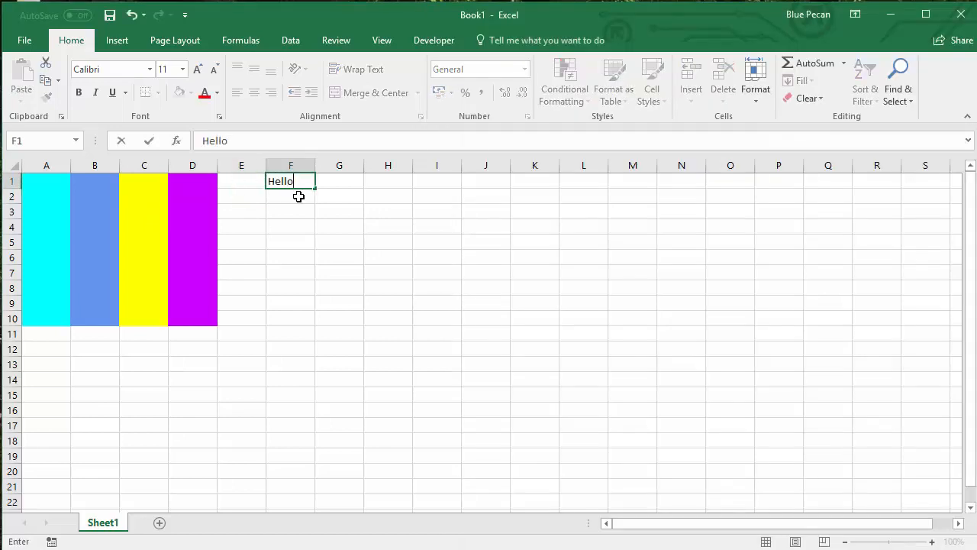
pyautogui.click(437, 241)
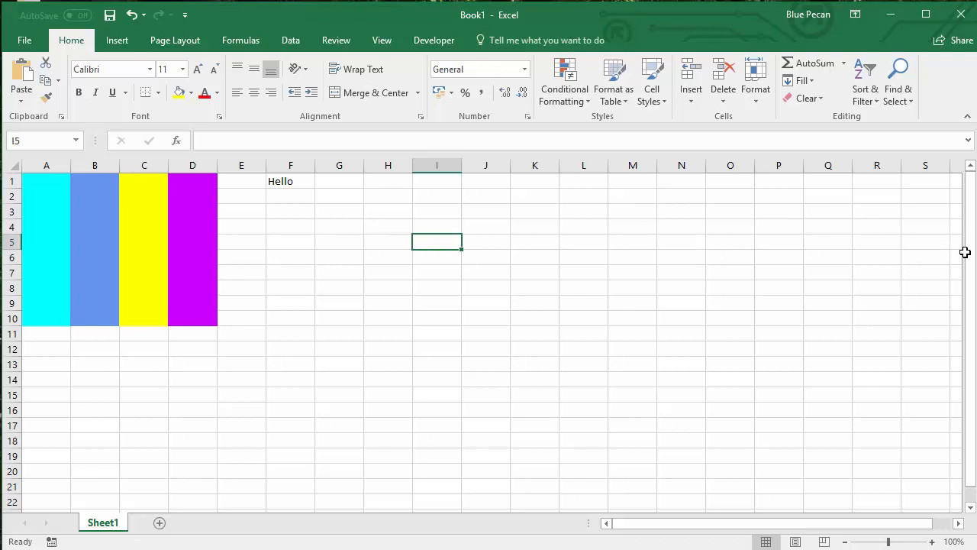
pyautogui.press('alt+f11')
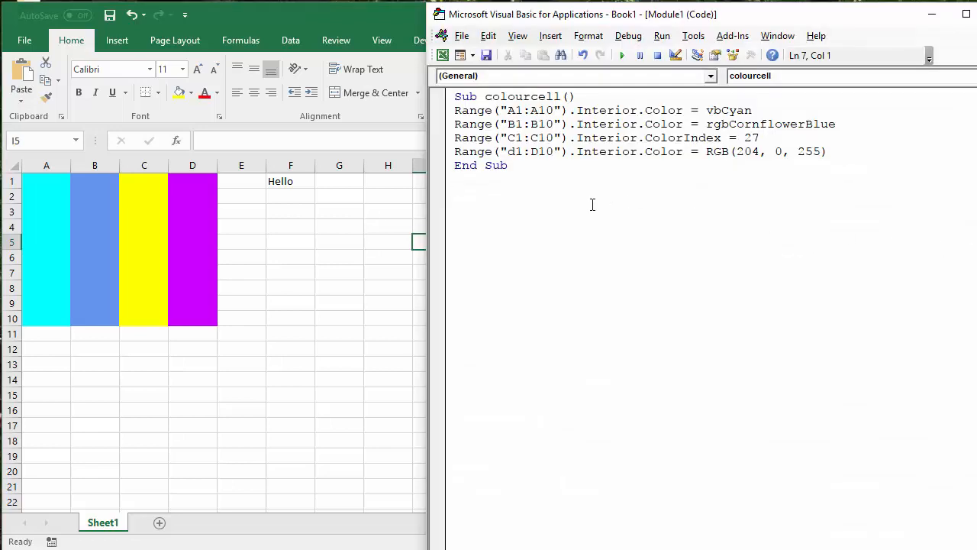
pyautogui.moveTo(489, 211)
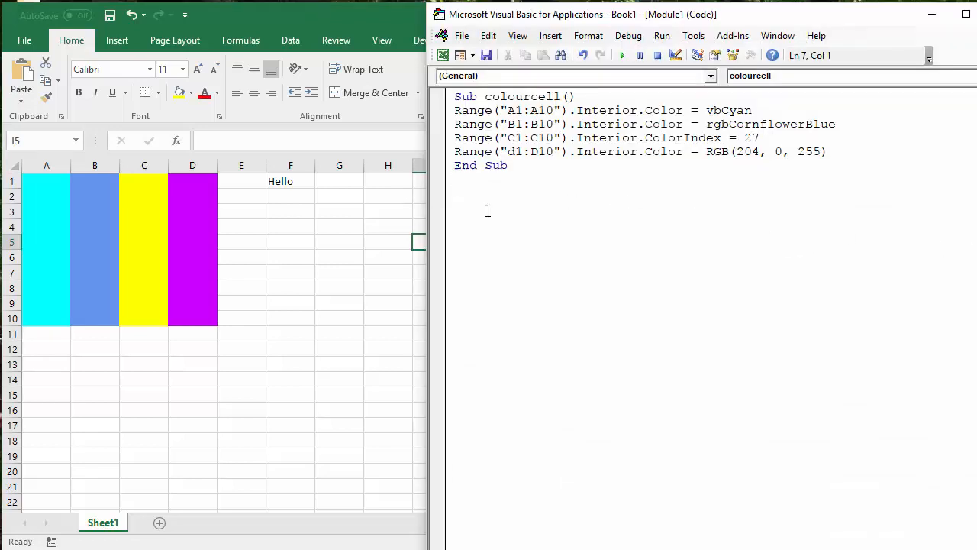
# - Start a fontcolour Sub targeting Range("F1").Font
pyautogui.write('sub')
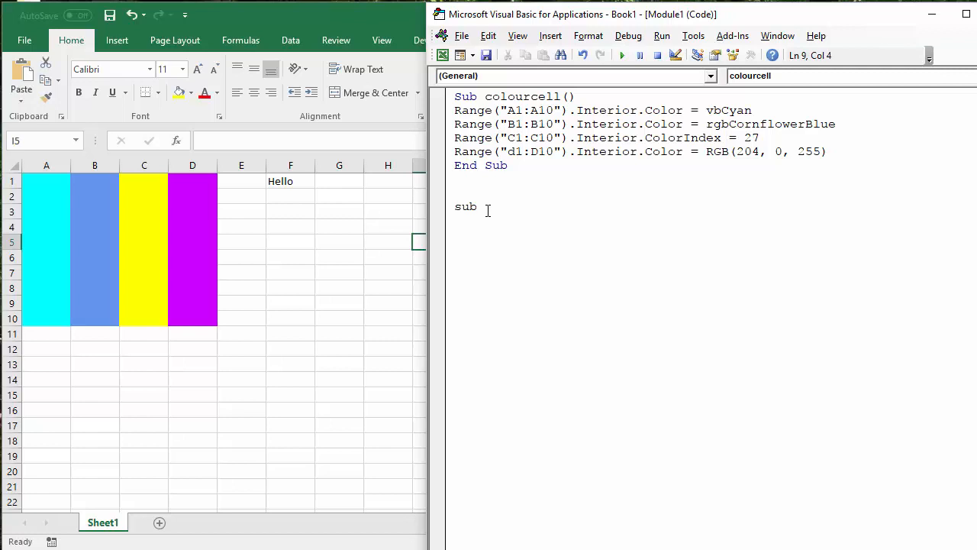
pyautogui.write('fontcolour(')
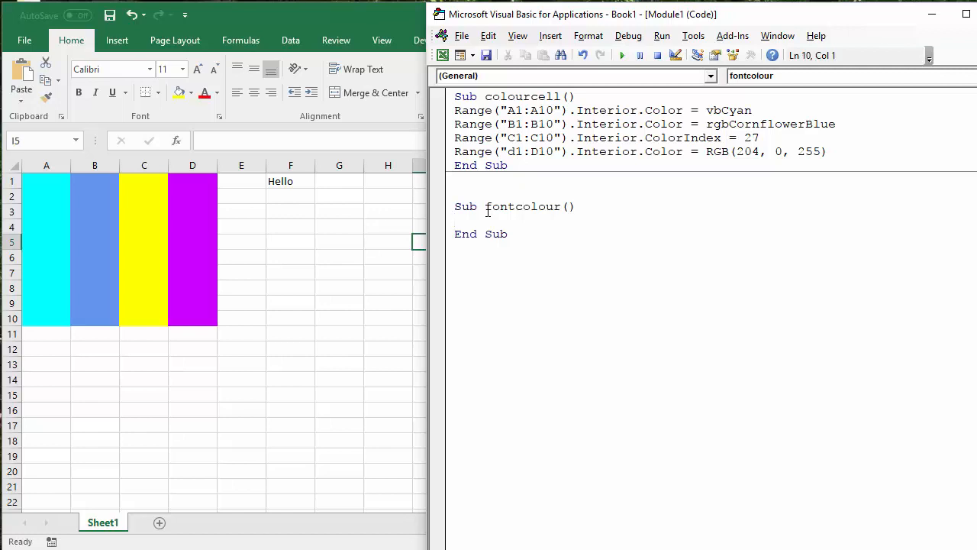
pyautogui.write('range("')
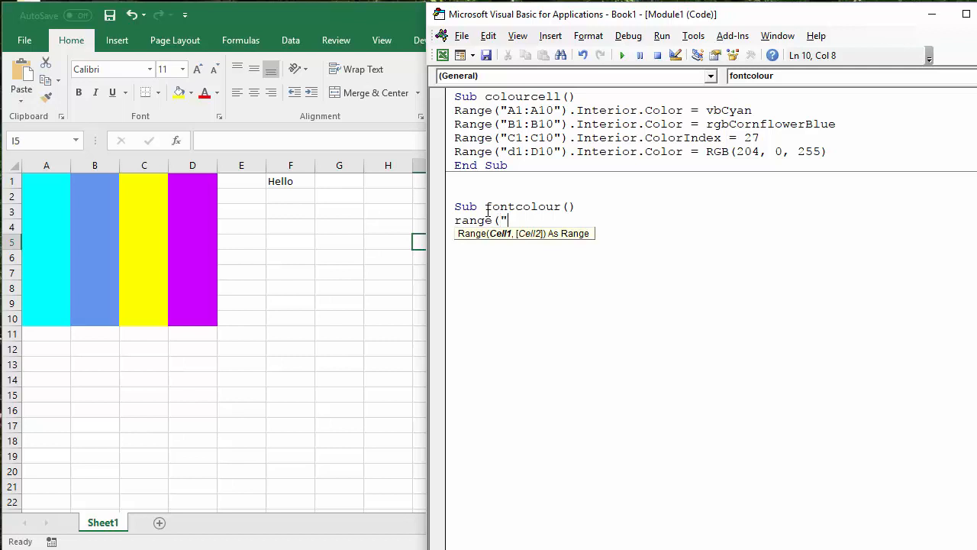
pyautogui.write('F1")')
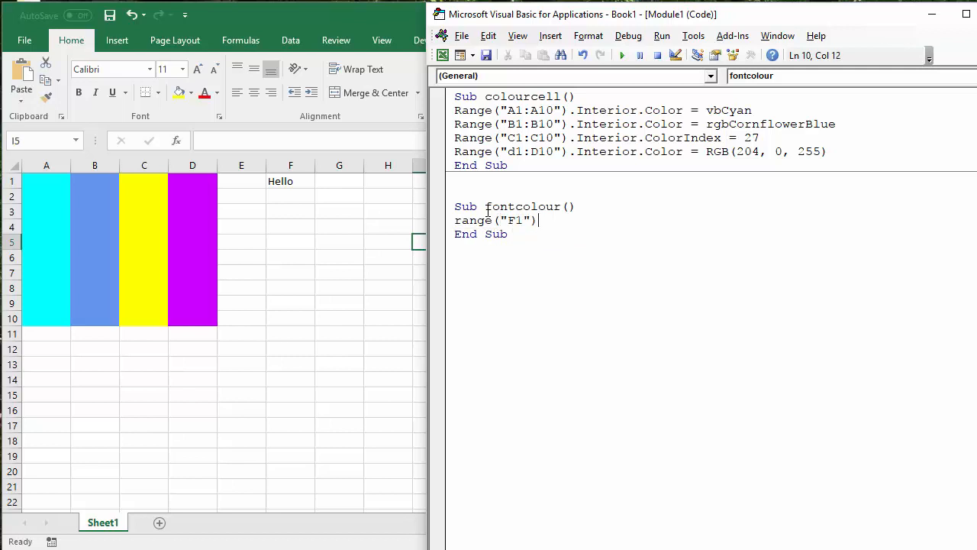
pyautogui.write('.font')
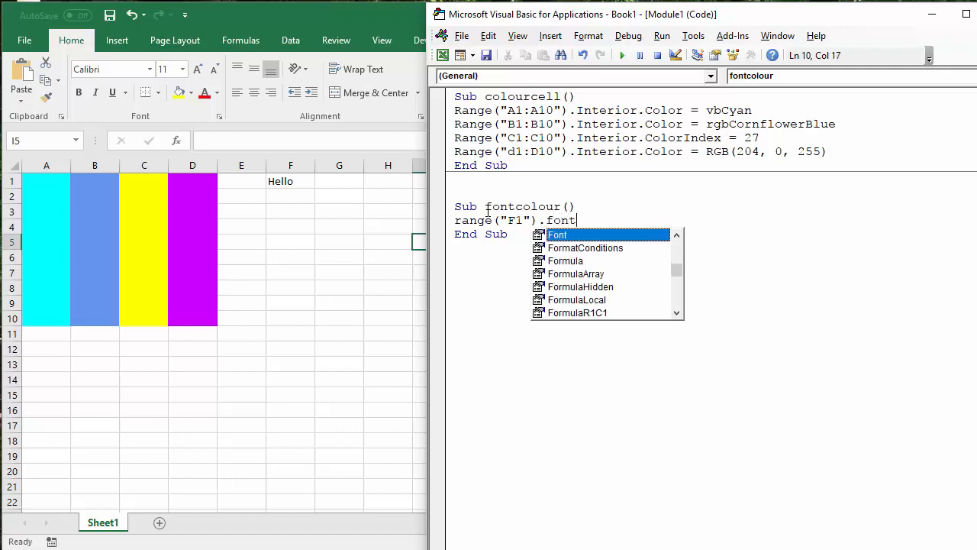
pyautogui.press('tab')
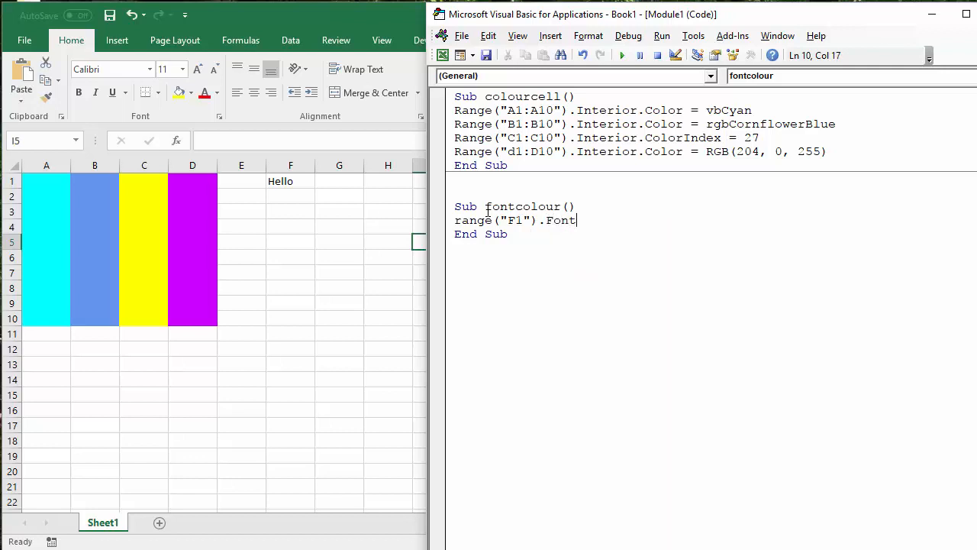
# - Finish the line as .Color = rgb(204,0,255) for a purple font
pyautogui.write('.co')
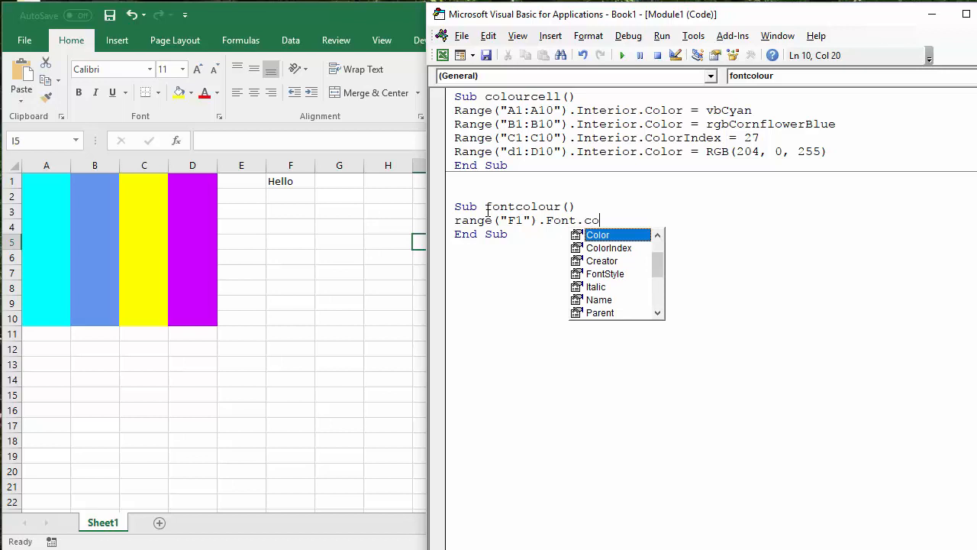
pyautogui.write('lor')
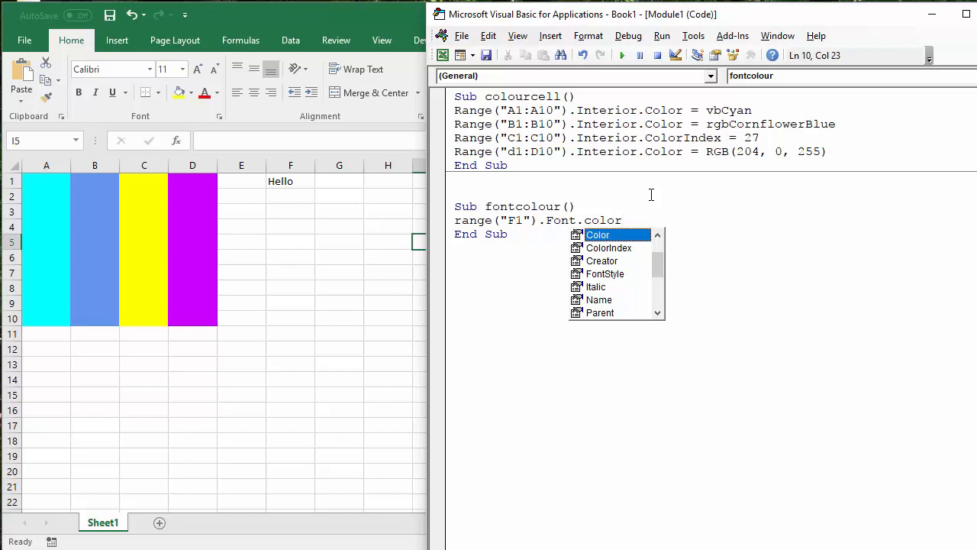
pyautogui.write('= r')
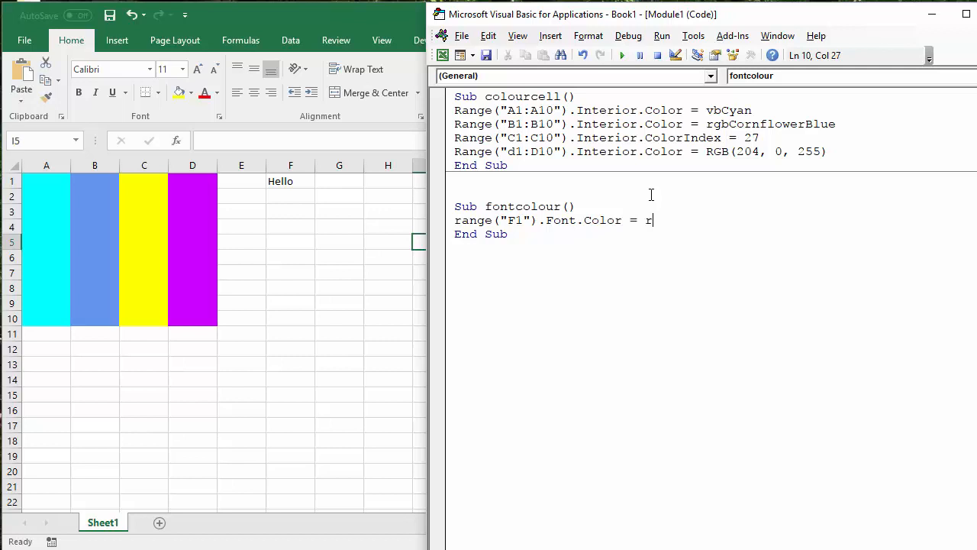
pyautogui.write('gb(')
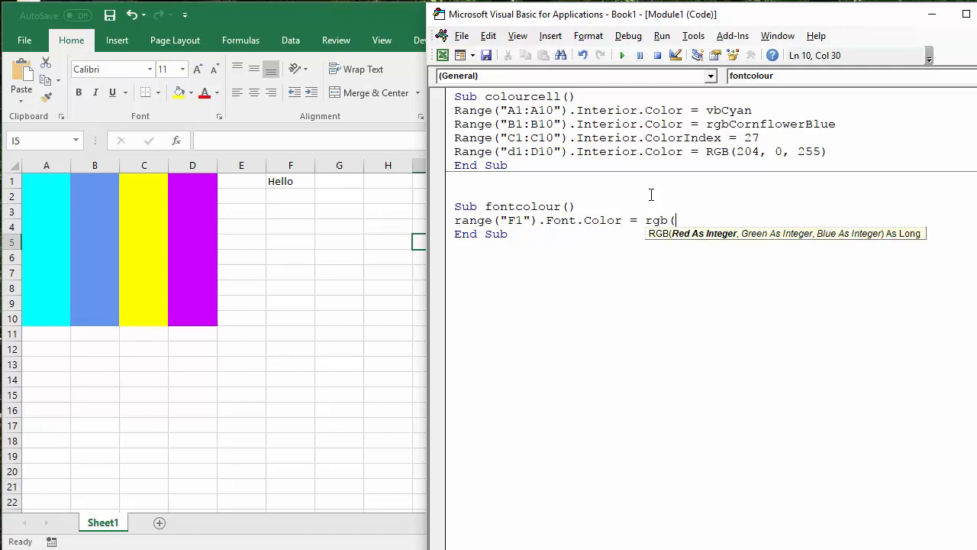
pyautogui.write('204,')
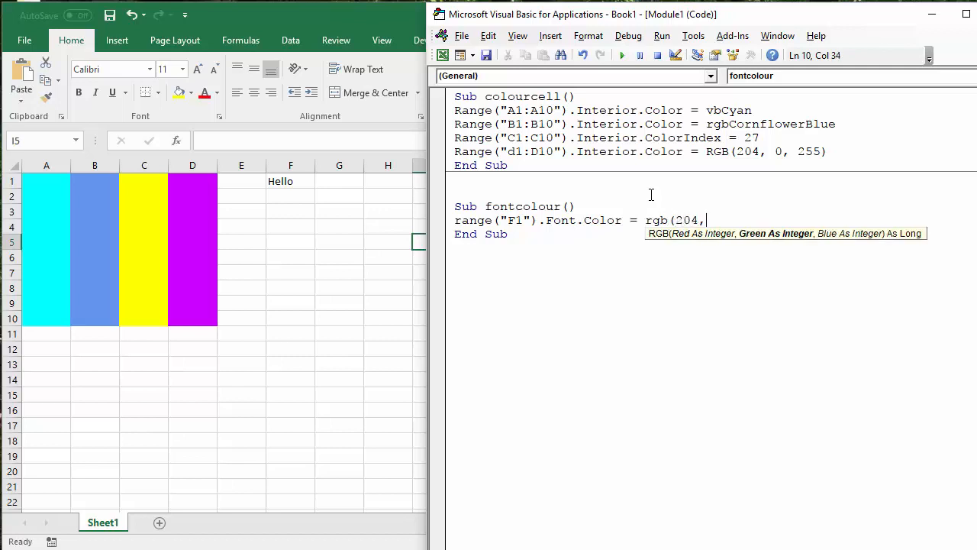
pyautogui.write('0,2')
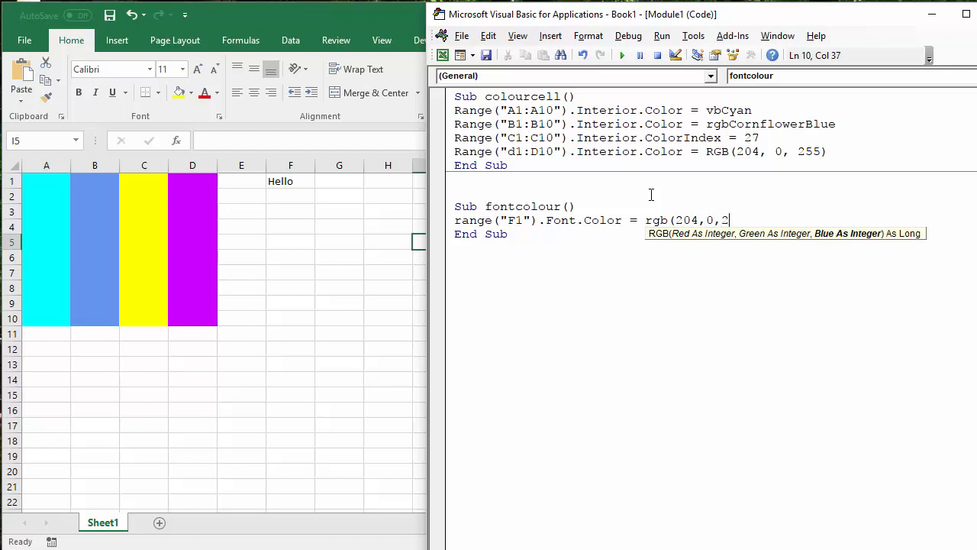
pyautogui.write('55)')
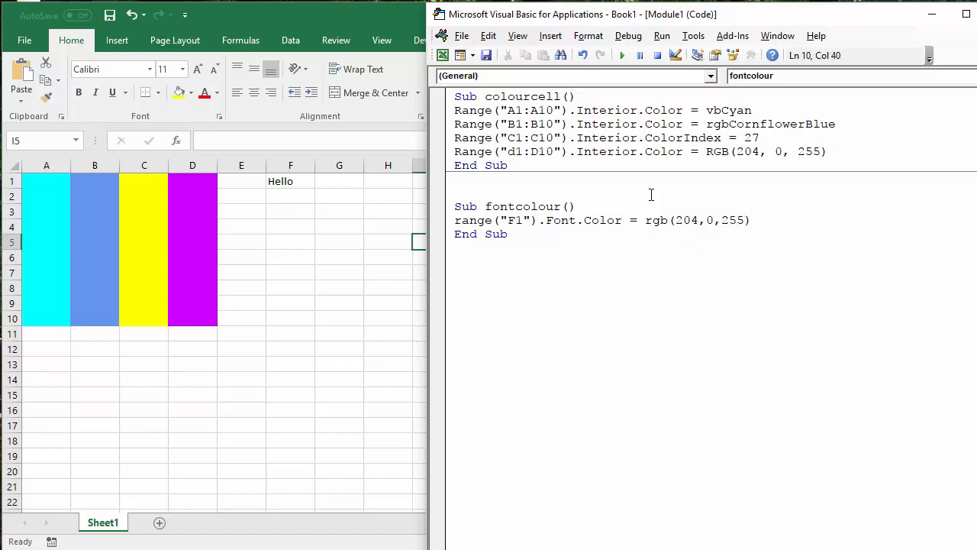
# - Run the fontcolour macro so Hello in F1 turns purple
pyautogui.click(623, 55)
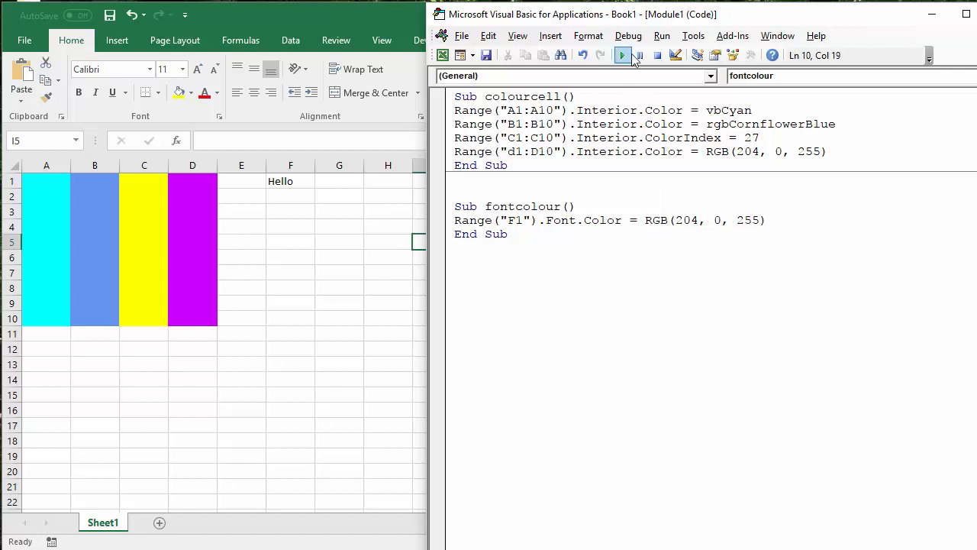
pyautogui.click(623, 55)
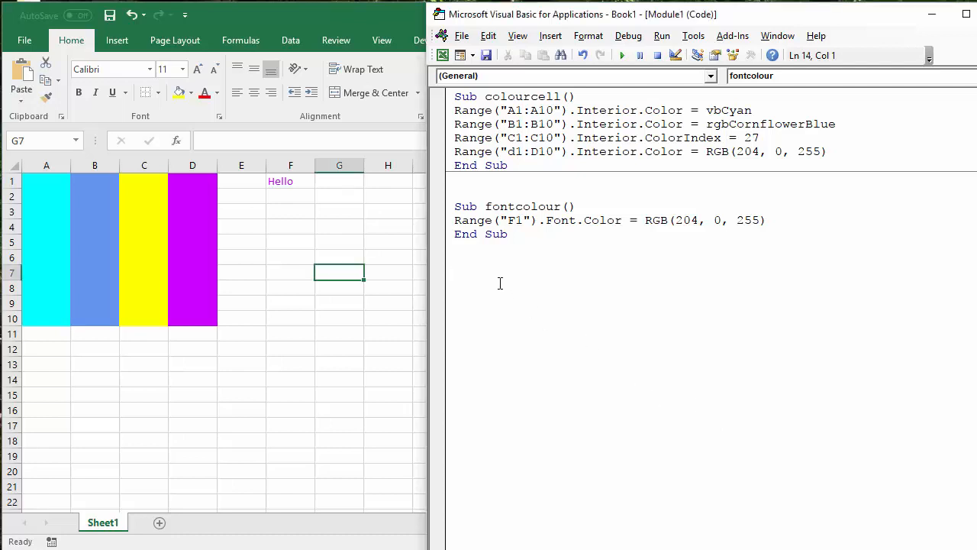
# - Start a colourborders Sub targeting Range("A1:A10")
pyautogui.write('sub f')
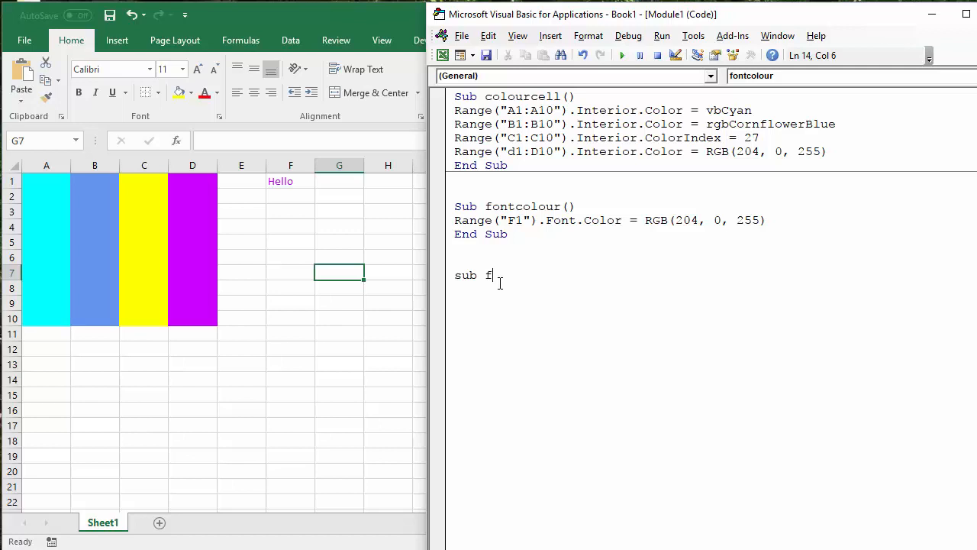
pyautogui.write('olourv')
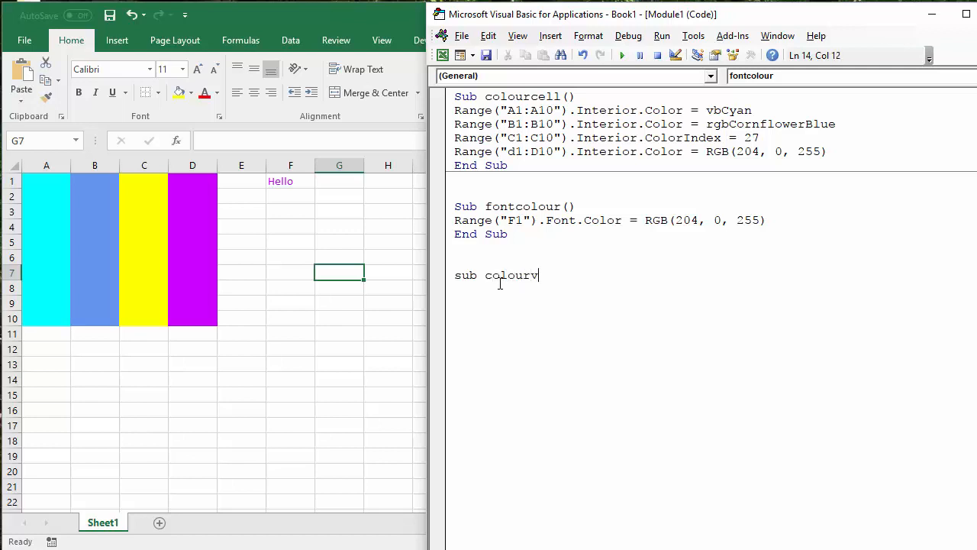
pyautogui.write('borders(')
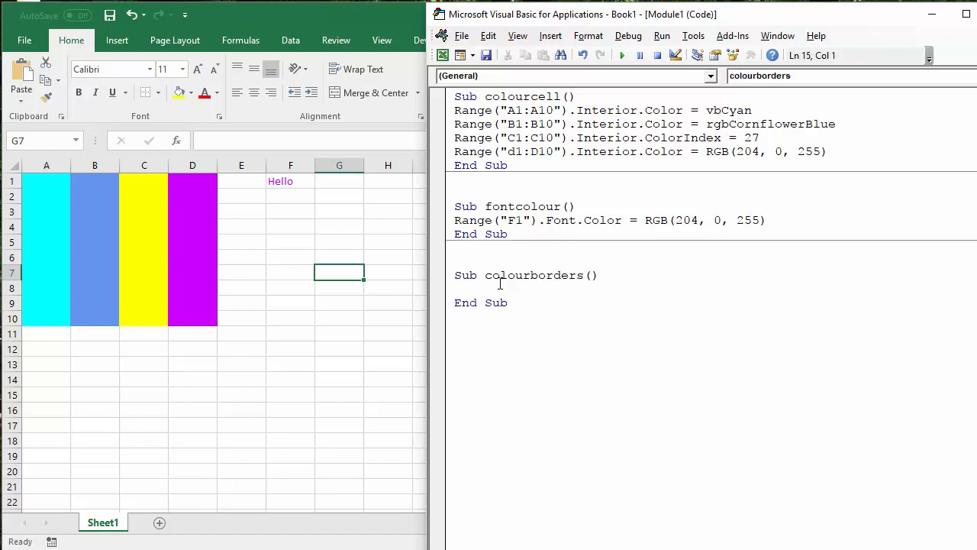
pyautogui.write('r')
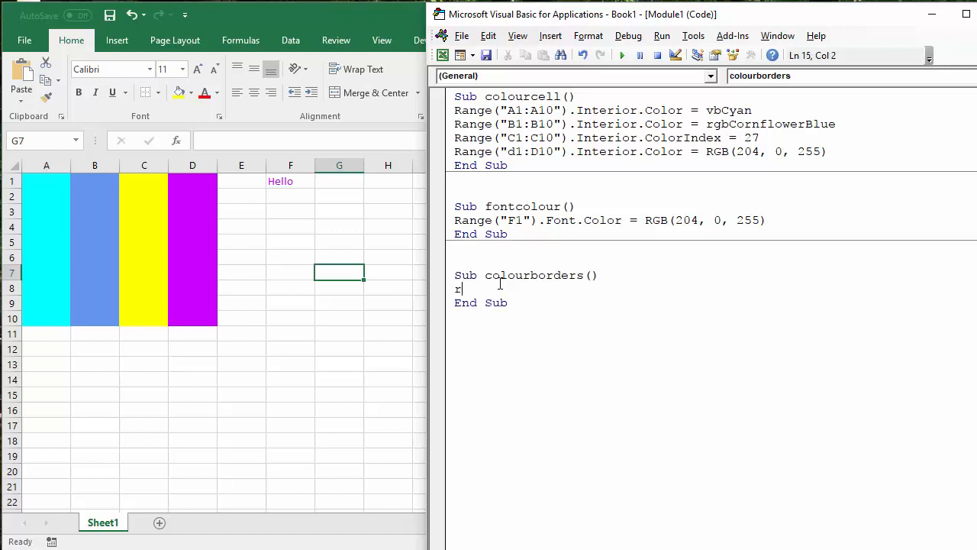
pyautogui.write('ange (')
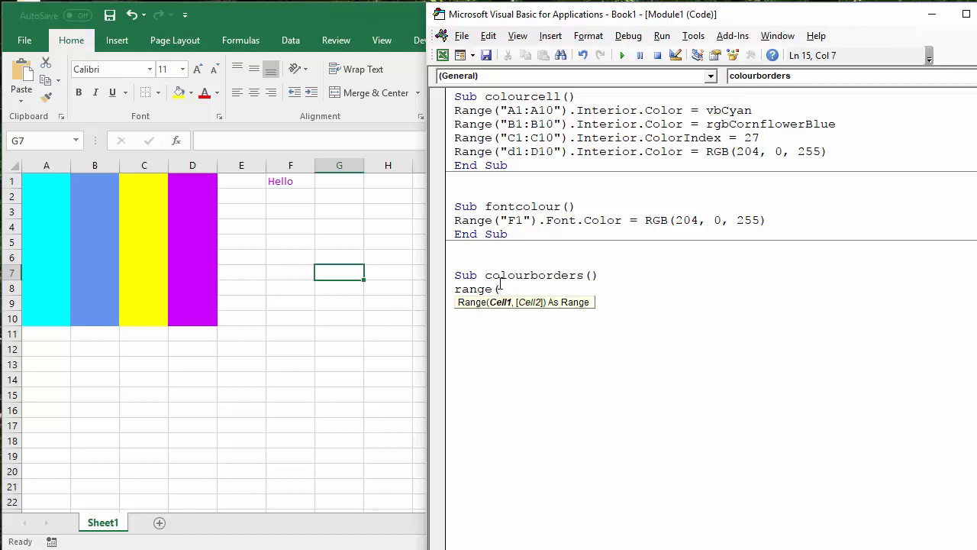
pyautogui.write('"A1')
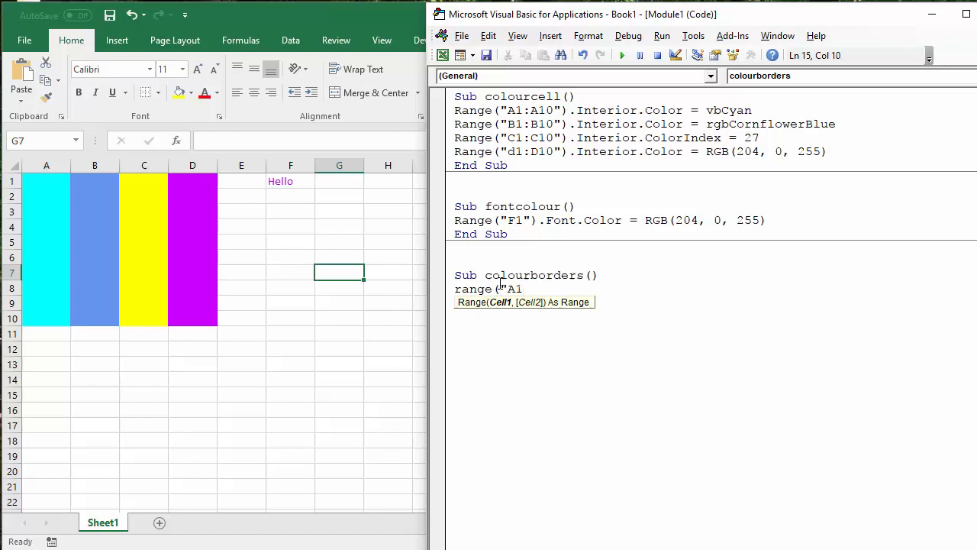
pyautogui.write(';A10')
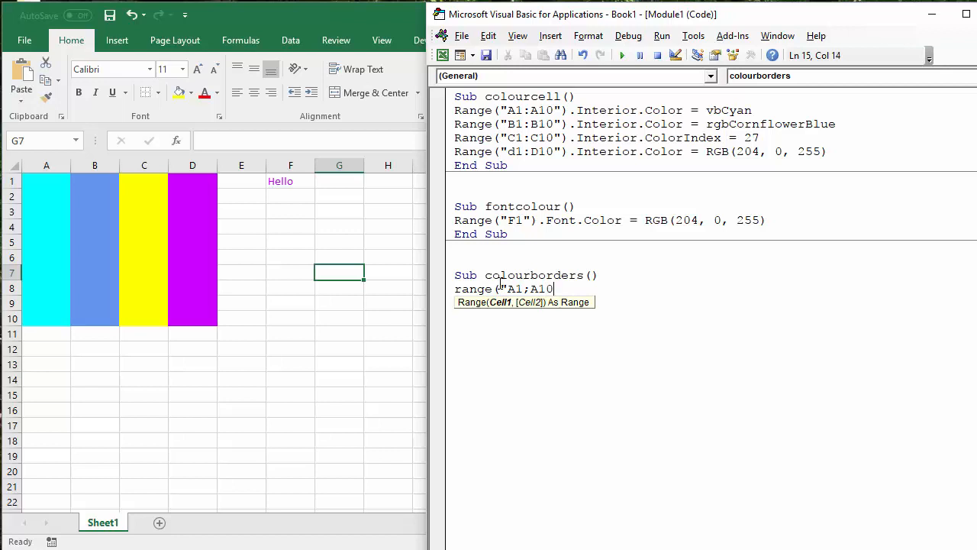
pyautogui.write('")')
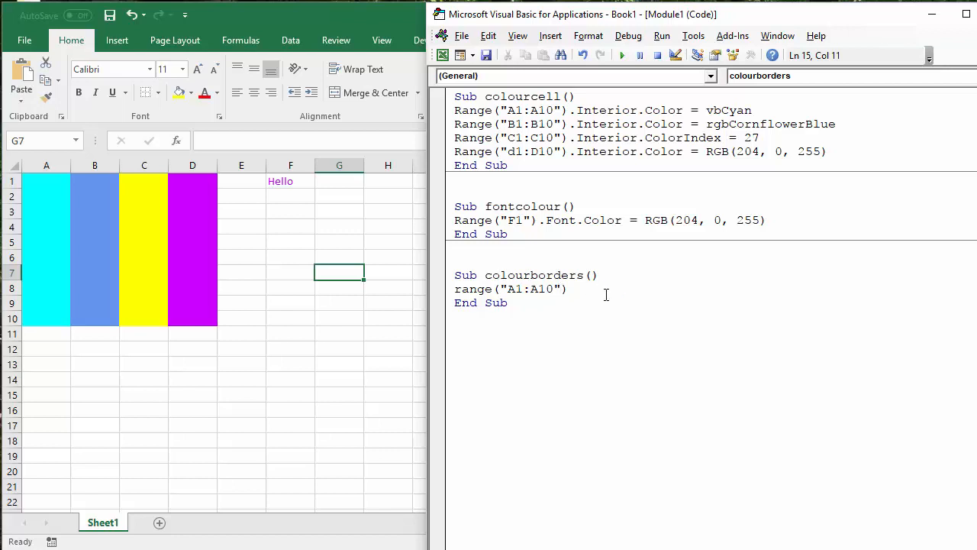
# - Continue the line as .Borders.Color = rgb toward the rgbCornsilk constant
pyautogui.write('.')
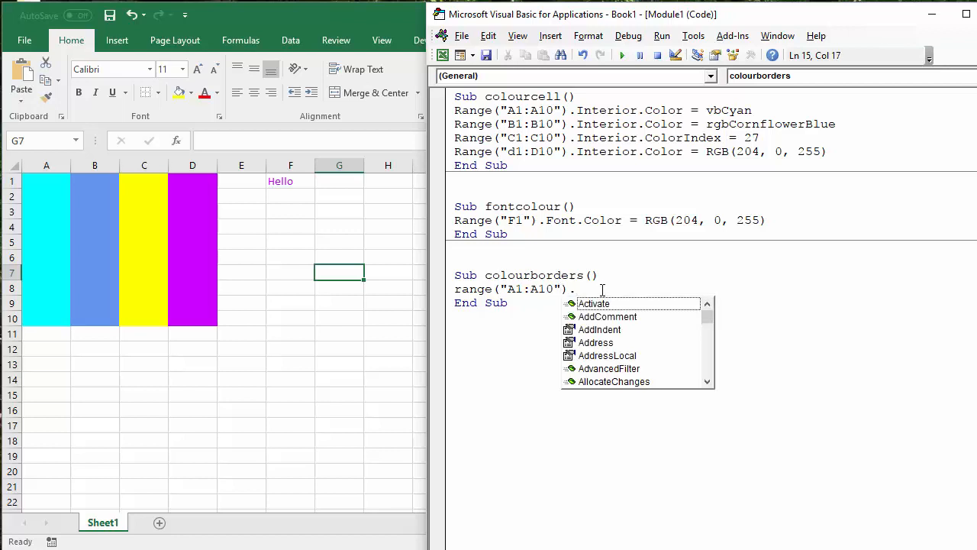
pyautogui.write('borders')
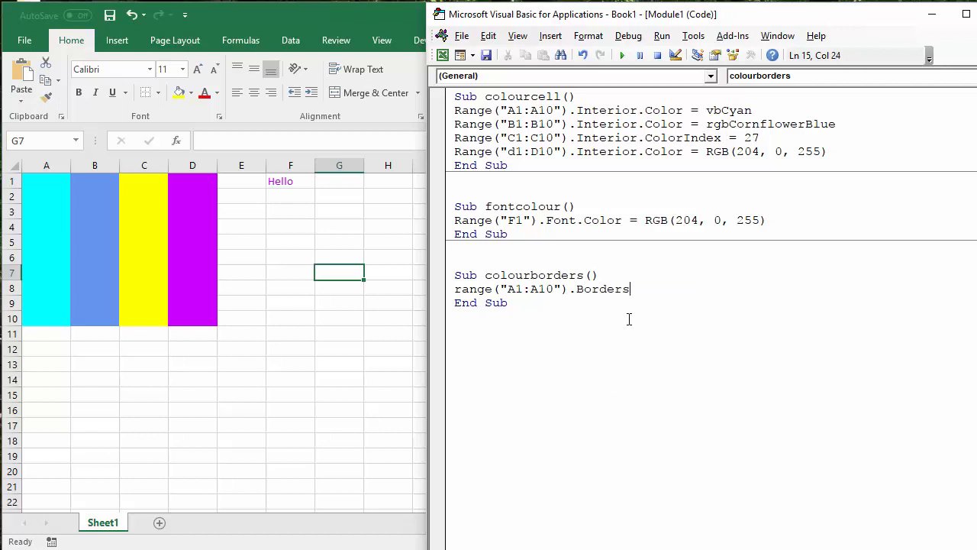
pyautogui.write('.color')
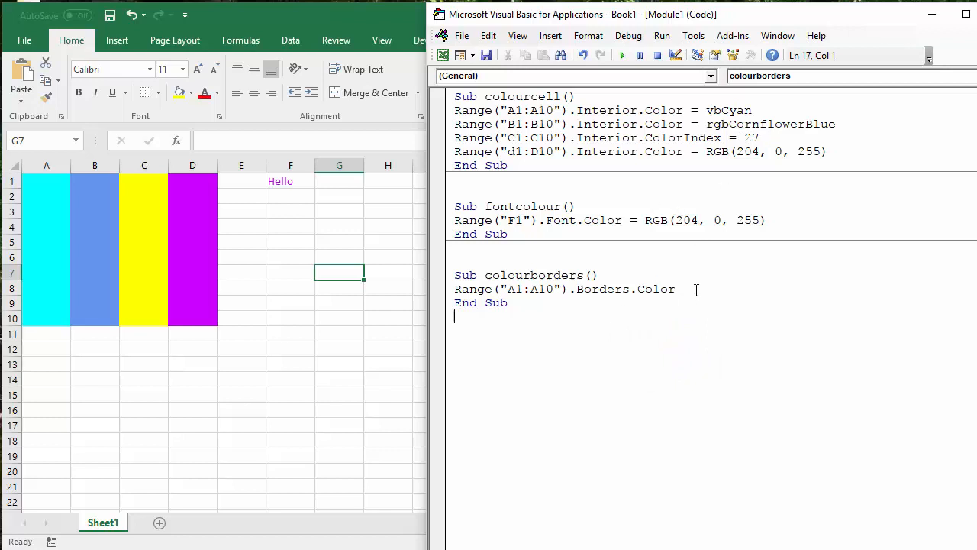
pyautogui.write('=')
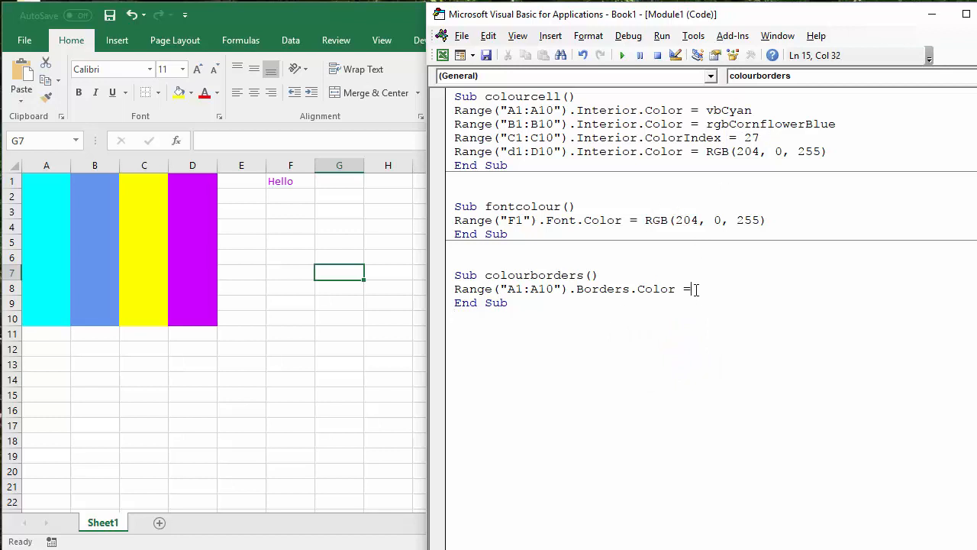
pyautogui.write('rgbCornsilk')
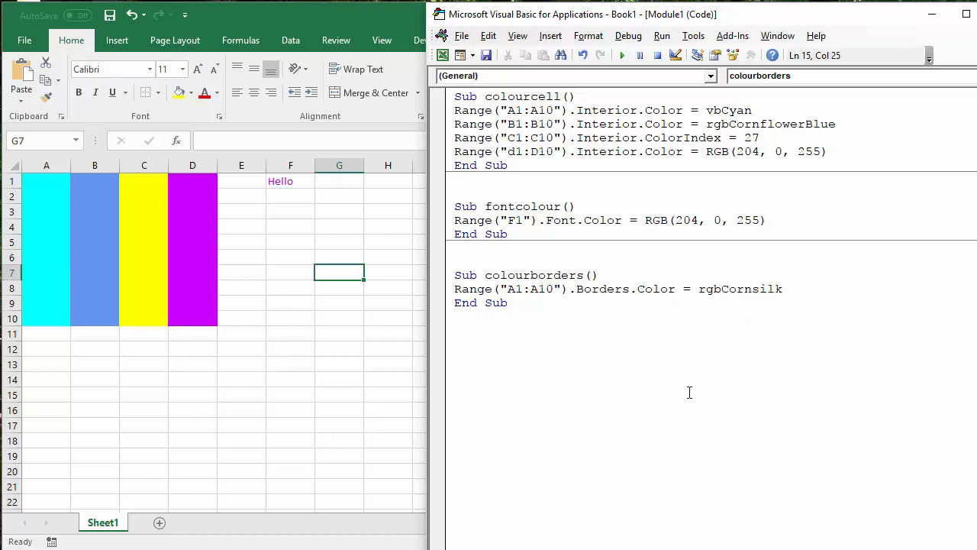
# - Run colourborders on A1:A10, then cut the colour value back to rgb for retyping
pyautogui.click(623, 55)
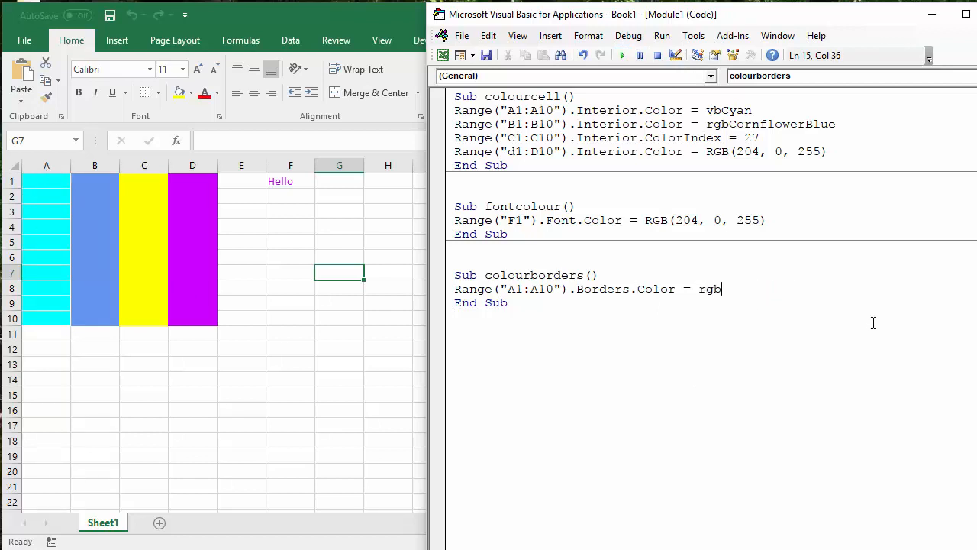
pyautogui.press('ctrl+space')
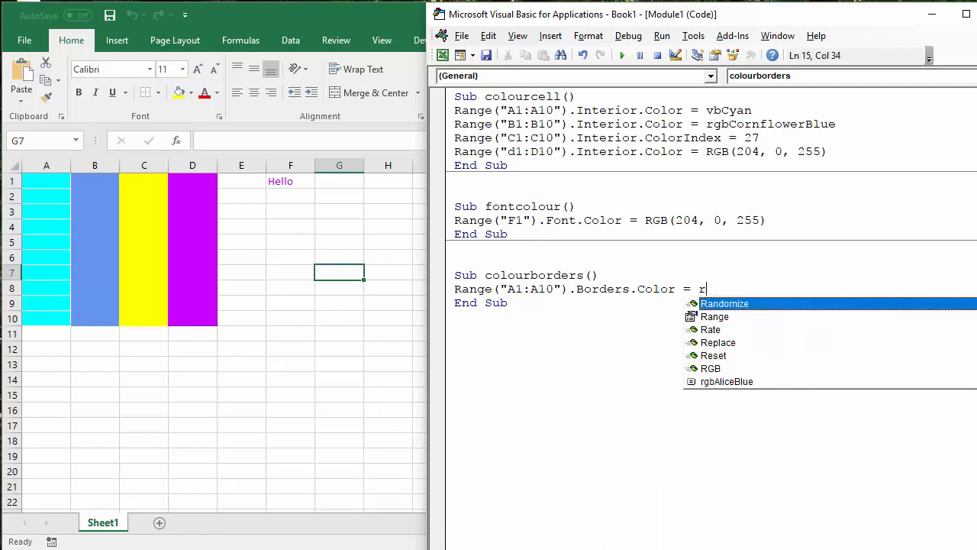
pyautogui.write('gb')
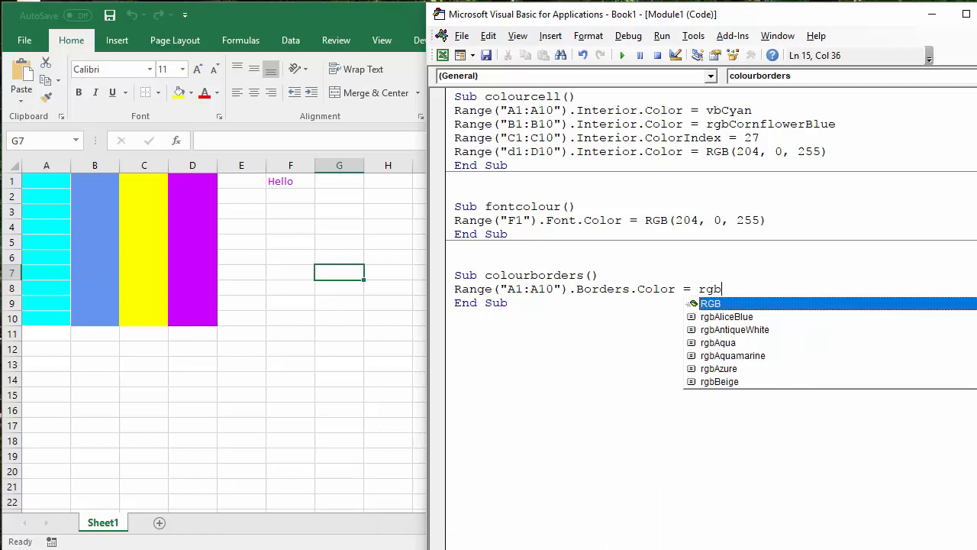